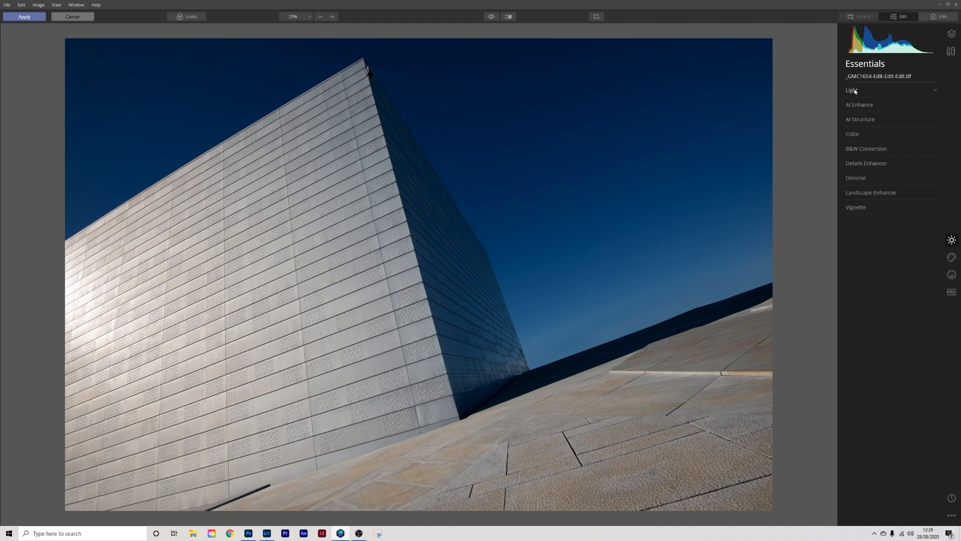
Step: Raise Color saturation to 16 to enrich the blue sky
{"action": "left_click", "coordinate": [852, 134]}
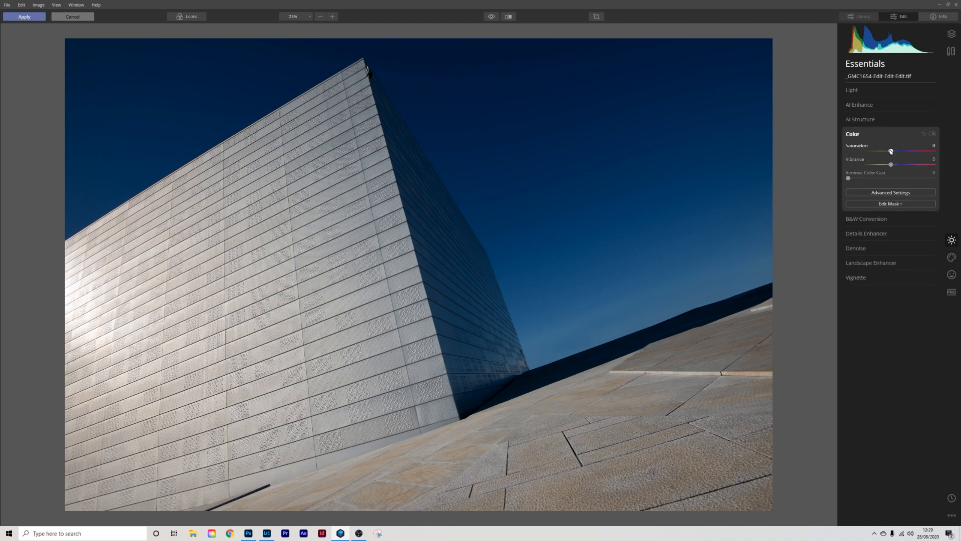
{"action": "left_click_drag", "start_coordinate": [891, 151], "coordinate": [896, 151]}
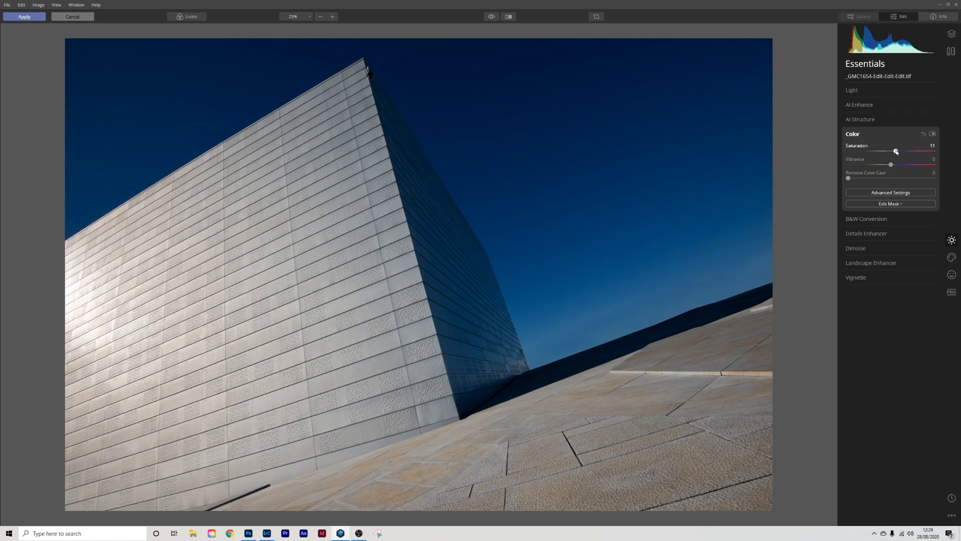
{"action": "left_click_drag", "start_coordinate": [895, 151], "coordinate": [898, 151]}
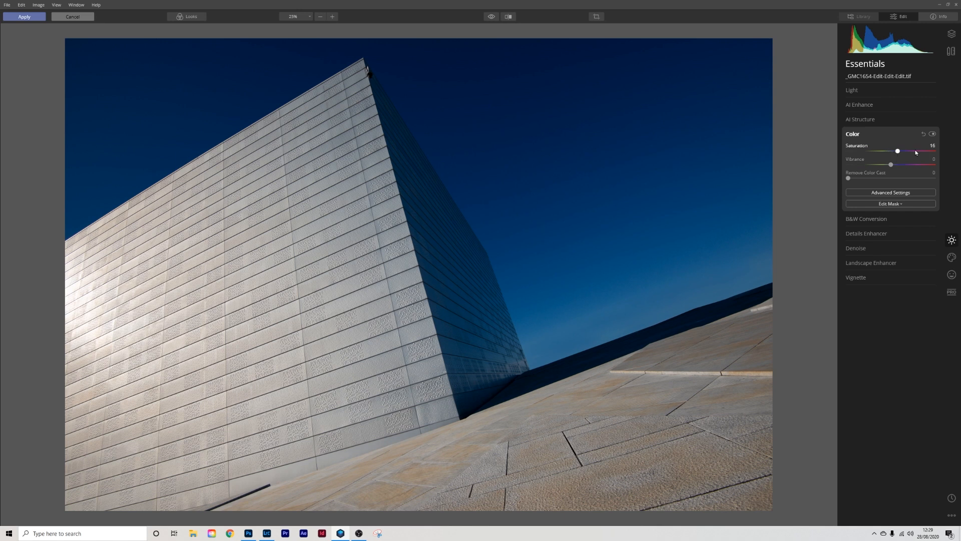
Step: Set Smart Contrast in the Light section to 25, then collapse the section
{"action": "left_click", "coordinate": [851, 89]}
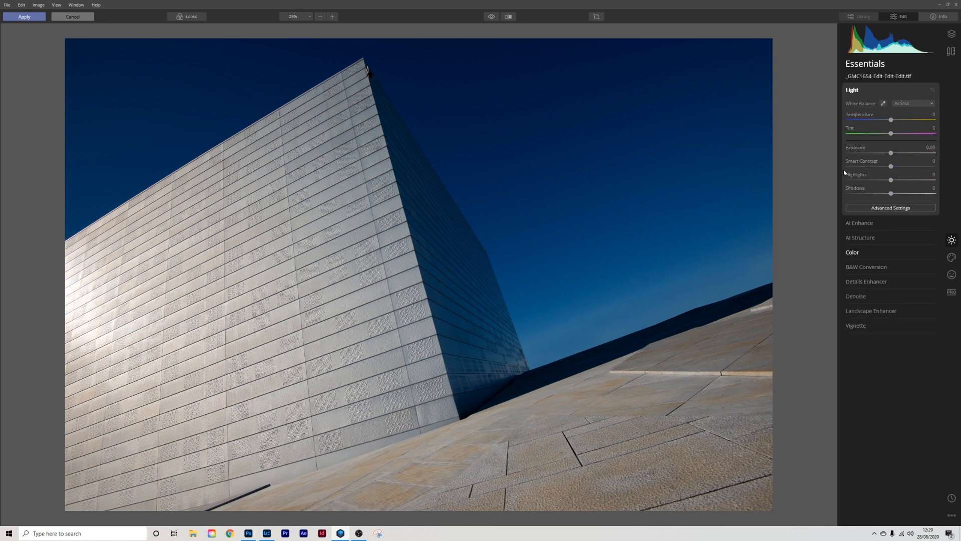
{"action": "mouse_move", "coordinate": [890, 166]}
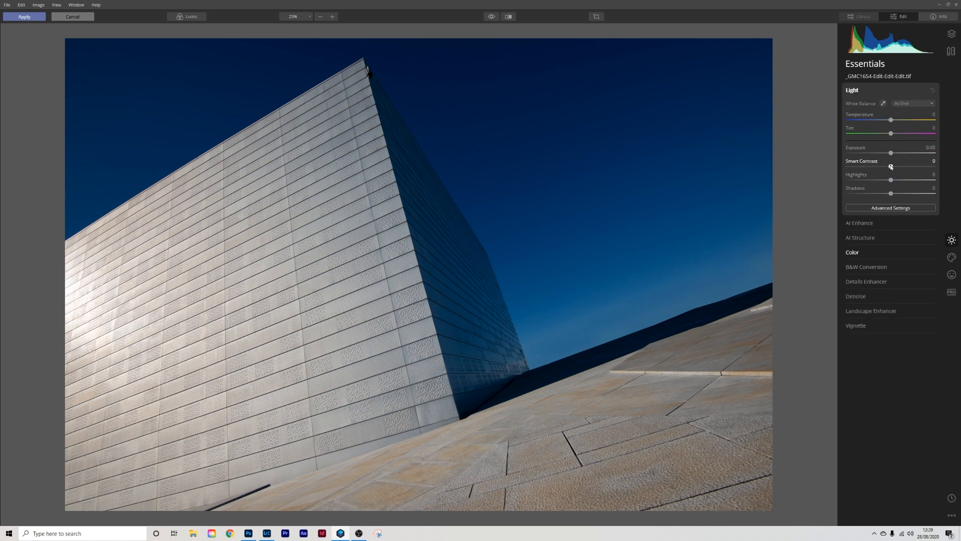
{"action": "left_click_drag", "start_coordinate": [891, 165], "coordinate": [899, 166]}
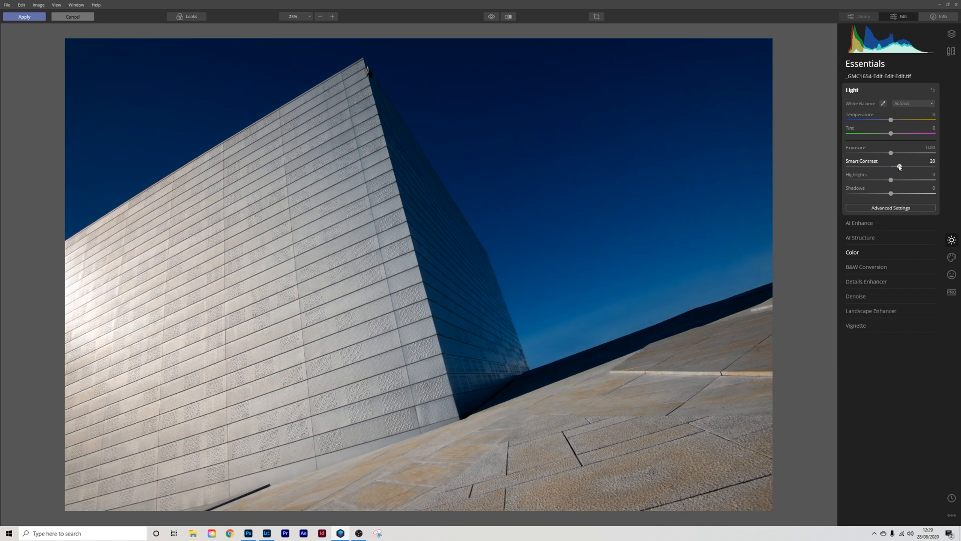
{"action": "left_click_drag", "start_coordinate": [898, 166], "coordinate": [901, 166]}
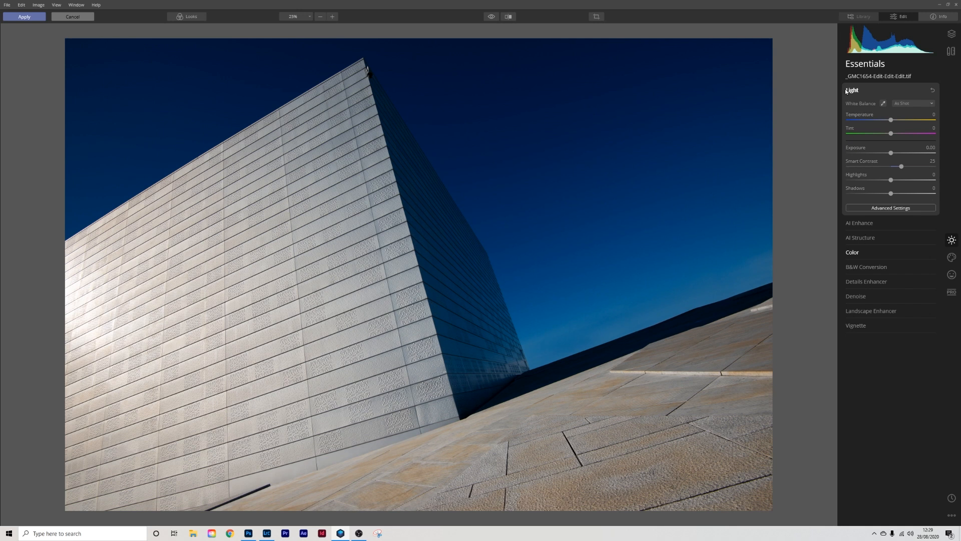
{"action": "left_click", "coordinate": [852, 90]}
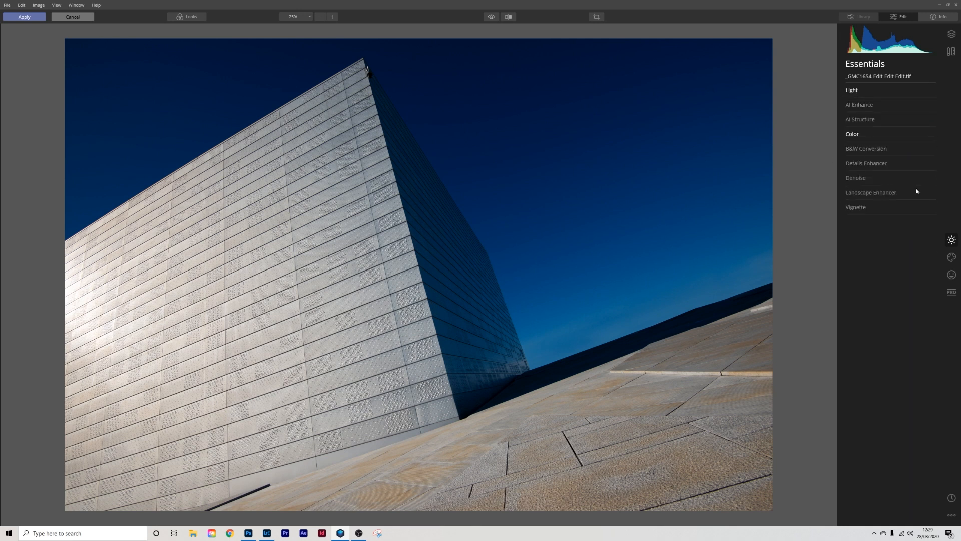
Step: In AI Enhance, set AI Sky Enhancer to 50 and AI Accent to 27
{"action": "left_click", "coordinate": [859, 104]}
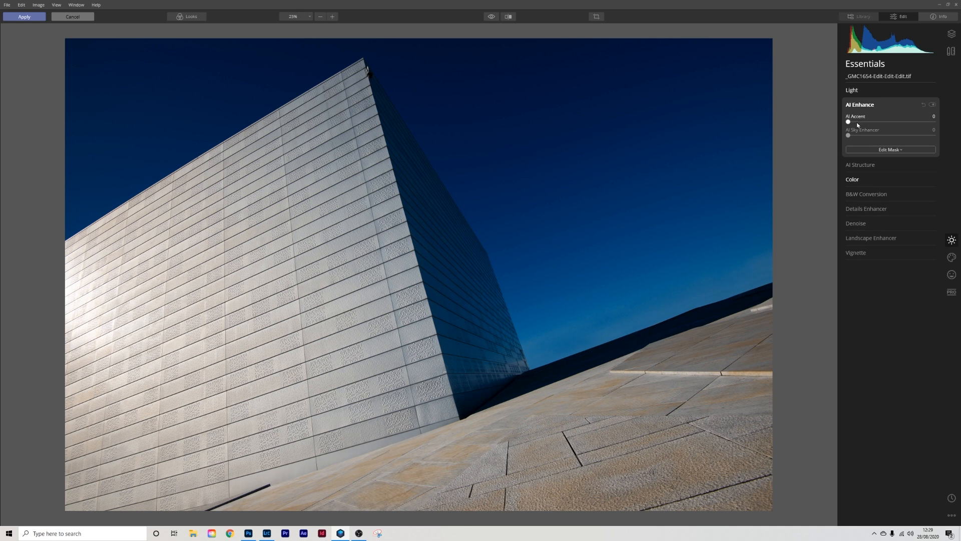
{"action": "left_click_drag", "start_coordinate": [848, 135], "coordinate": [857, 135]}
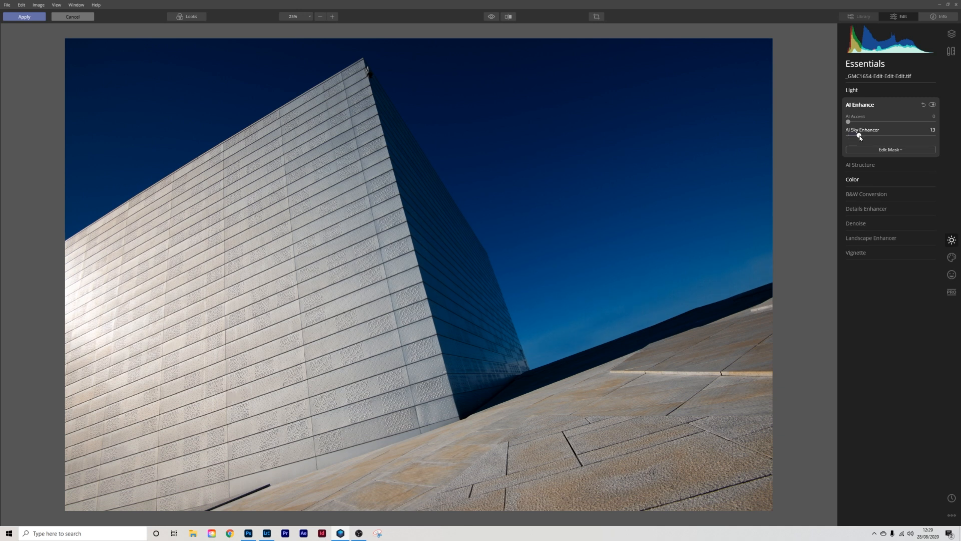
{"action": "left_click_drag", "start_coordinate": [860, 136], "coordinate": [926, 135]}
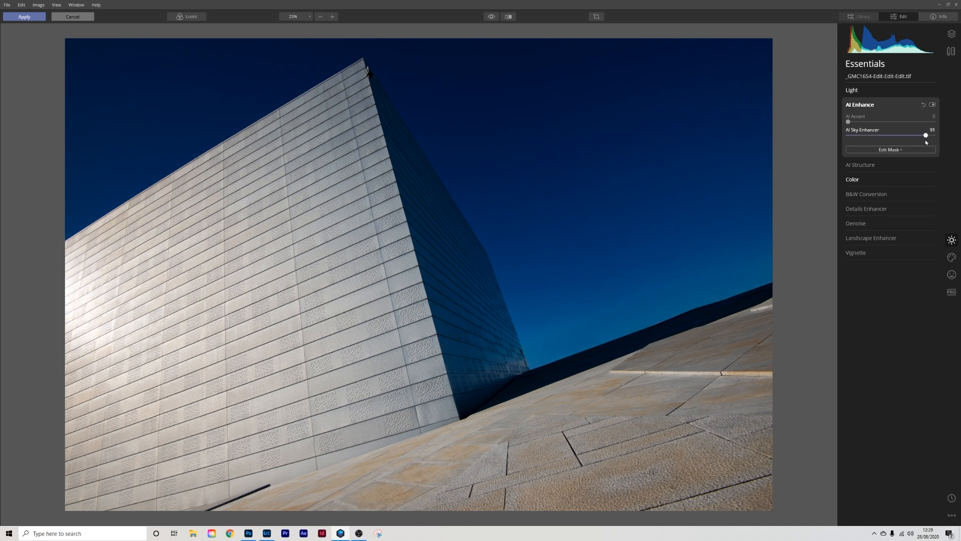
{"action": "left_click_drag", "start_coordinate": [925, 135], "coordinate": [900, 136]}
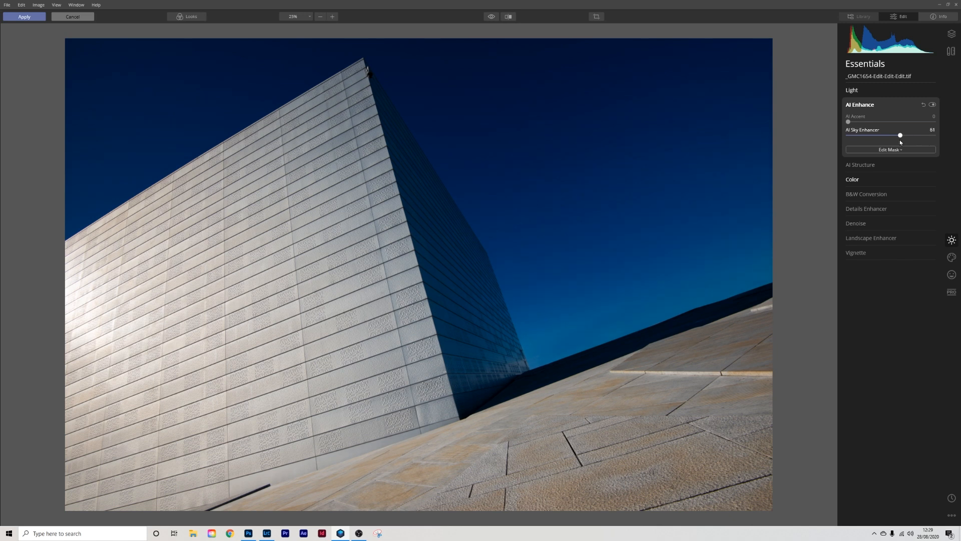
{"action": "left_click_drag", "start_coordinate": [900, 135], "coordinate": [890, 134]}
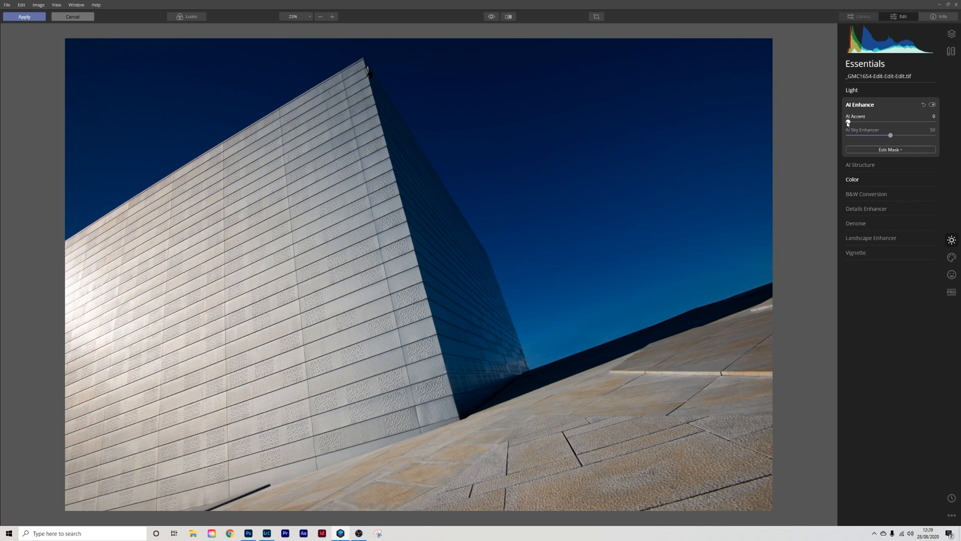
{"action": "left_click_drag", "start_coordinate": [847, 122], "coordinate": [856, 122]}
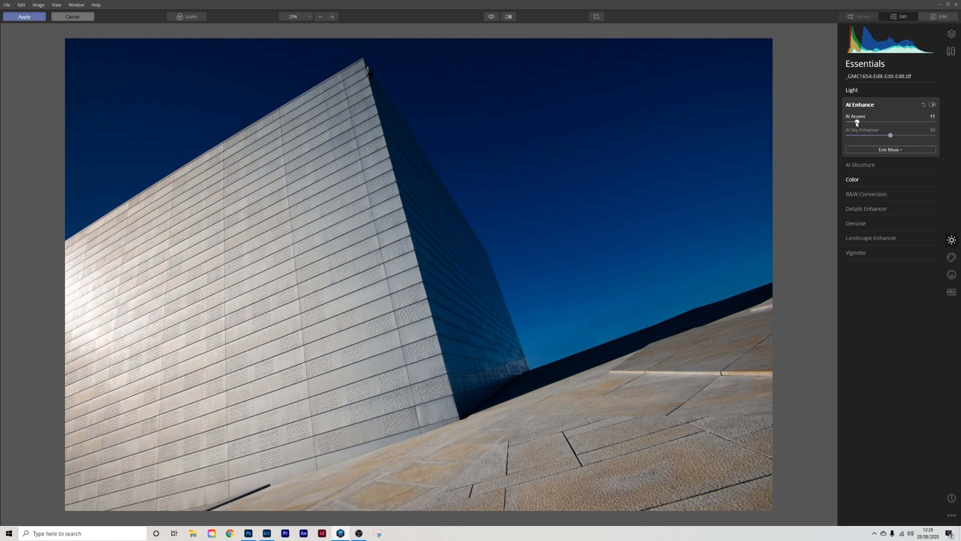
{"action": "left_click_drag", "start_coordinate": [856, 122], "coordinate": [871, 122]}
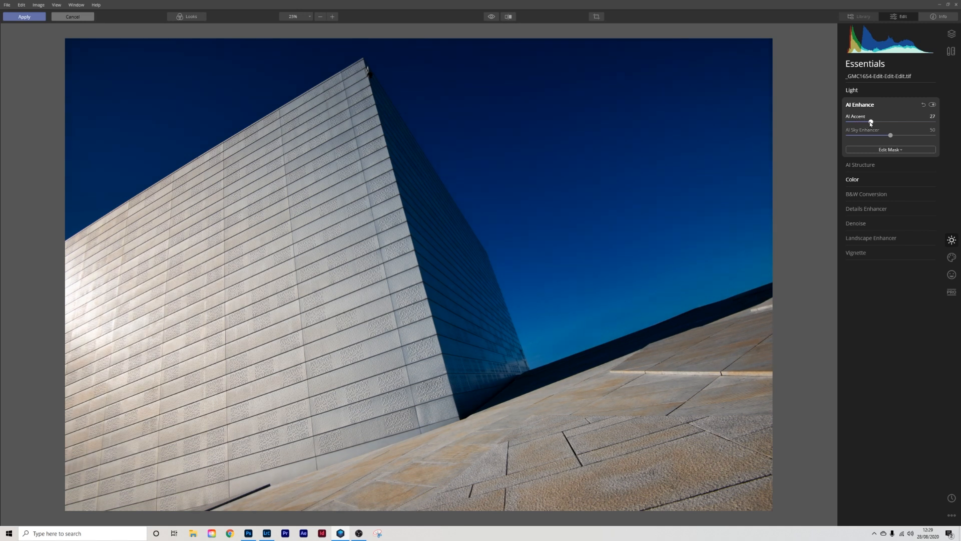
{"action": "left_click", "coordinate": [507, 16]}
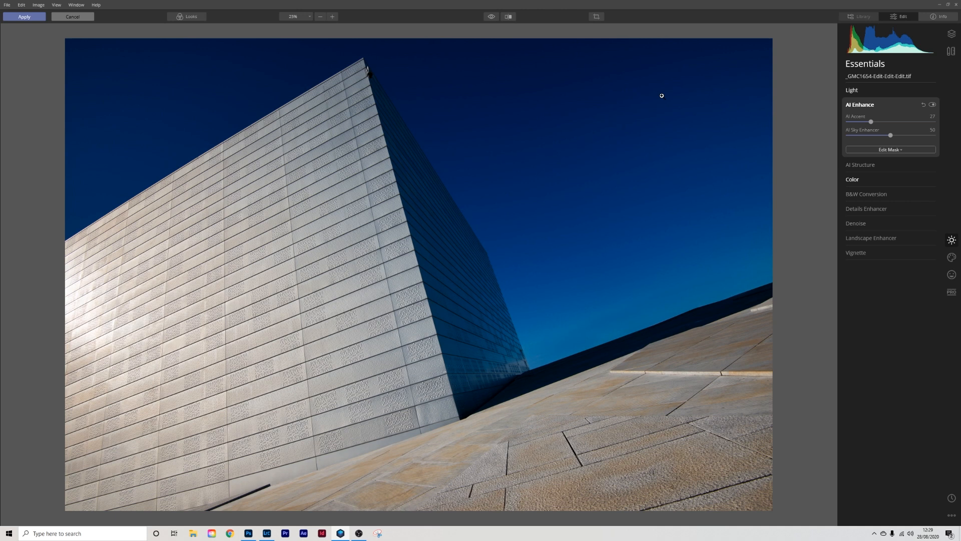
Step: Set the AI Structure amount to 18 and collapse the section
{"action": "left_click", "coordinate": [860, 165]}
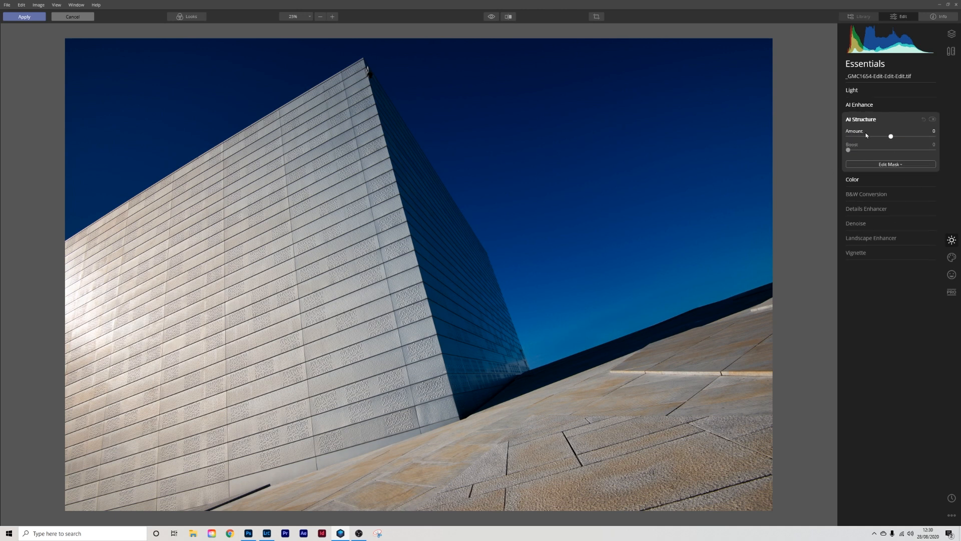
{"action": "left_click_drag", "start_coordinate": [890, 136], "coordinate": [894, 136]}
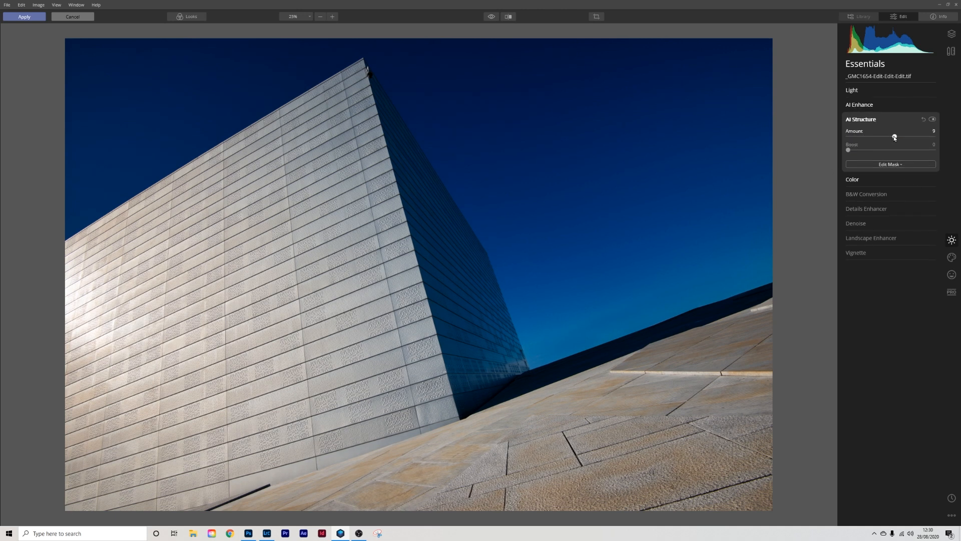
{"action": "left_click_drag", "start_coordinate": [893, 136], "coordinate": [897, 136]}
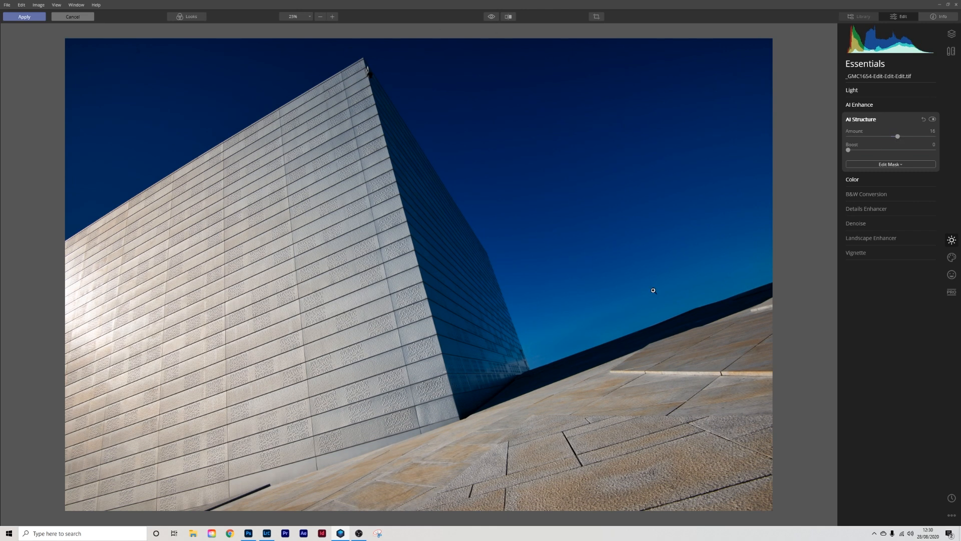
{"action": "mouse_move", "coordinate": [537, 315]}
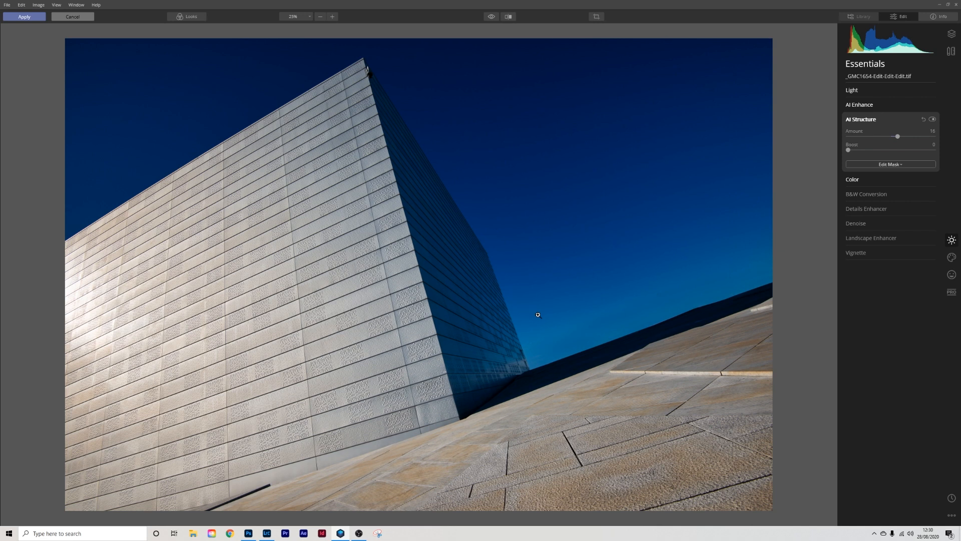
{"action": "mouse_move", "coordinate": [549, 328]}
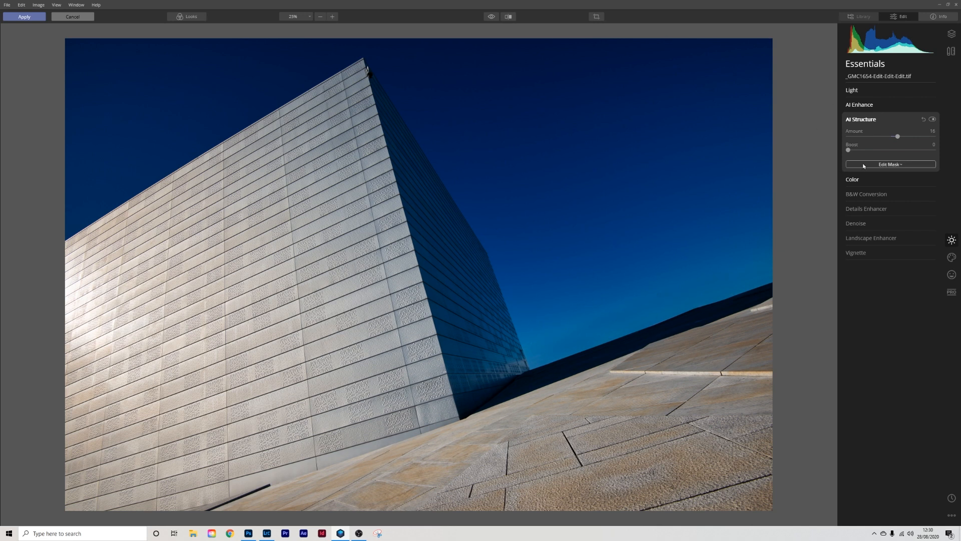
{"action": "left_click", "coordinate": [860, 119]}
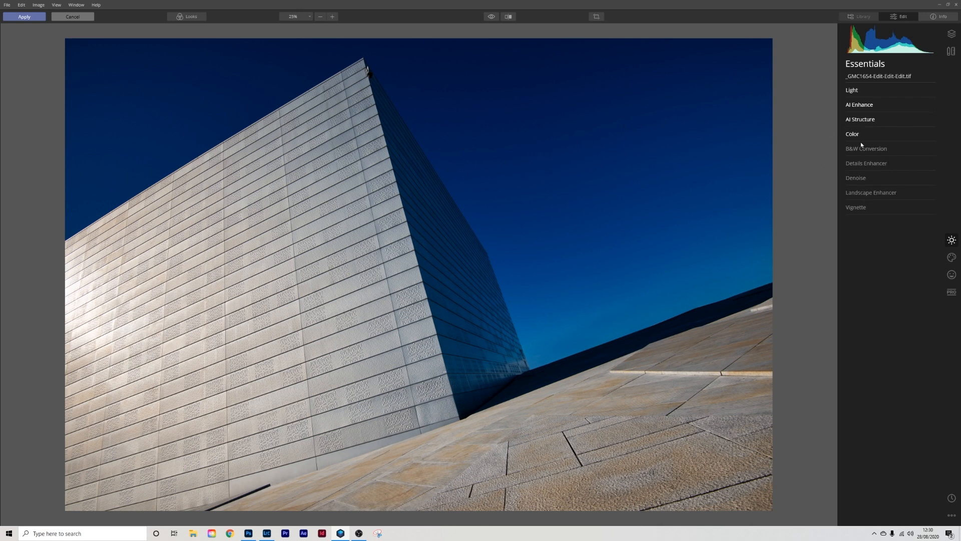
Step: Use Convert to B&W in the B&W Conversion section
{"action": "left_click", "coordinate": [865, 149]}
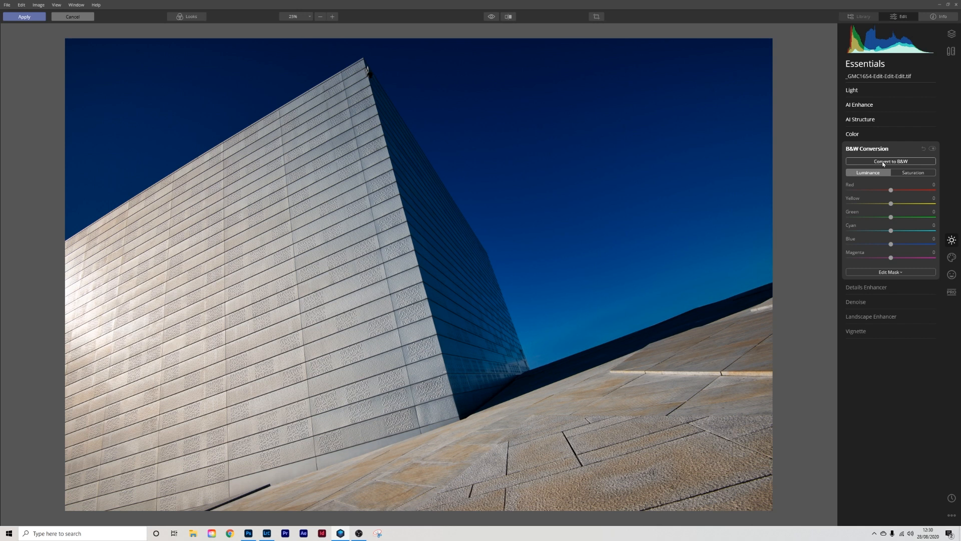
{"action": "left_click", "coordinate": [889, 161]}
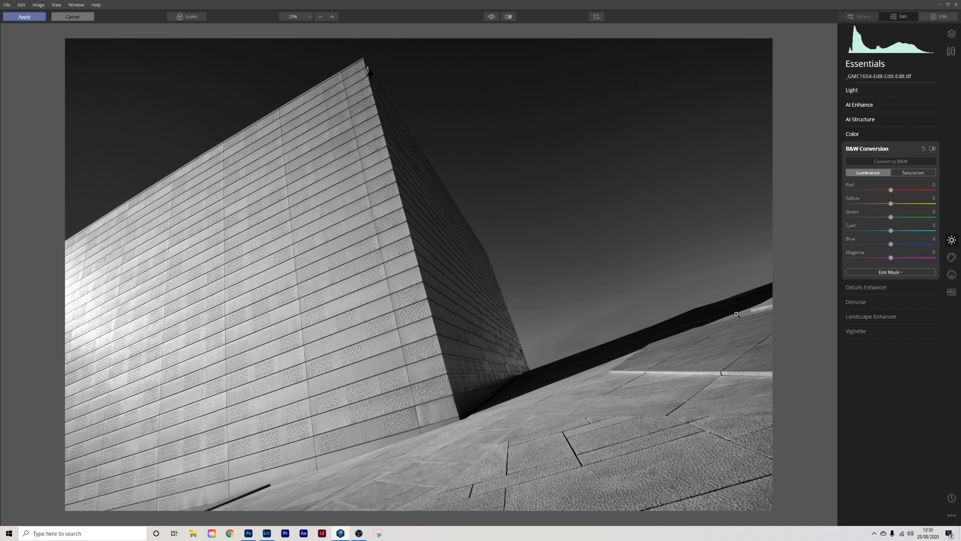
{"action": "mouse_move", "coordinate": [705, 171]}
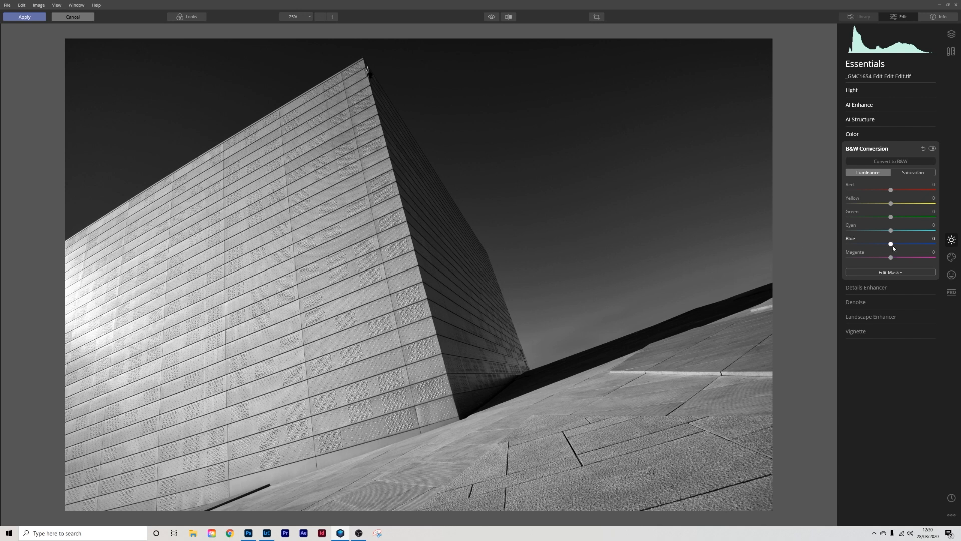
Step: Drag the Blue luminance slider to -100 to turn the sky nearly black
{"action": "left_click_drag", "start_coordinate": [890, 243], "coordinate": [870, 244]}
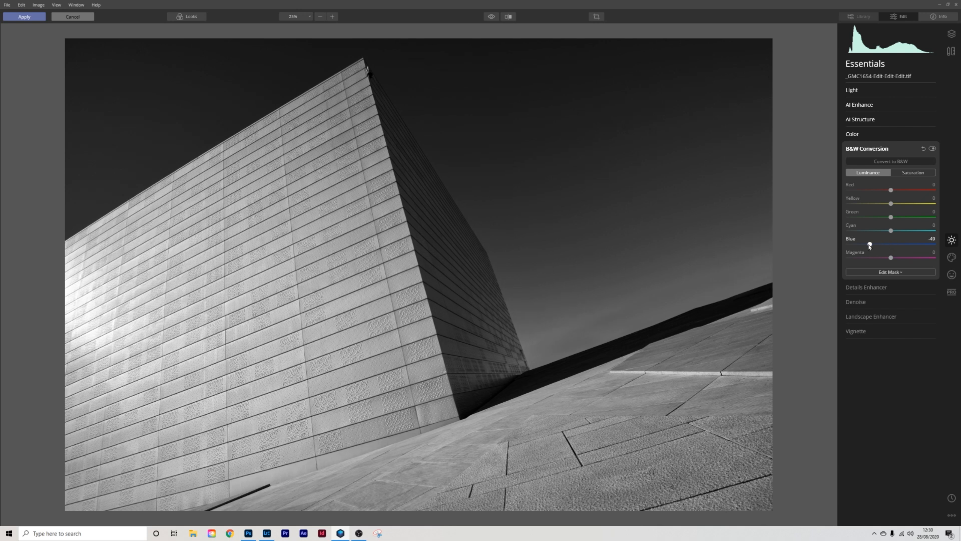
{"action": "left_click_drag", "start_coordinate": [868, 244], "coordinate": [847, 244]}
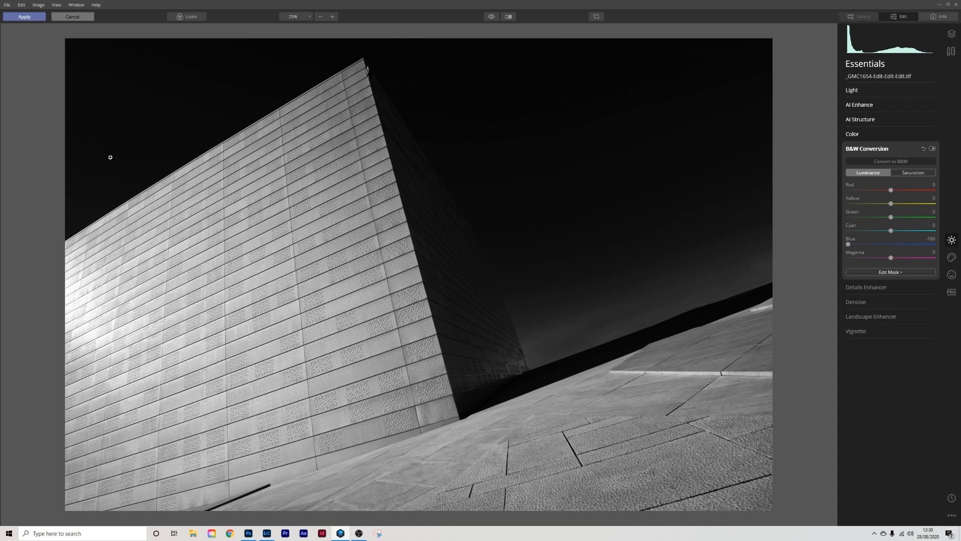
{"action": "mouse_move", "coordinate": [849, 28]}
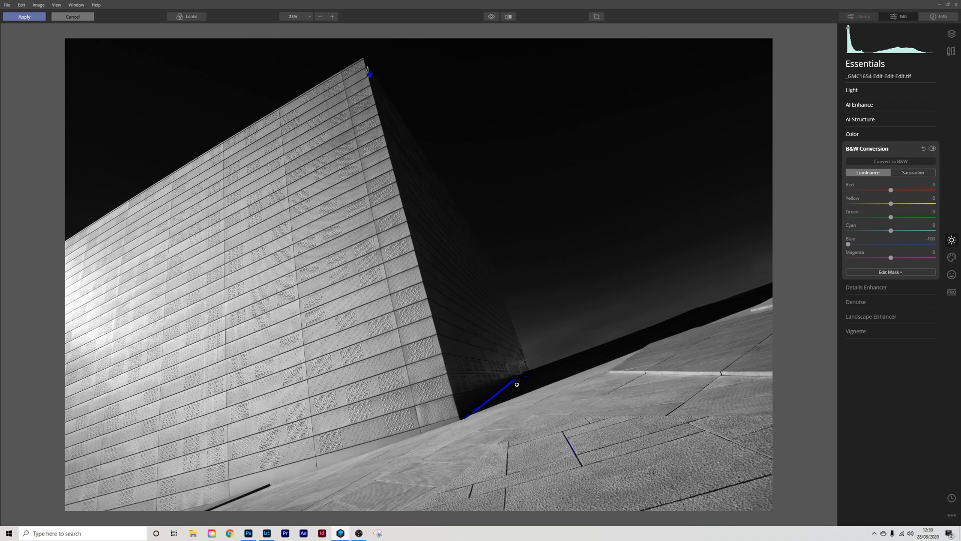
{"action": "left_click_drag", "start_coordinate": [516, 385], "coordinate": [470, 412]}
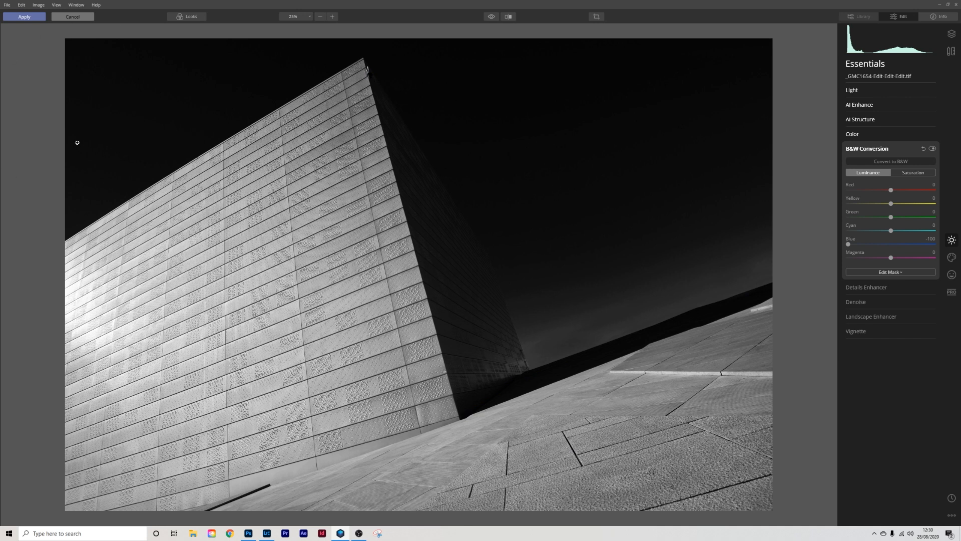
{"action": "mouse_move", "coordinate": [433, 129]}
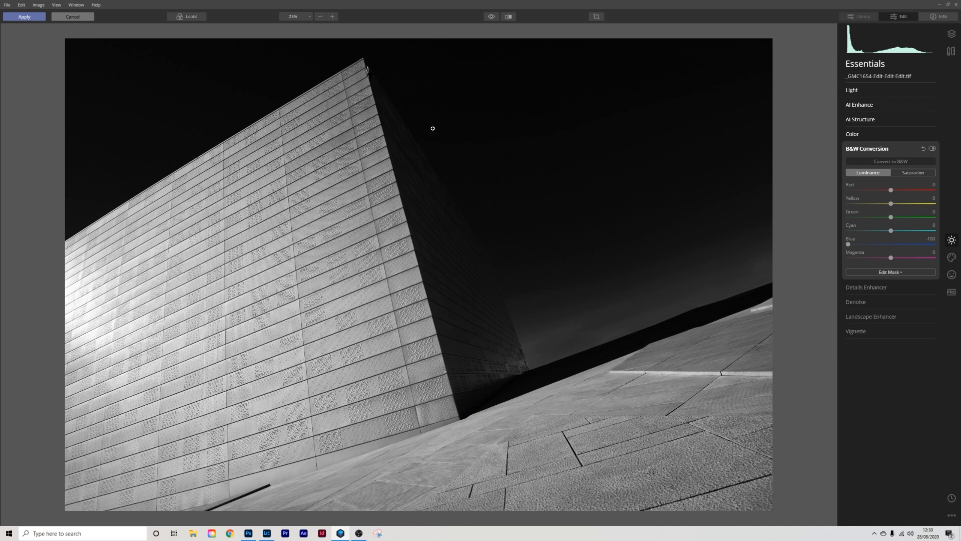
{"action": "mouse_move", "coordinate": [481, 218]}
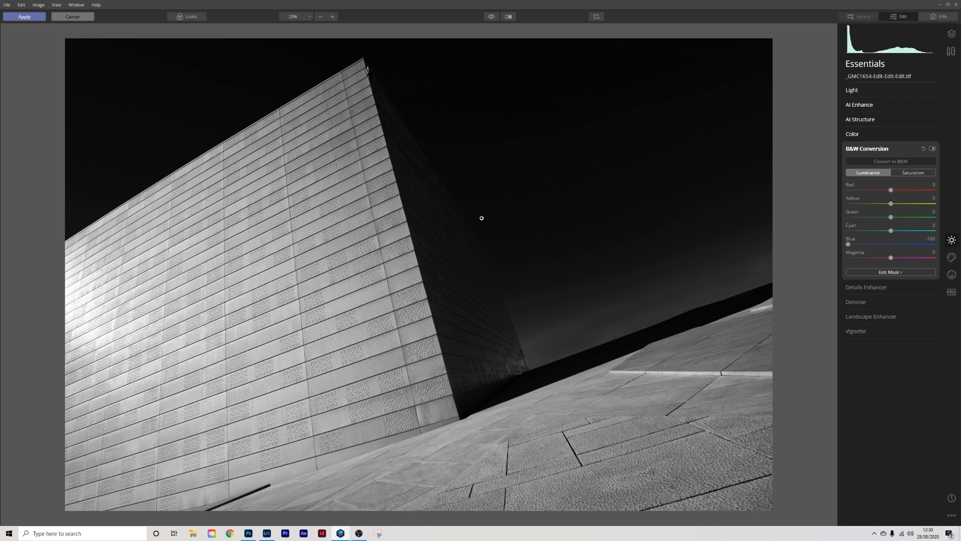
{"action": "mouse_move", "coordinate": [516, 181]}
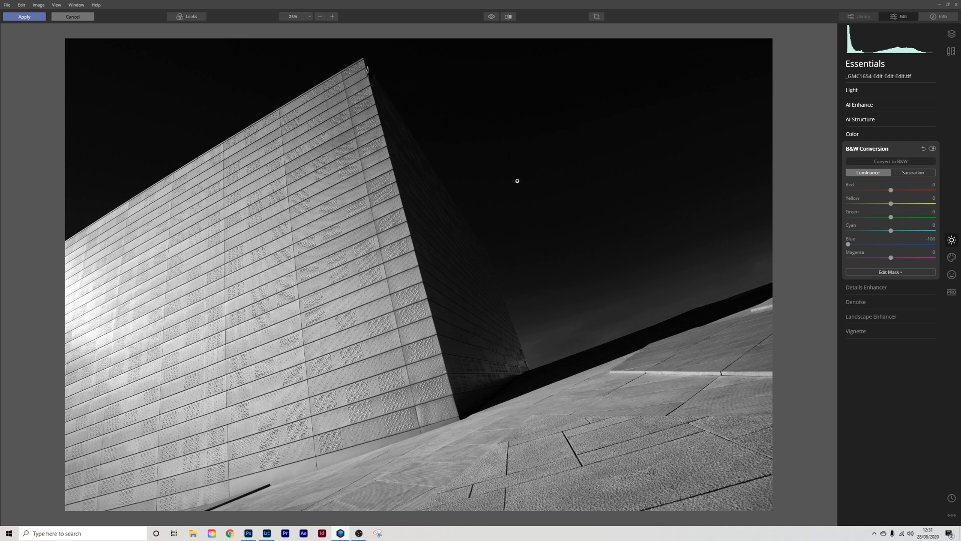
{"action": "mouse_move", "coordinate": [496, 202]}
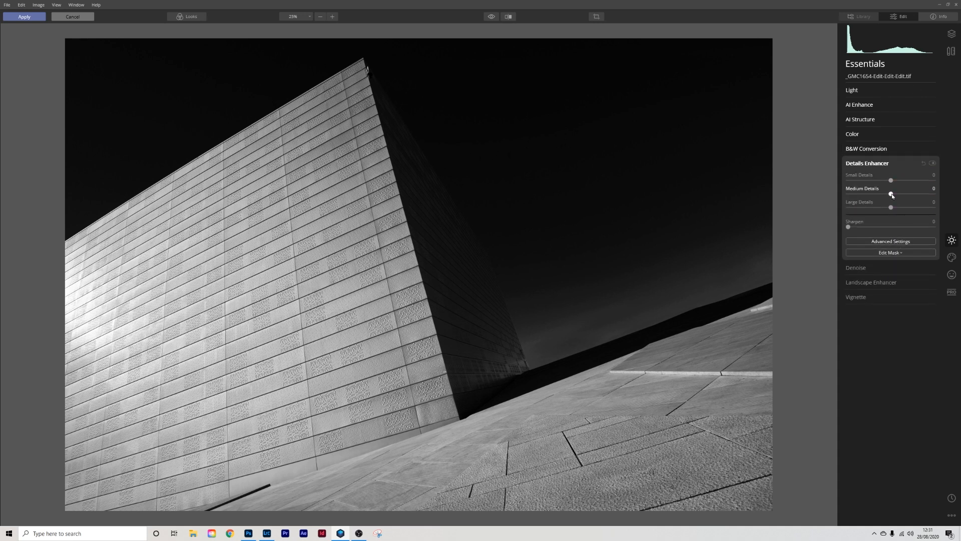
Step: Set Details Enhancer Small Details to 21 and Medium Details to 16, checking Before/After
{"action": "left_click_drag", "start_coordinate": [890, 180], "coordinate": [893, 180]}
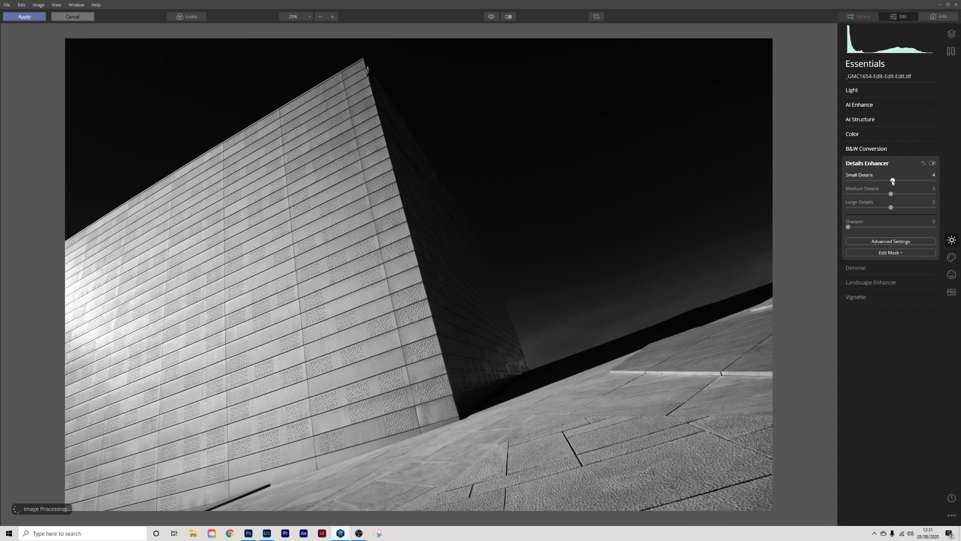
{"action": "left_click_drag", "start_coordinate": [892, 181], "coordinate": [900, 181]}
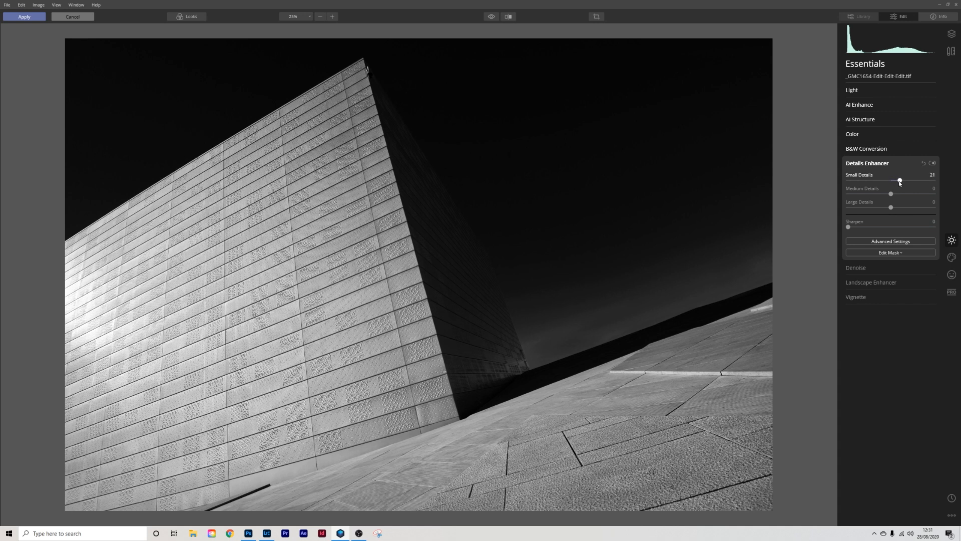
{"action": "left_click_drag", "start_coordinate": [890, 193], "coordinate": [891, 193]}
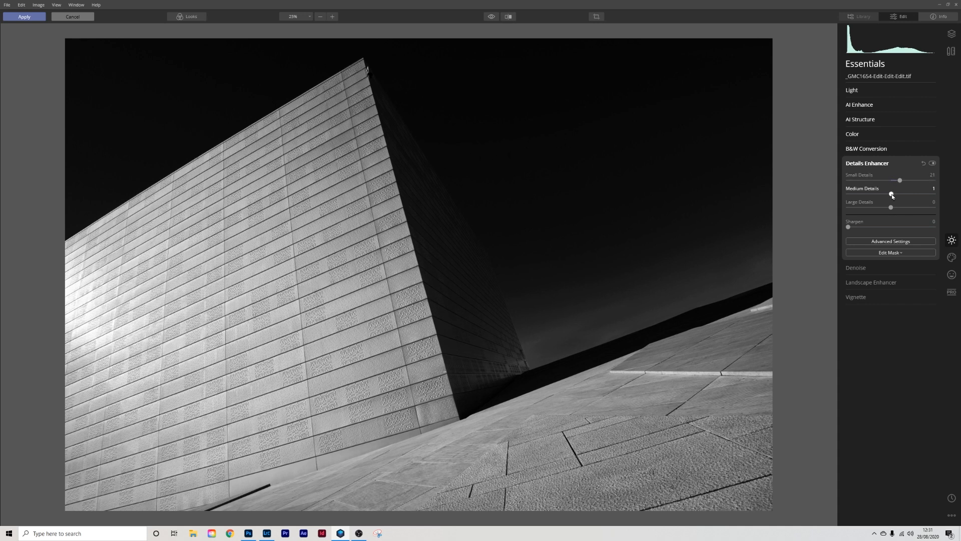
{"action": "left_click_drag", "start_coordinate": [890, 195], "coordinate": [897, 194]}
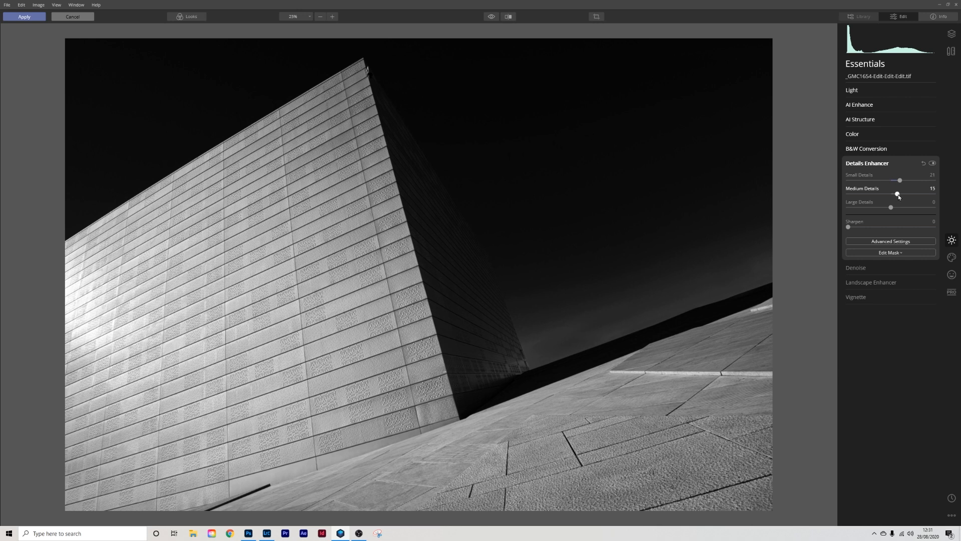
{"action": "left_click_drag", "start_coordinate": [896, 193], "coordinate": [897, 193]}
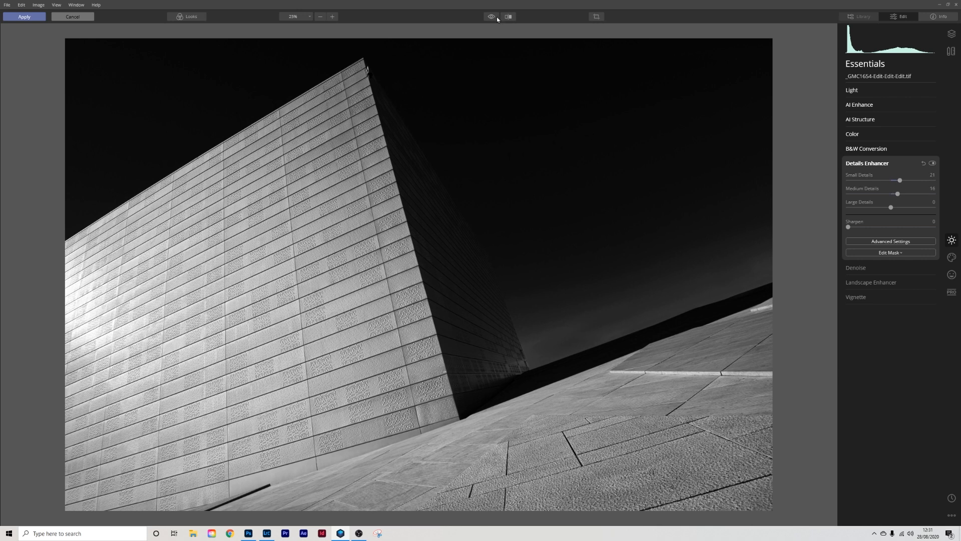
{"action": "left_click", "coordinate": [508, 16]}
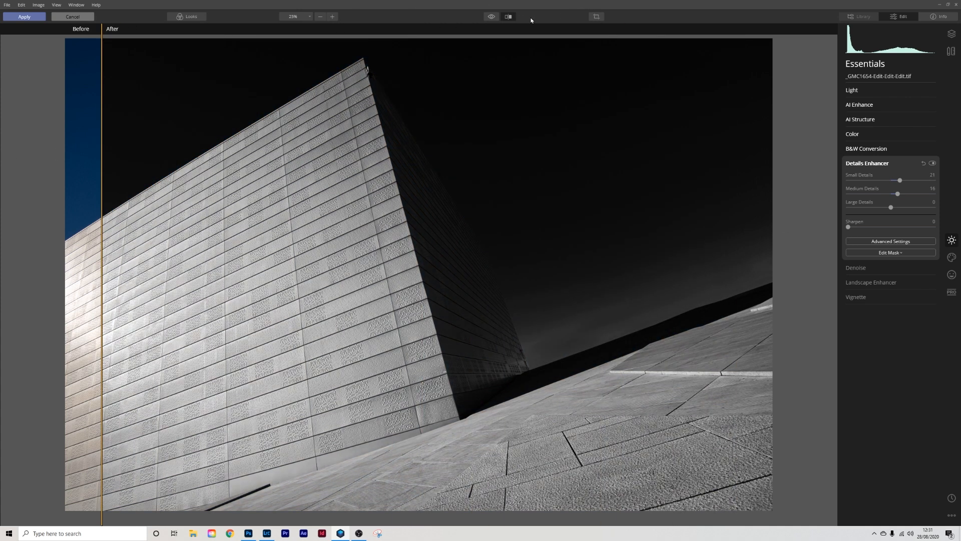
{"action": "left_click", "coordinate": [508, 17]}
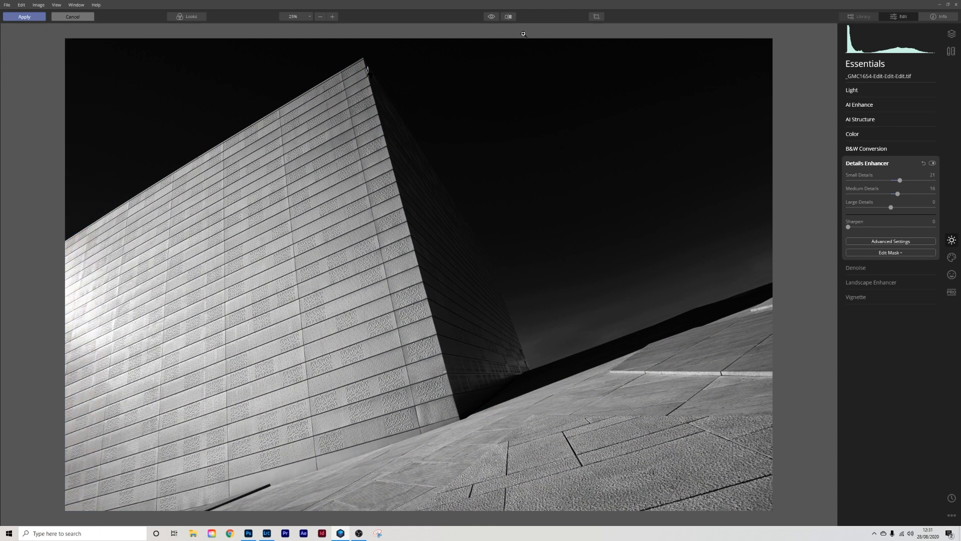
{"action": "mouse_move", "coordinate": [863, 270]}
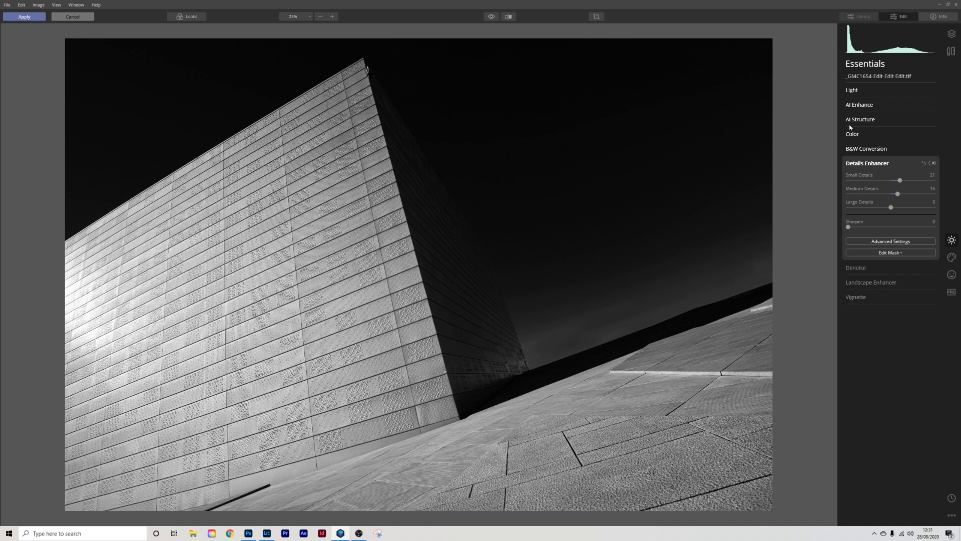
Step: Raise Smart Contrast in the Light section to 32
{"action": "left_click", "coordinate": [851, 89]}
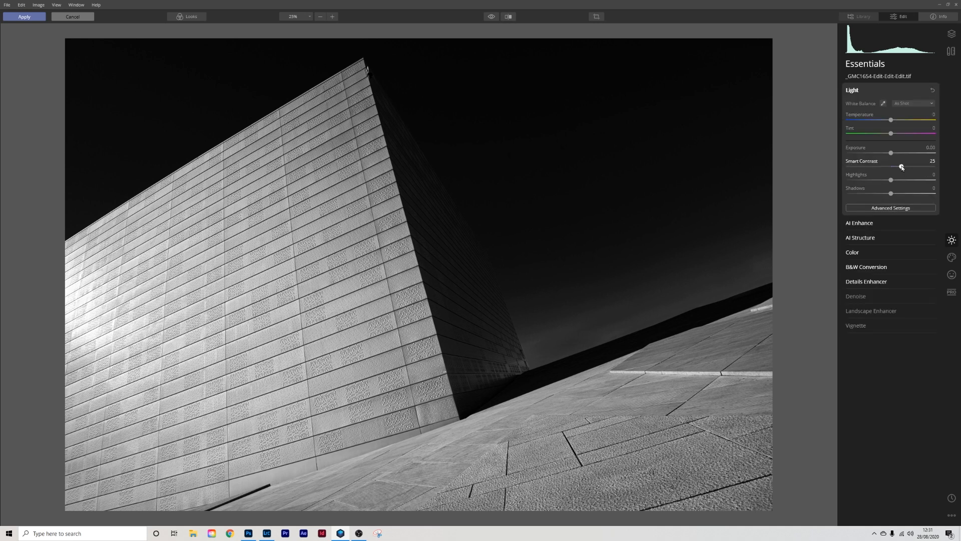
{"action": "left_click_drag", "start_coordinate": [901, 167], "coordinate": [903, 167]}
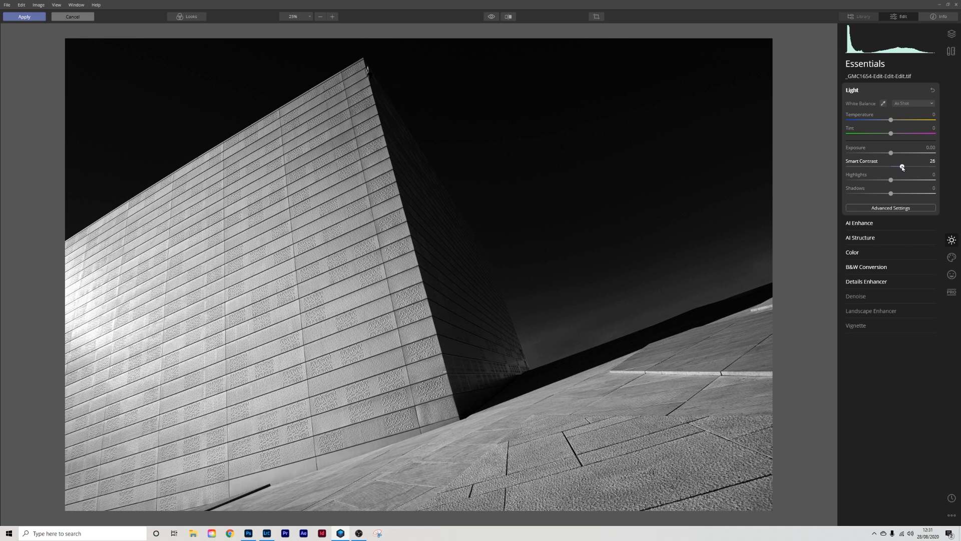
{"action": "left_click_drag", "start_coordinate": [900, 167], "coordinate": [903, 167]}
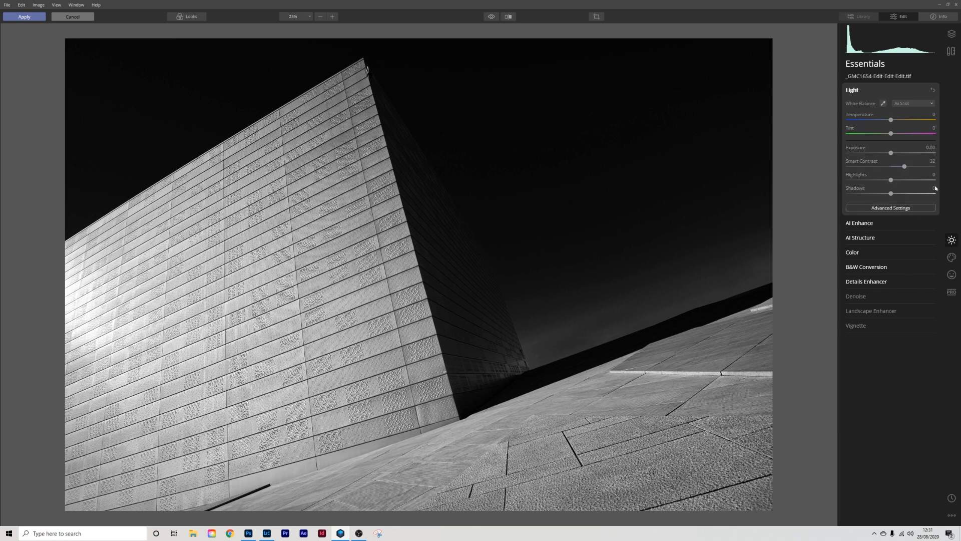
{"action": "left_click", "coordinate": [951, 33]}
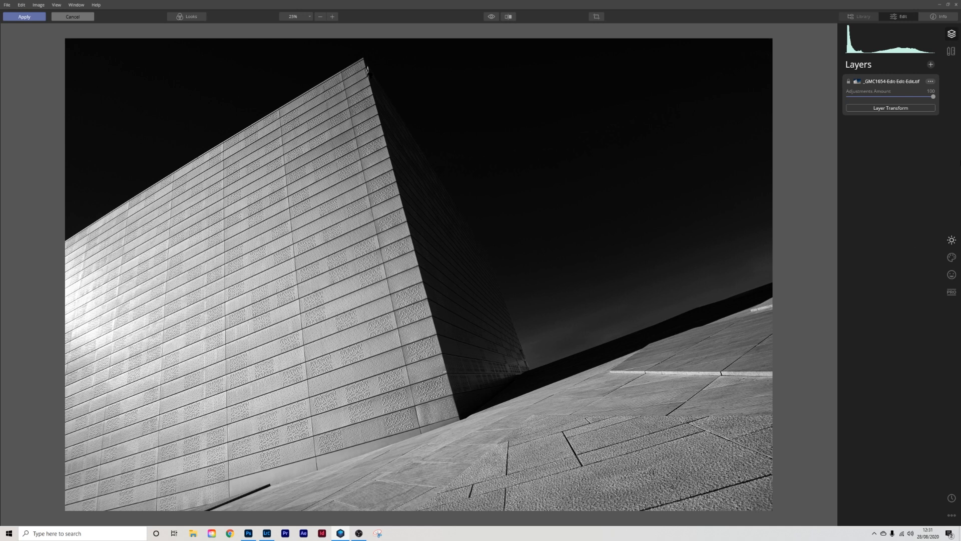
{"action": "mouse_move", "coordinate": [934, 80]}
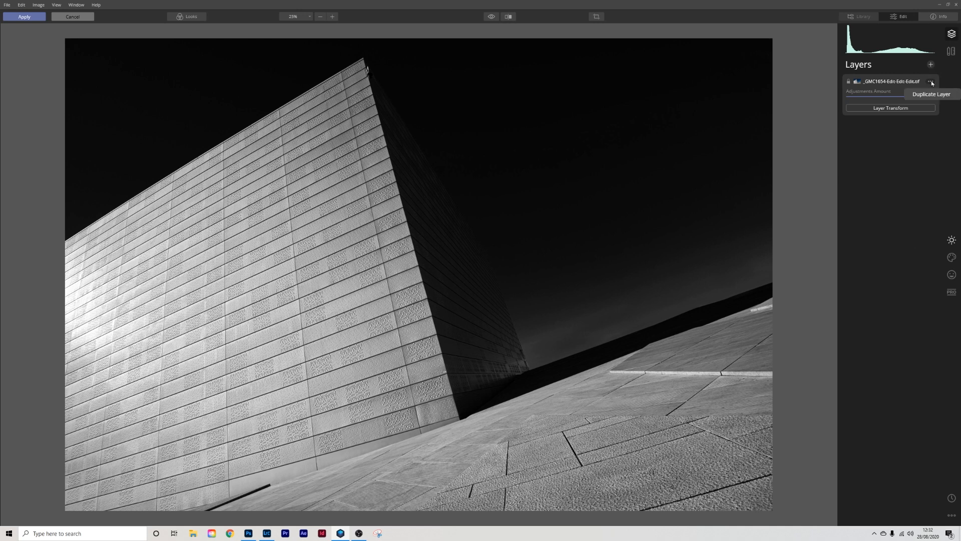
Step: Duplicate the image layer and raise the copy's exposure to 0.72
{"action": "left_click", "coordinate": [931, 94]}
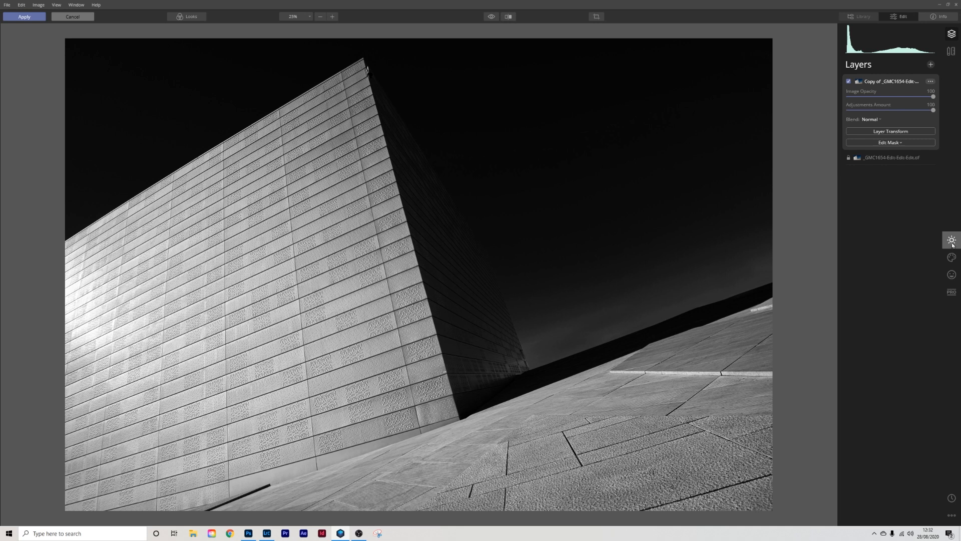
{"action": "left_click", "coordinate": [951, 240]}
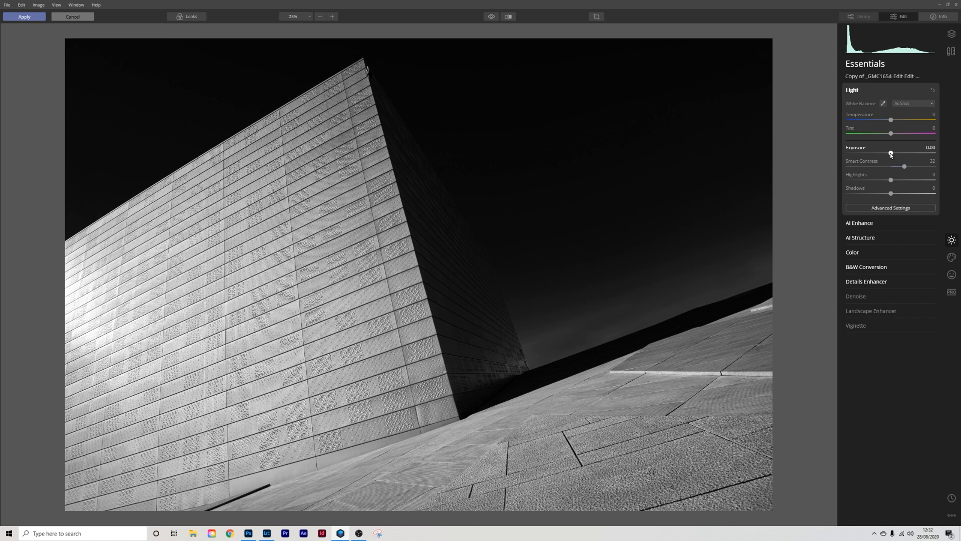
{"action": "left_click_drag", "start_coordinate": [891, 153], "coordinate": [894, 153]}
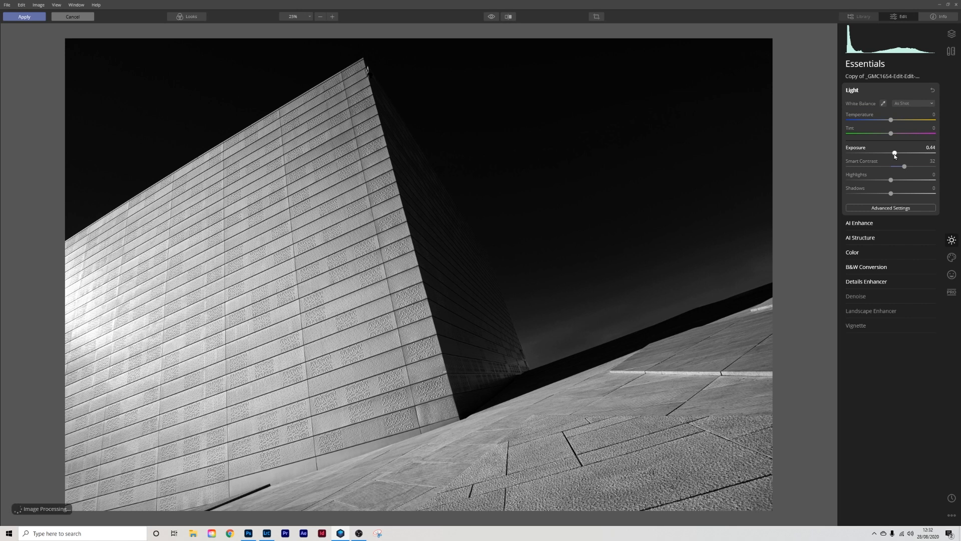
{"action": "left_click_drag", "start_coordinate": [894, 153], "coordinate": [896, 154]}
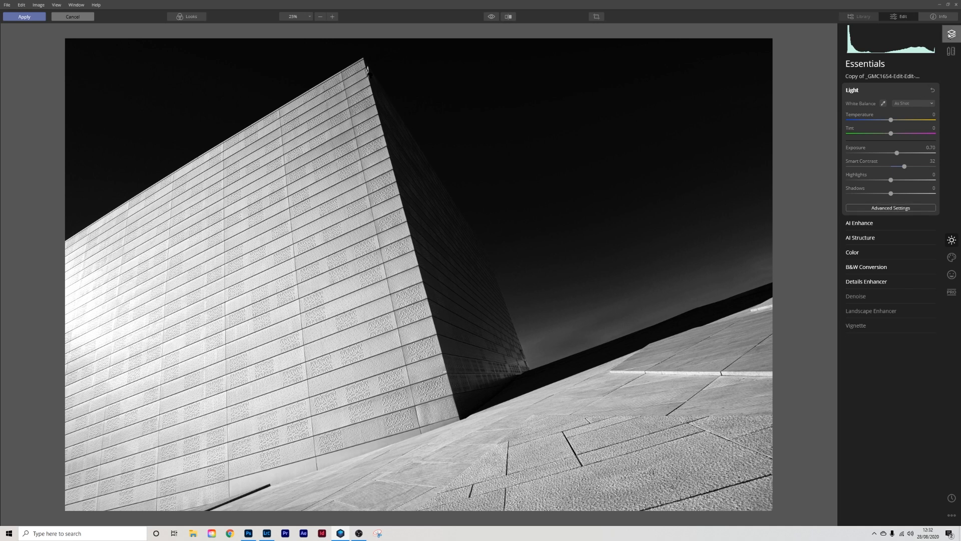
Step: Choose Edit Mask > Brush on the copied layer in Layers
{"action": "left_click", "coordinate": [951, 33]}
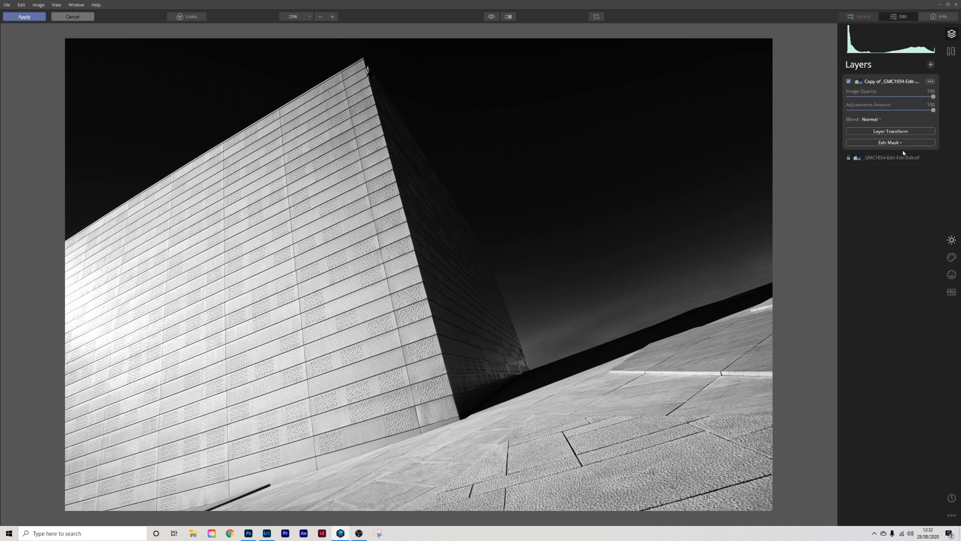
{"action": "left_click", "coordinate": [889, 142]}
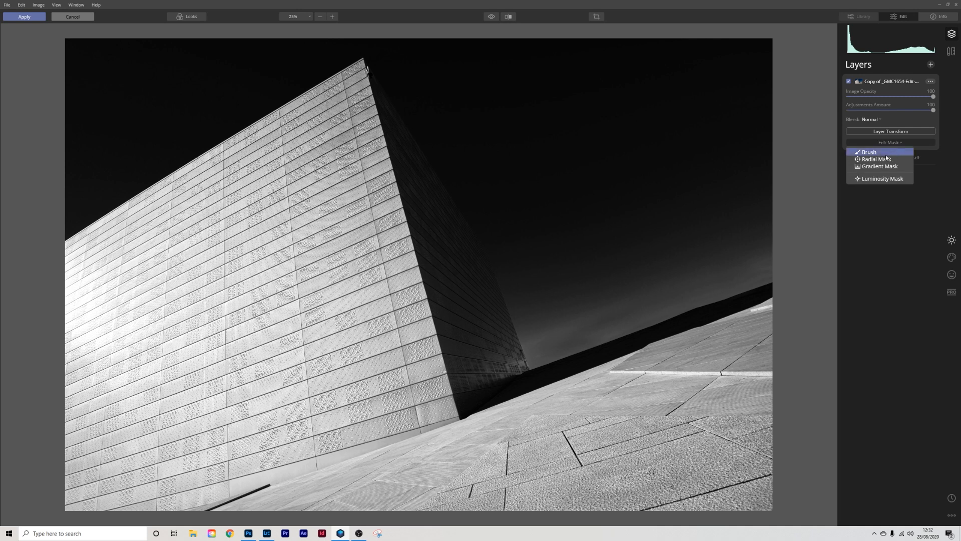
{"action": "mouse_move", "coordinate": [876, 158]}
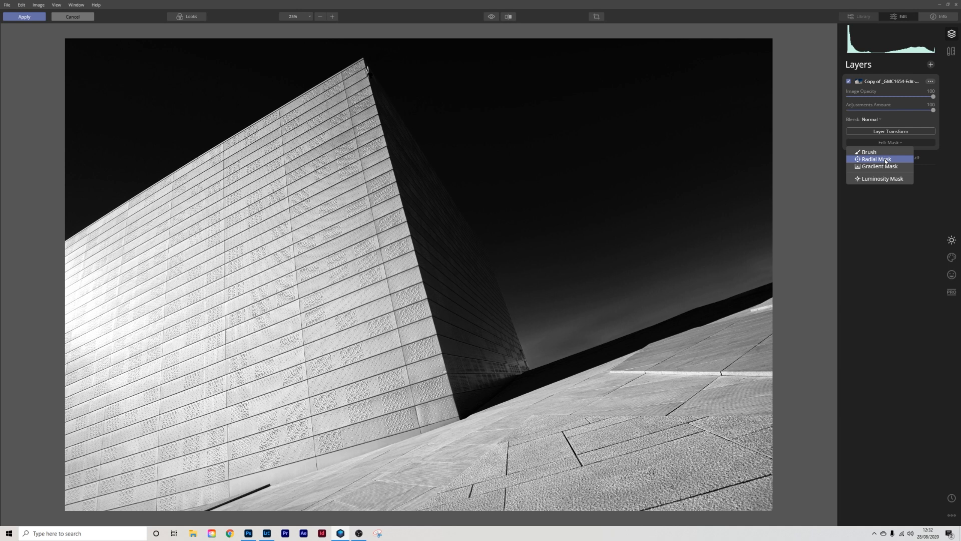
{"action": "left_click", "coordinate": [869, 151]}
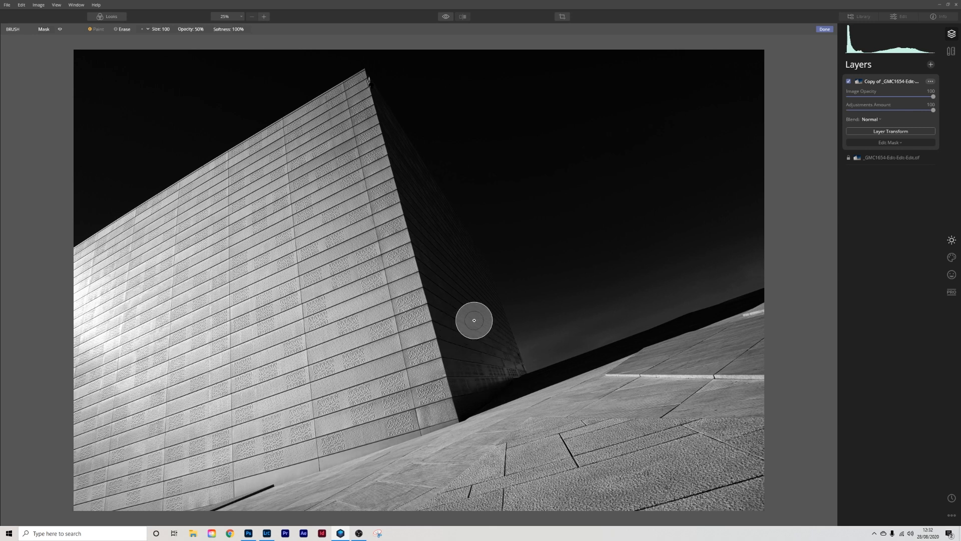
Step: Paint the brightened copy layer's mask over the building and finish mask editing
{"action": "left_click_drag", "start_coordinate": [474, 319], "coordinate": [503, 374]}
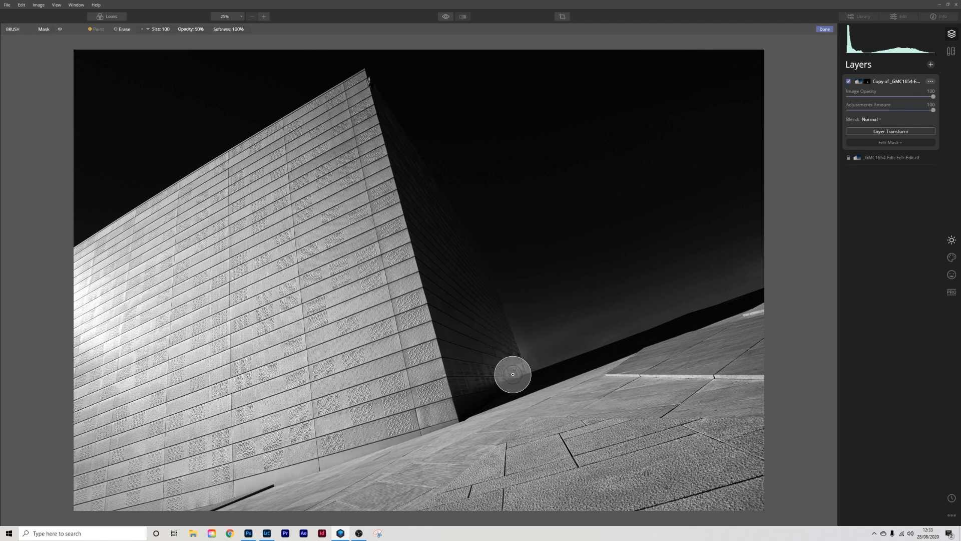
{"action": "mouse_move", "coordinate": [463, 319]}
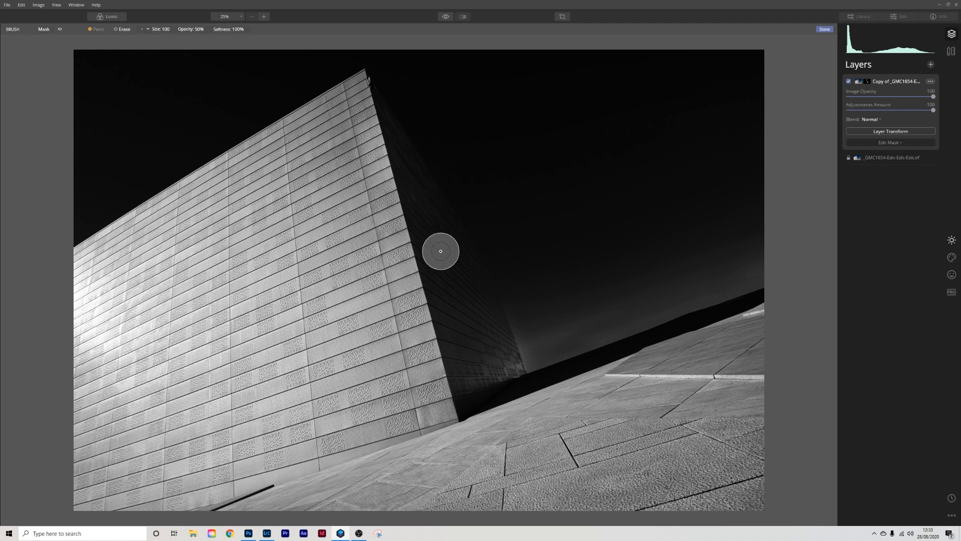
{"action": "mouse_move", "coordinate": [219, 62]}
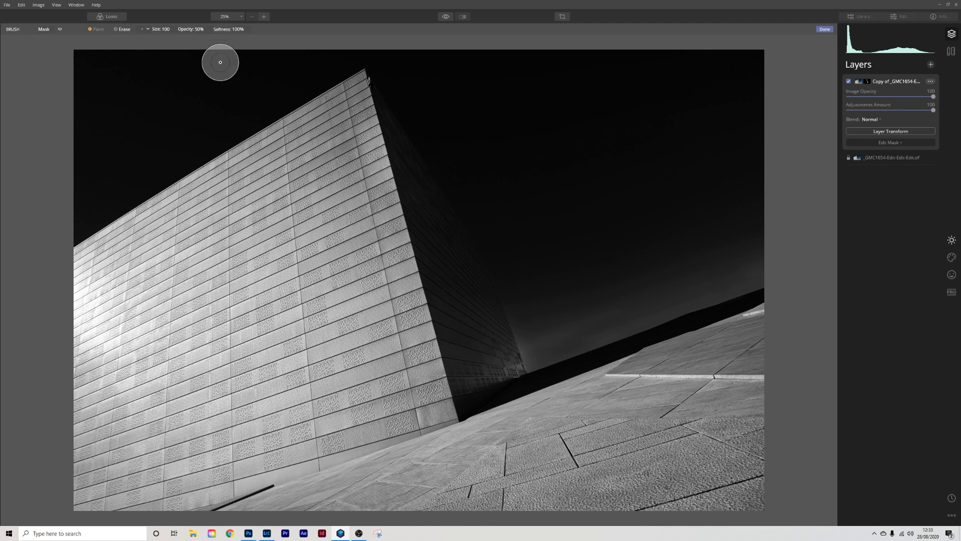
{"action": "mouse_move", "coordinate": [119, 33]}
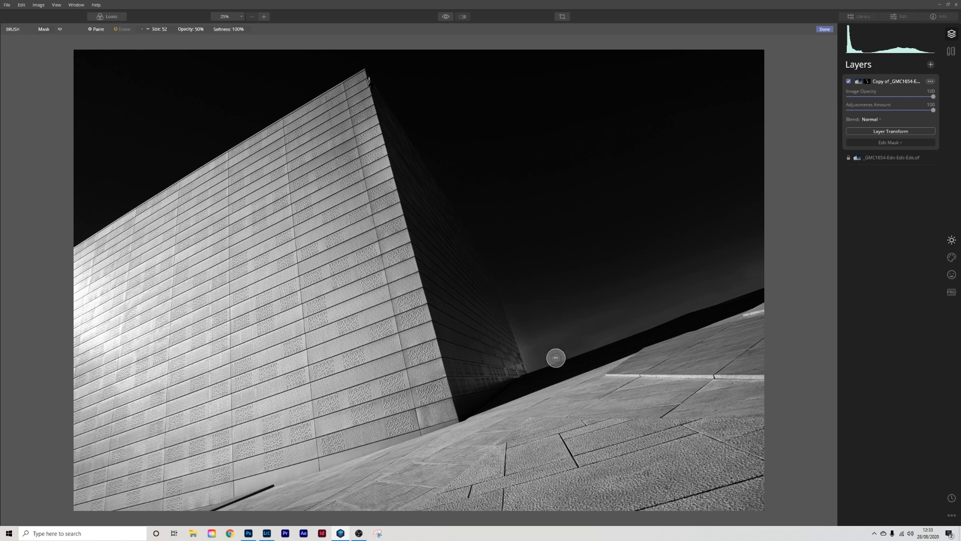
{"action": "mouse_move", "coordinate": [559, 353]}
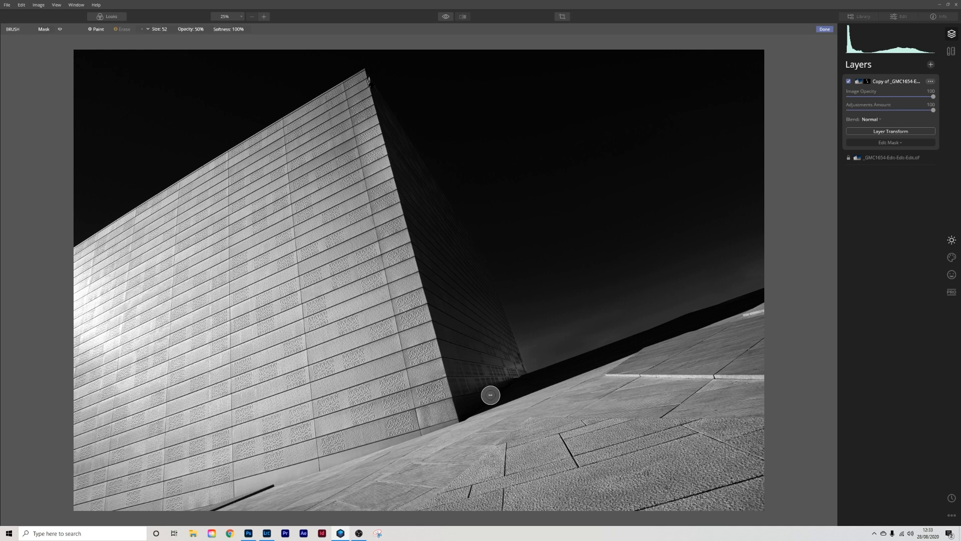
{"action": "mouse_move", "coordinate": [861, 82]}
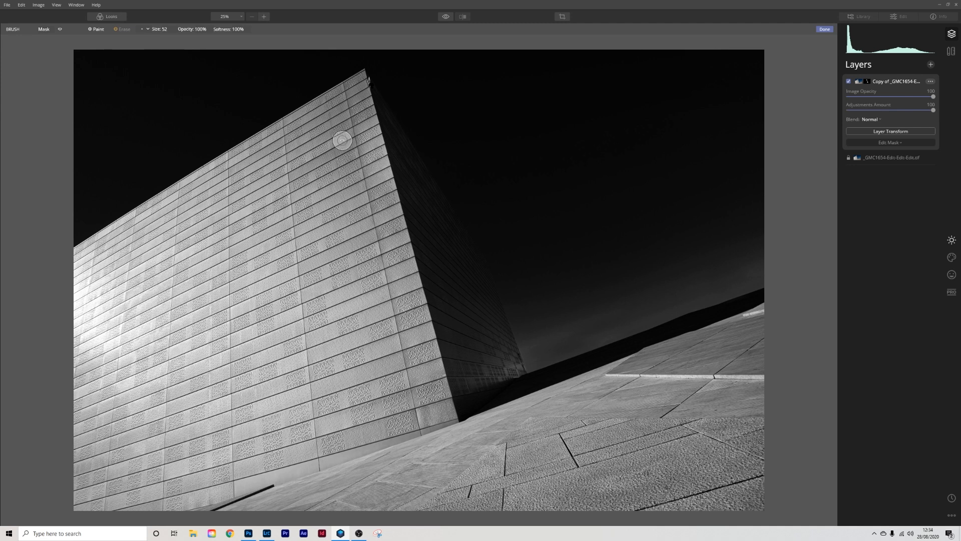
{"action": "mouse_move", "coordinate": [386, 196]}
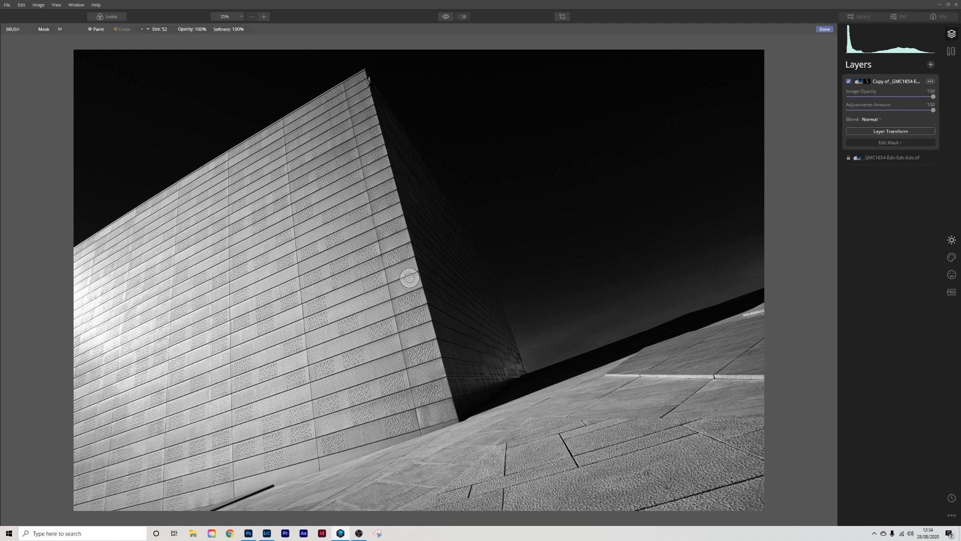
{"action": "left_click", "coordinate": [825, 29]}
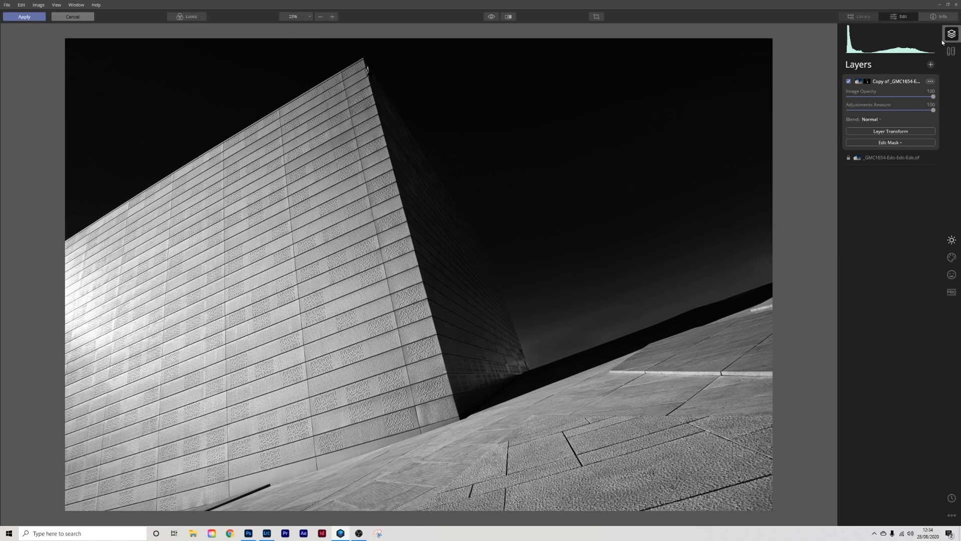
Step: Add the White Frame image as a new layer and set its blend to Lighten
{"action": "left_click", "coordinate": [930, 64]}
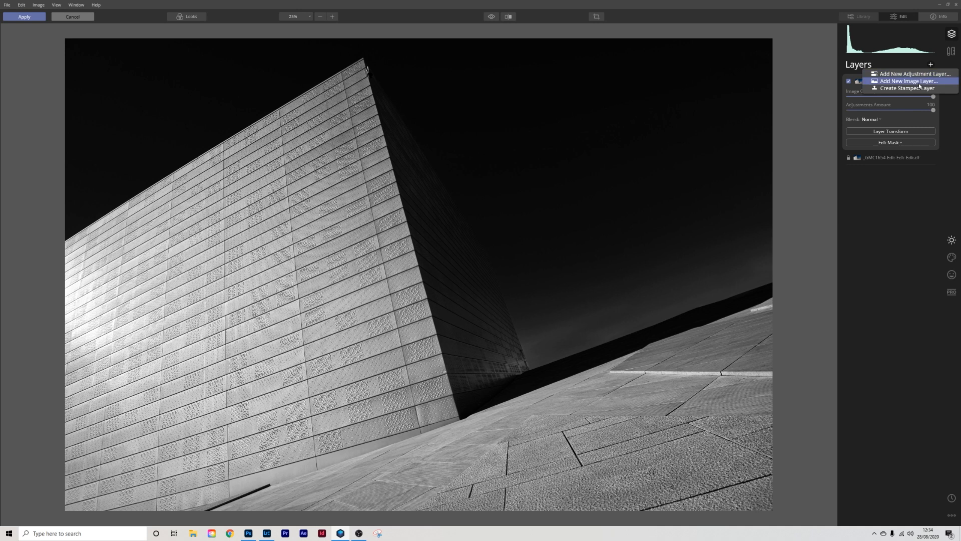
{"action": "left_click", "coordinate": [908, 81]}
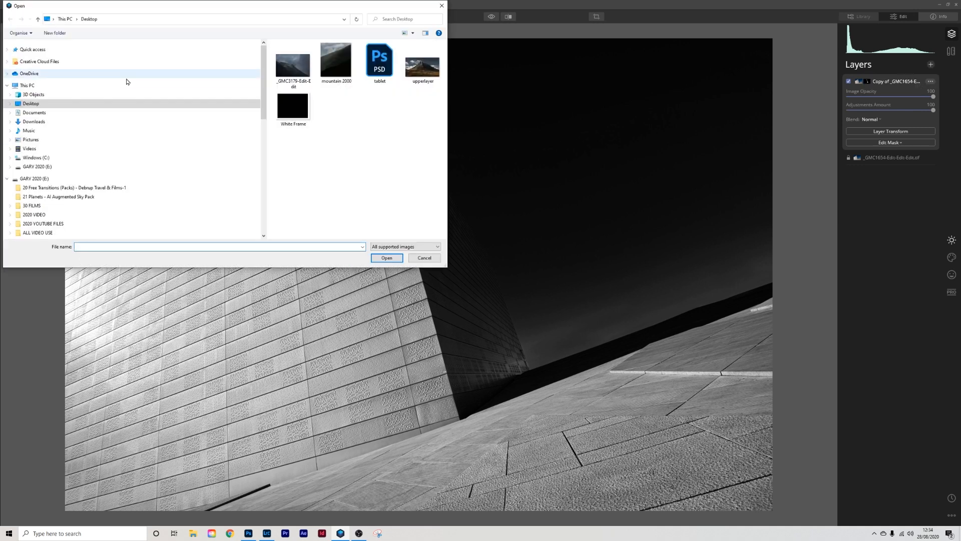
{"action": "left_click", "coordinate": [292, 105]}
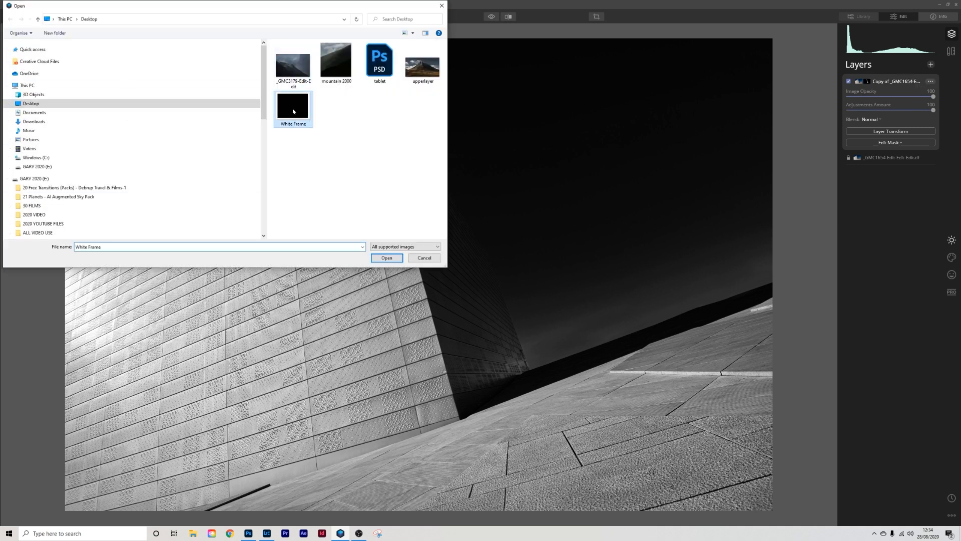
{"action": "left_click", "coordinate": [386, 257]}
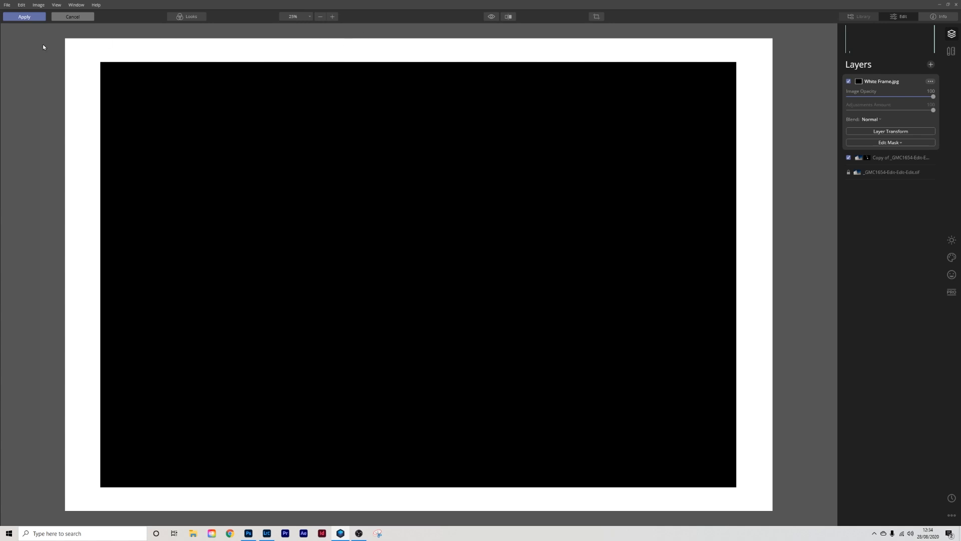
{"action": "mouse_move", "coordinate": [98, 386]}
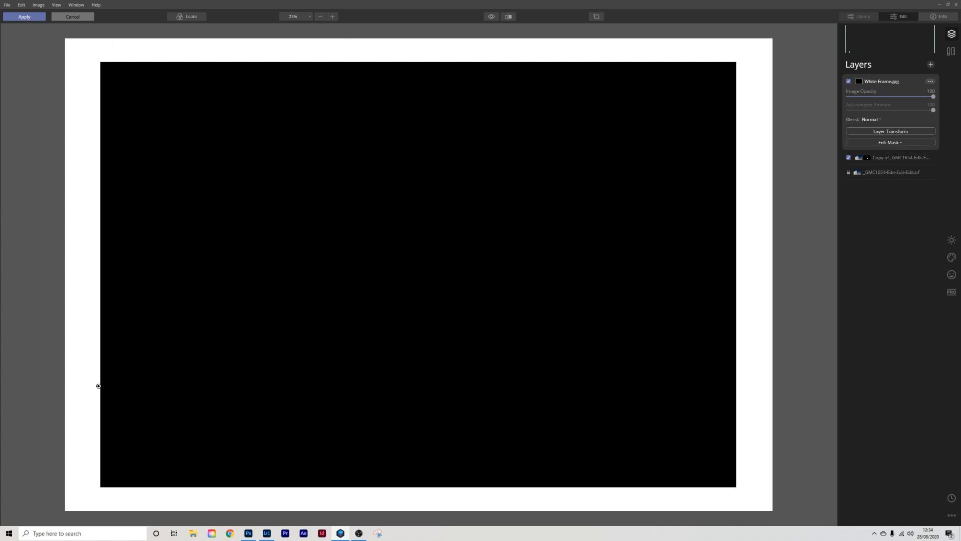
{"action": "mouse_move", "coordinate": [949, 125]}
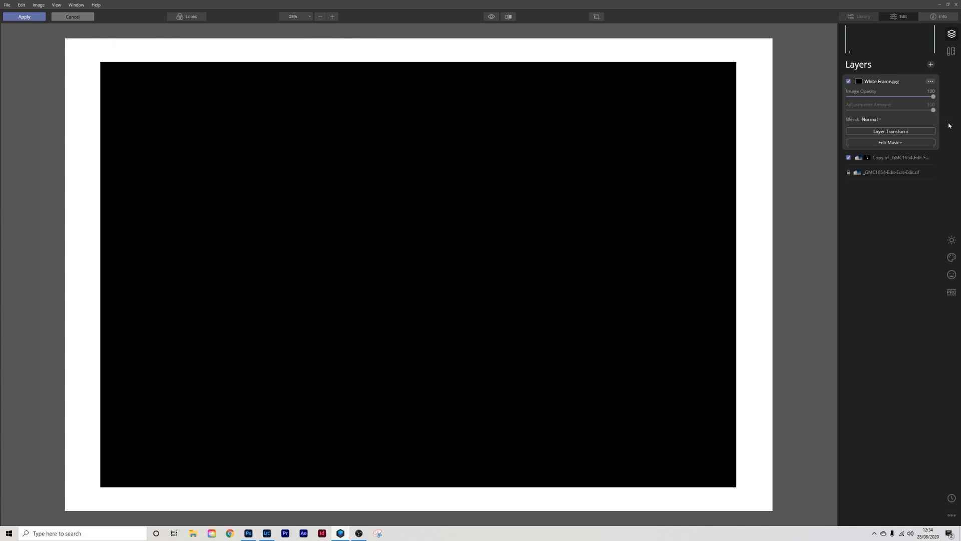
{"action": "left_click", "coordinate": [870, 119]}
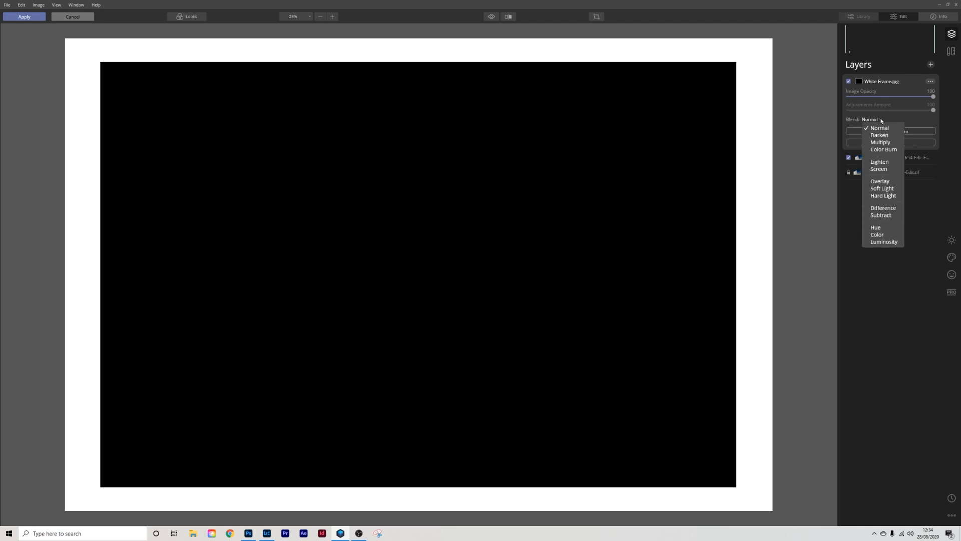
{"action": "left_click", "coordinate": [879, 161]}
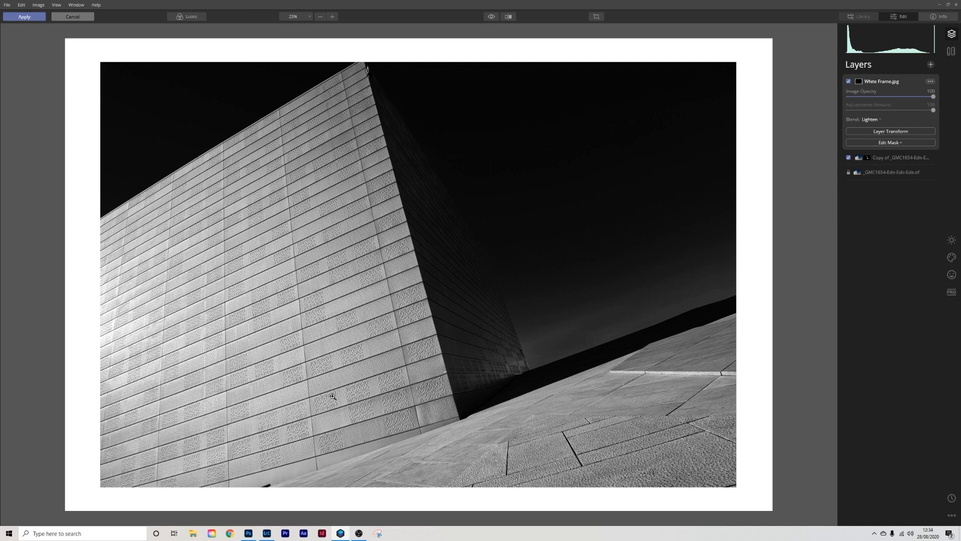
{"action": "left_click", "coordinate": [24, 16]}
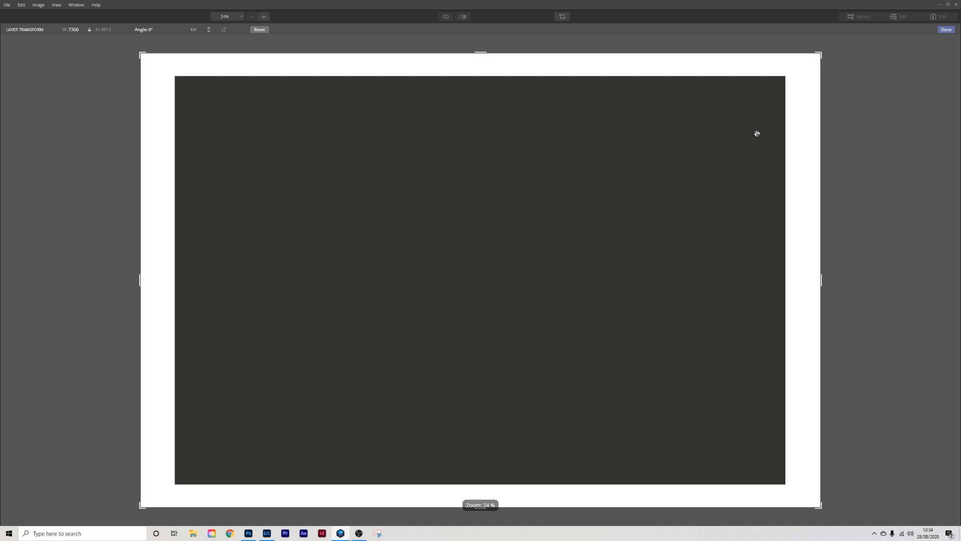
{"action": "mouse_move", "coordinate": [411, 261]}
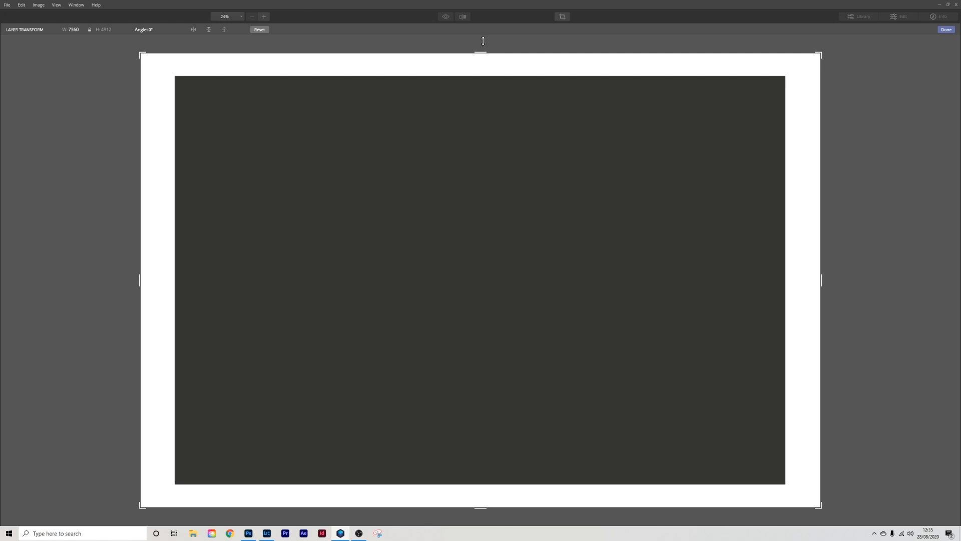
Step: Drag the frame layer's top, bottom, right and left edges out to about 7504 by 5132
{"action": "left_click_drag", "start_coordinate": [481, 48], "coordinate": [480, 51]}
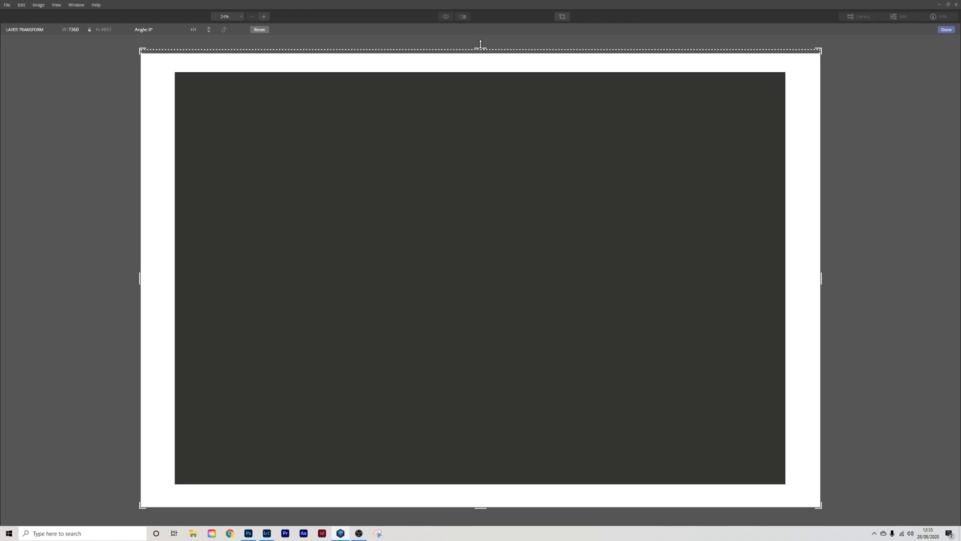
{"action": "left_click_drag", "start_coordinate": [480, 50], "coordinate": [480, 44]}
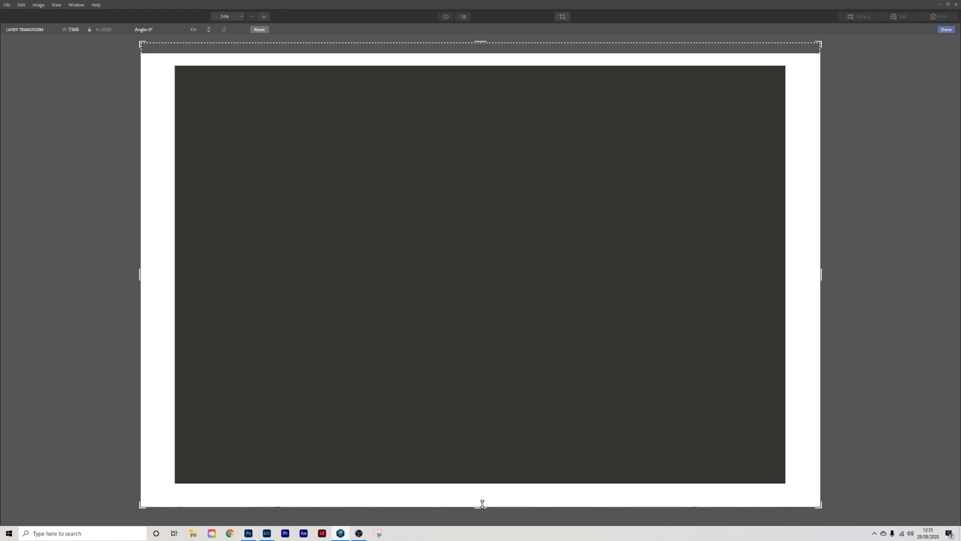
{"action": "left_click_drag", "start_coordinate": [482, 503], "coordinate": [481, 513]}
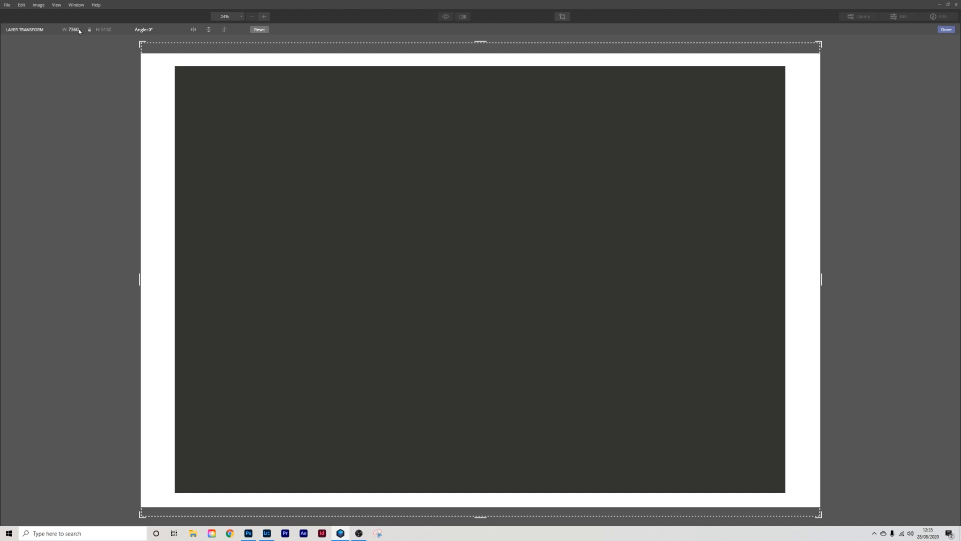
{"action": "mouse_move", "coordinate": [831, 284]}
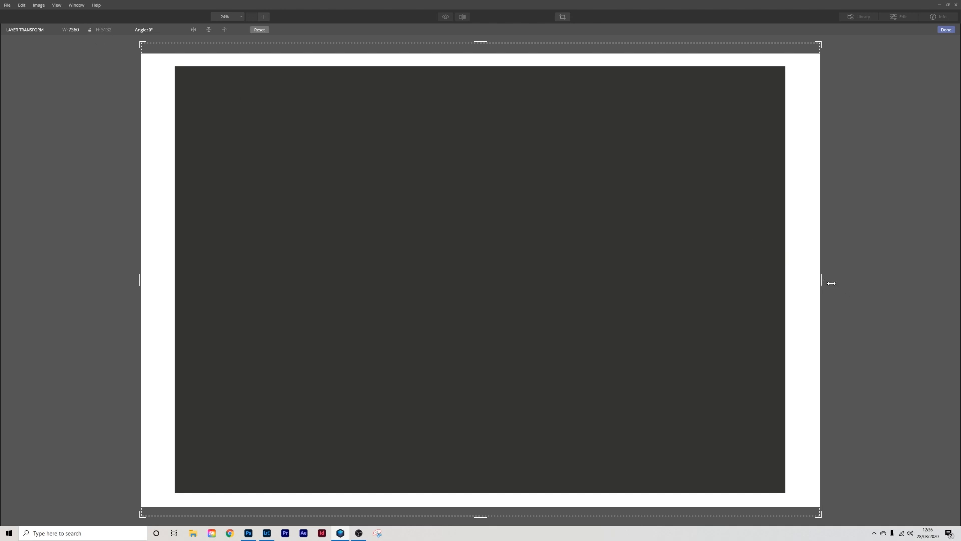
{"action": "left_click_drag", "start_coordinate": [820, 282], "coordinate": [840, 282]}
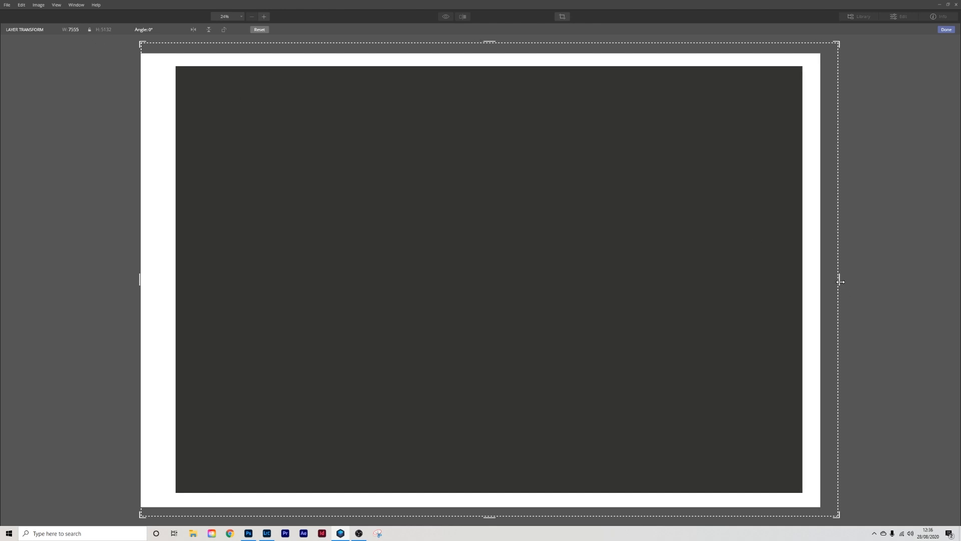
{"action": "left_click_drag", "start_coordinate": [839, 281], "coordinate": [843, 281]}
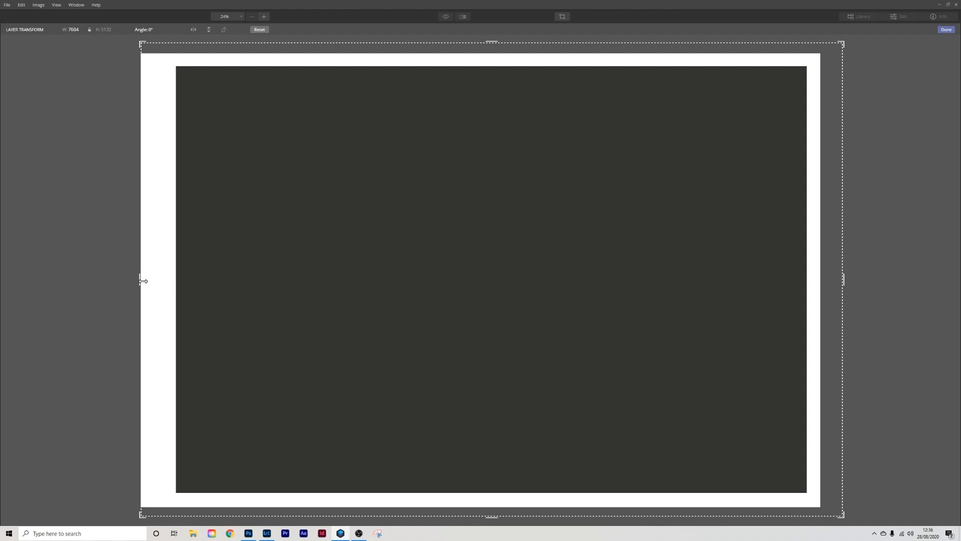
{"action": "left_click_drag", "start_coordinate": [141, 280], "coordinate": [121, 280]}
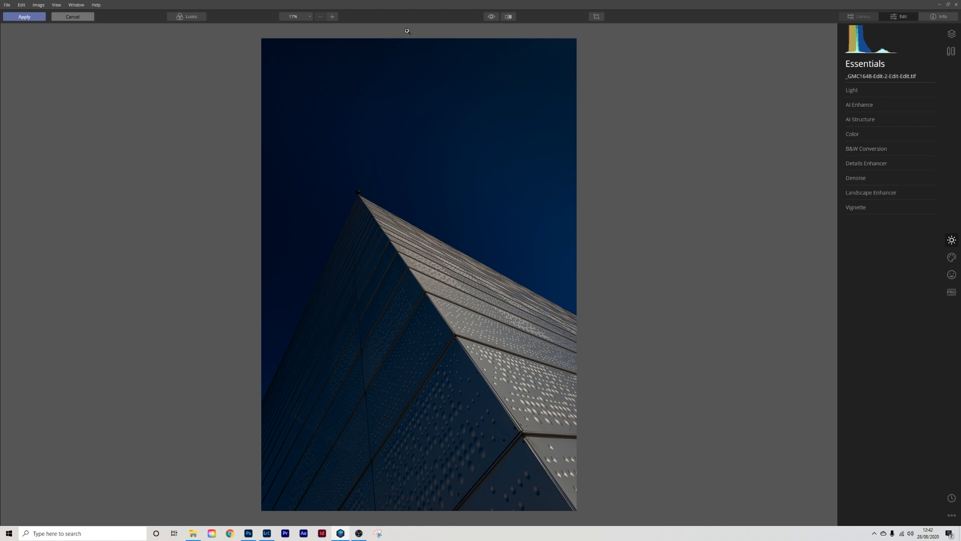
{"action": "mouse_move", "coordinate": [820, 66]}
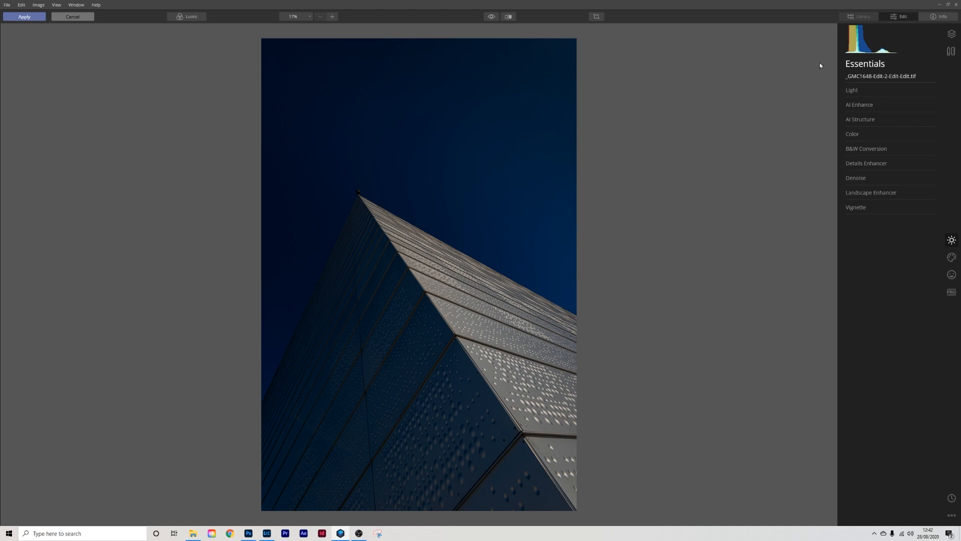
{"action": "mouse_move", "coordinate": [876, 146]}
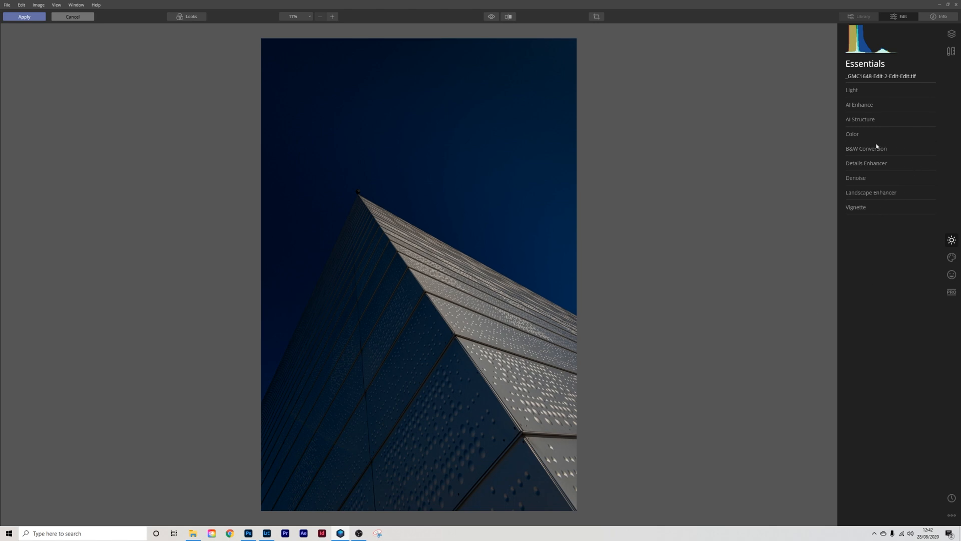
Step: On the second building photo, raise Color saturation to 46
{"action": "left_click", "coordinate": [852, 134]}
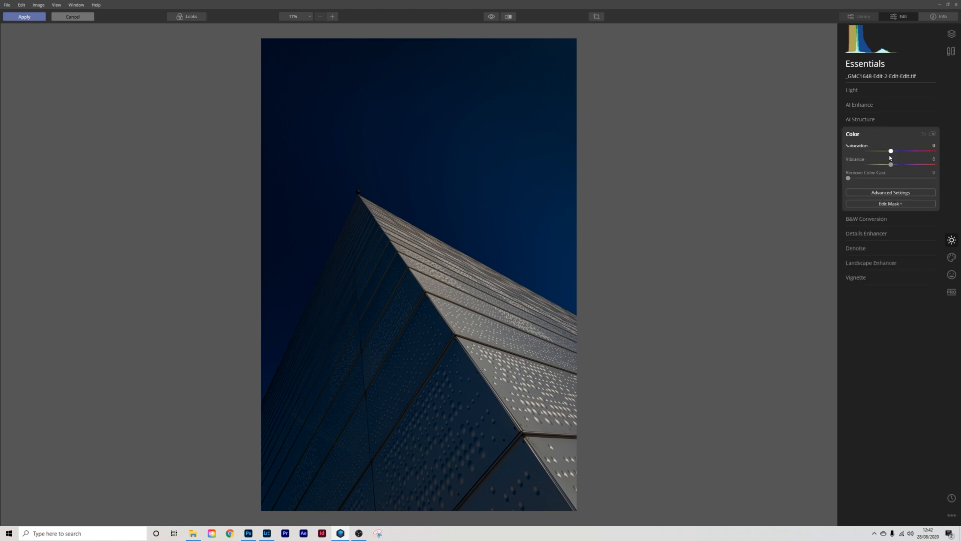
{"action": "left_click_drag", "start_coordinate": [890, 151], "coordinate": [896, 151]}
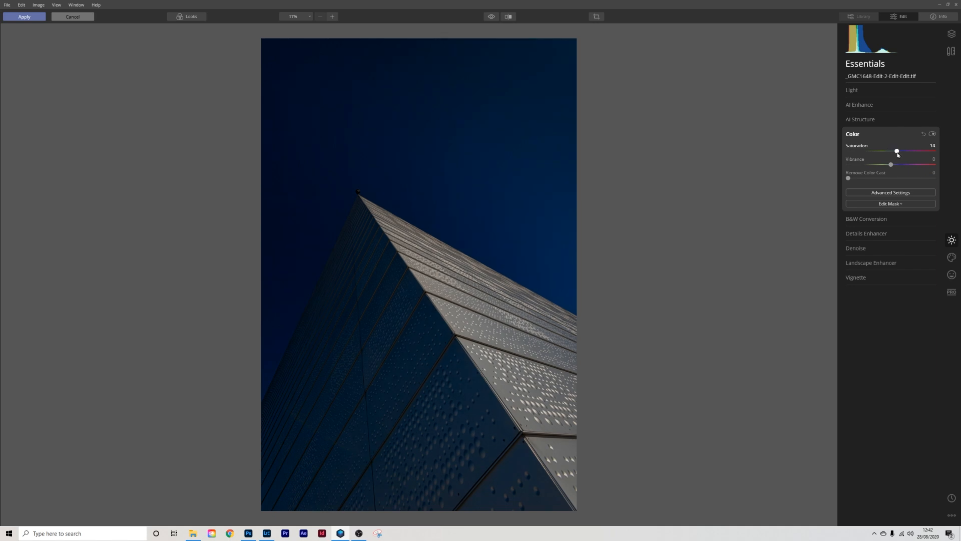
{"action": "left_click_drag", "start_coordinate": [896, 151], "coordinate": [910, 151]}
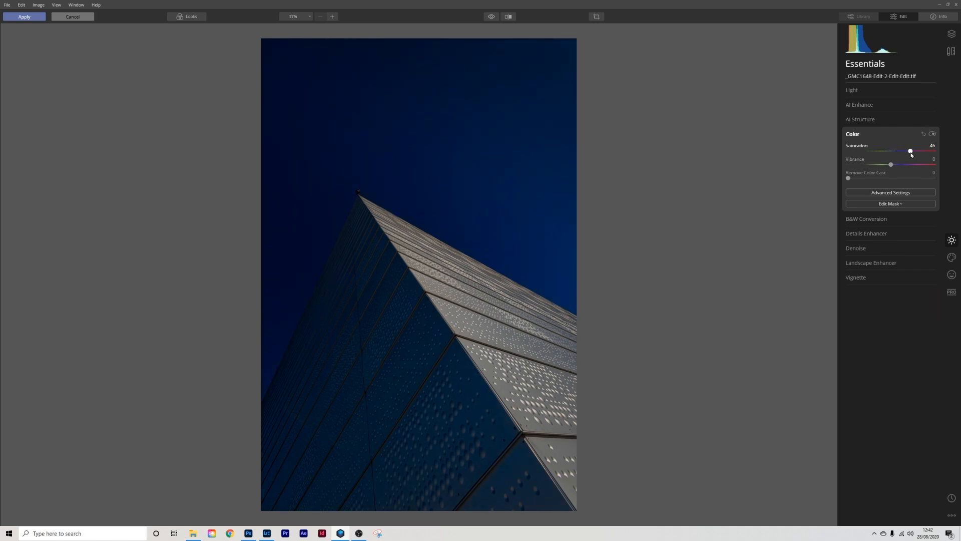
{"action": "left_click", "coordinate": [851, 90]}
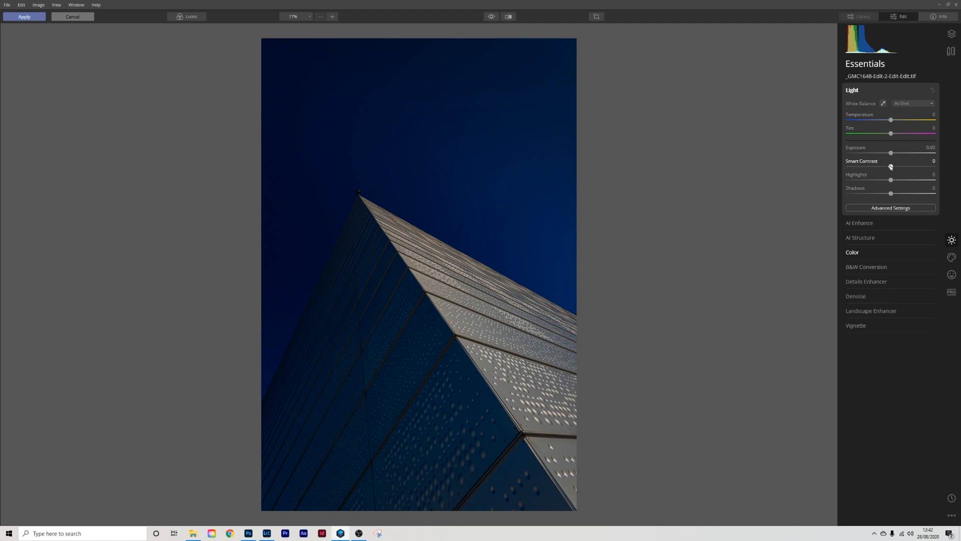
Step: Raise Smart Contrast to 28 and lift the highlights slightly
{"action": "left_click_drag", "start_coordinate": [890, 167], "coordinate": [903, 166]}
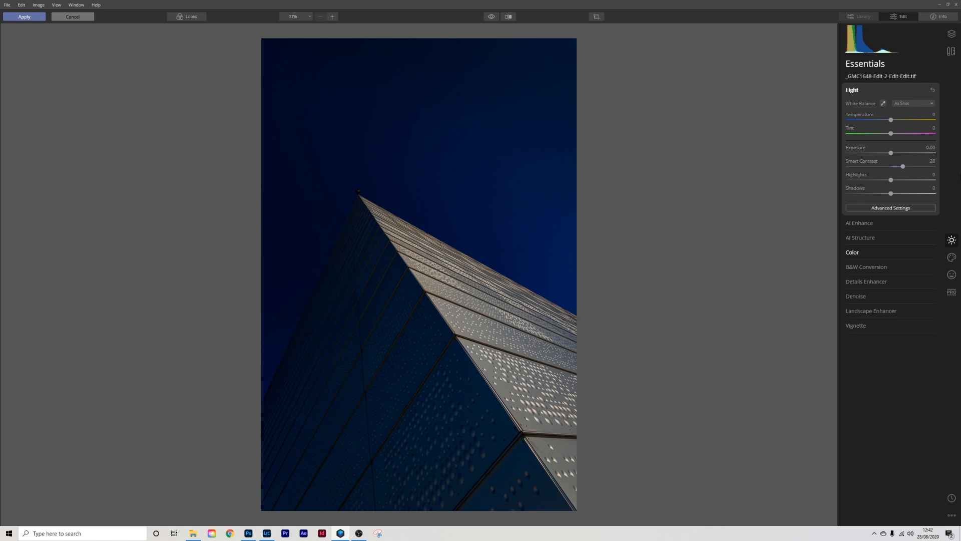
{"action": "left_click_drag", "start_coordinate": [890, 179], "coordinate": [893, 179]}
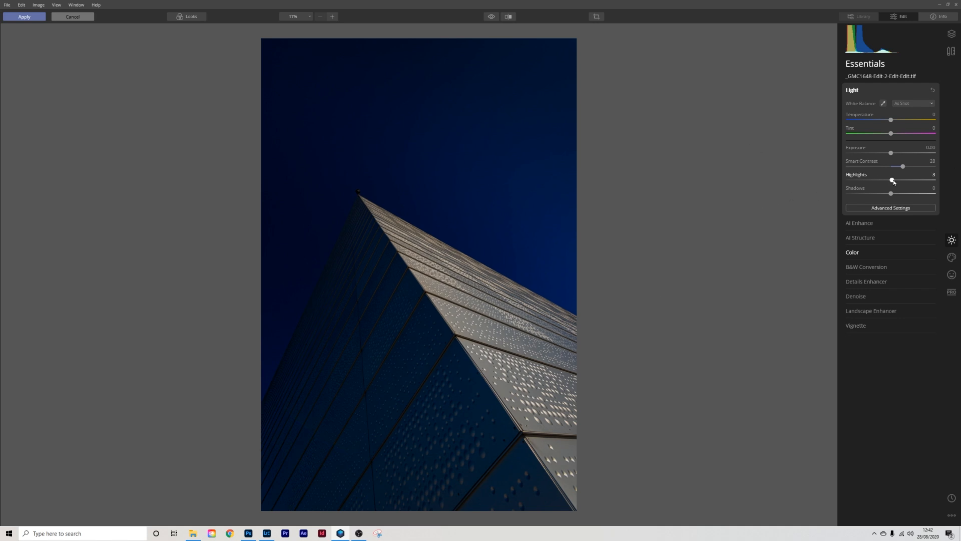
{"action": "left_click_drag", "start_coordinate": [892, 180], "coordinate": [901, 180]}
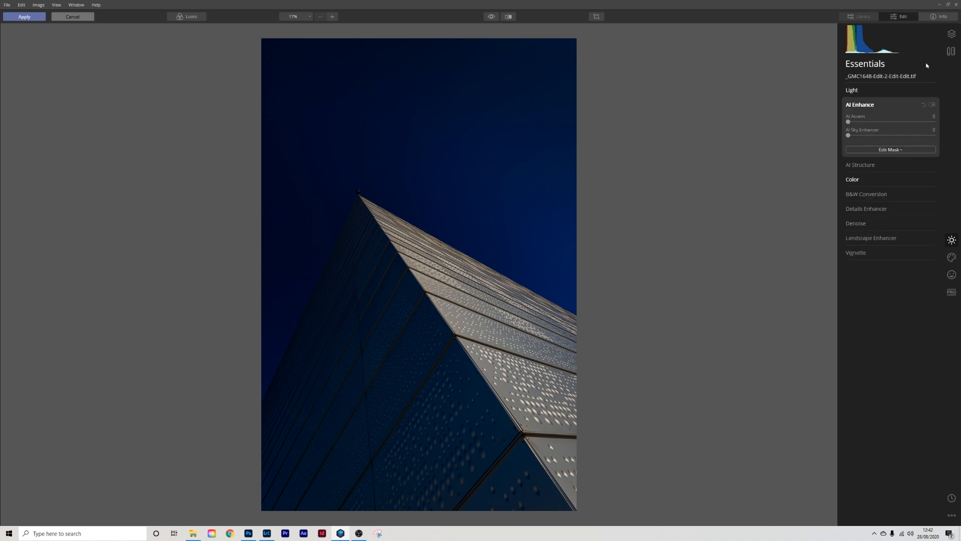
Step: Set AI Accent to 18 and AI Structure amount to 25
{"action": "left_click_drag", "start_coordinate": [848, 136], "coordinate": [869, 135]}
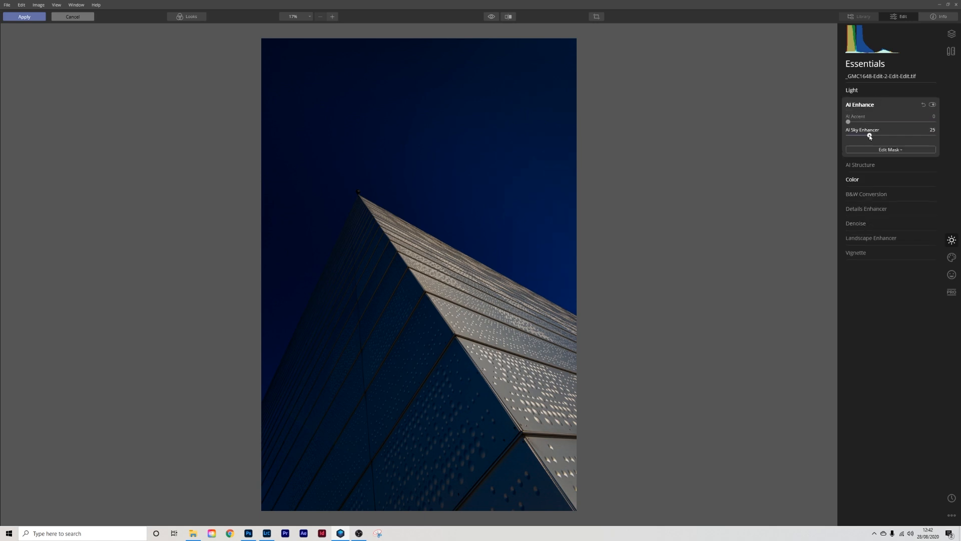
{"action": "left_click_drag", "start_coordinate": [848, 121], "coordinate": [852, 121]}
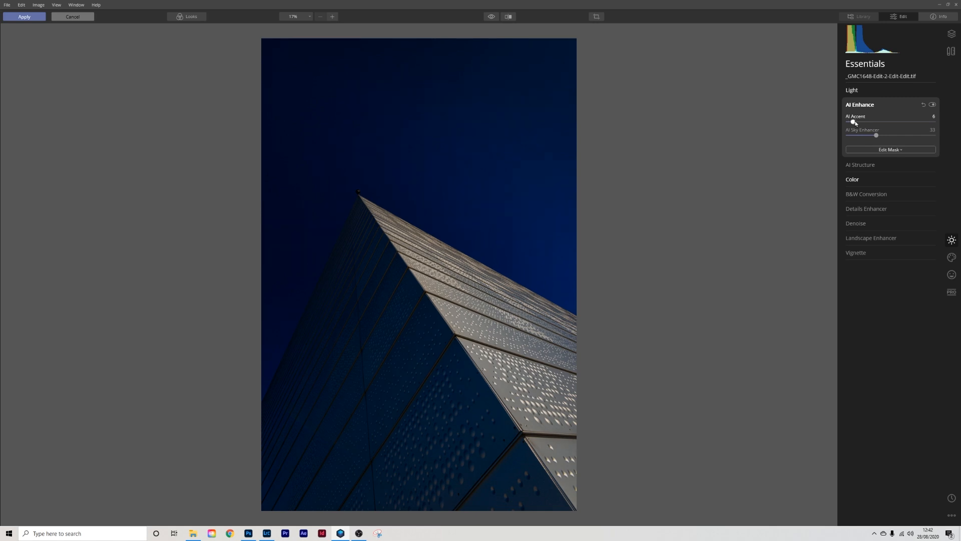
{"action": "left_click_drag", "start_coordinate": [851, 121], "coordinate": [864, 121]}
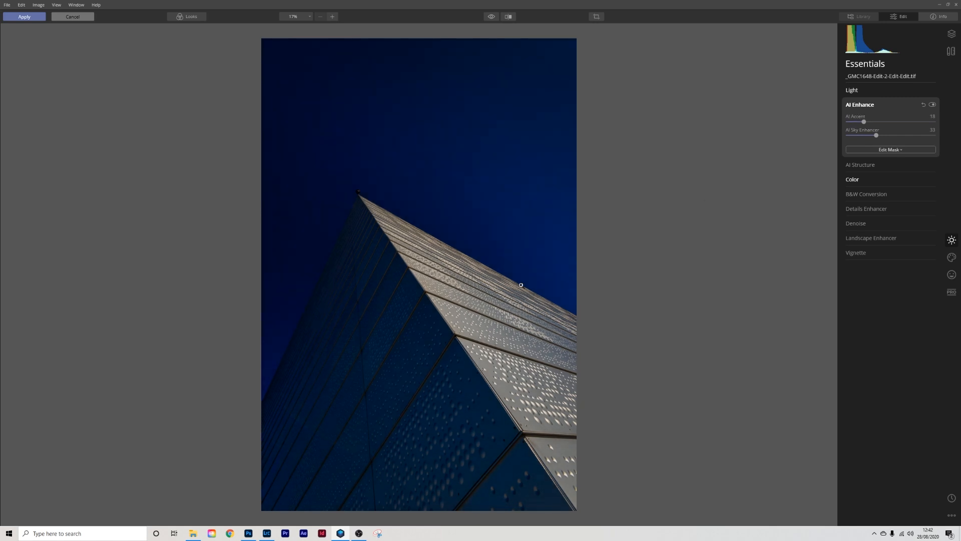
{"action": "mouse_move", "coordinate": [571, 464]}
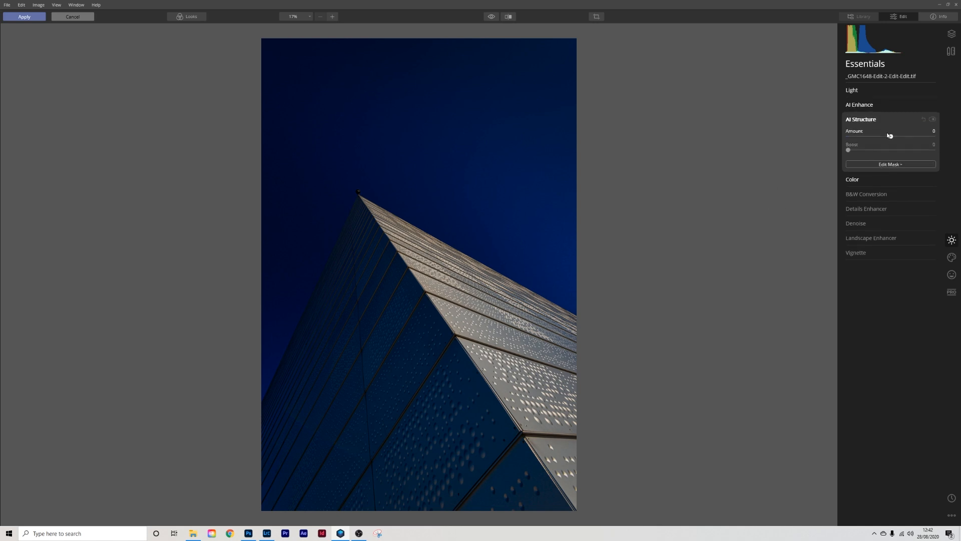
{"action": "left_click_drag", "start_coordinate": [884, 136], "coordinate": [898, 136]}
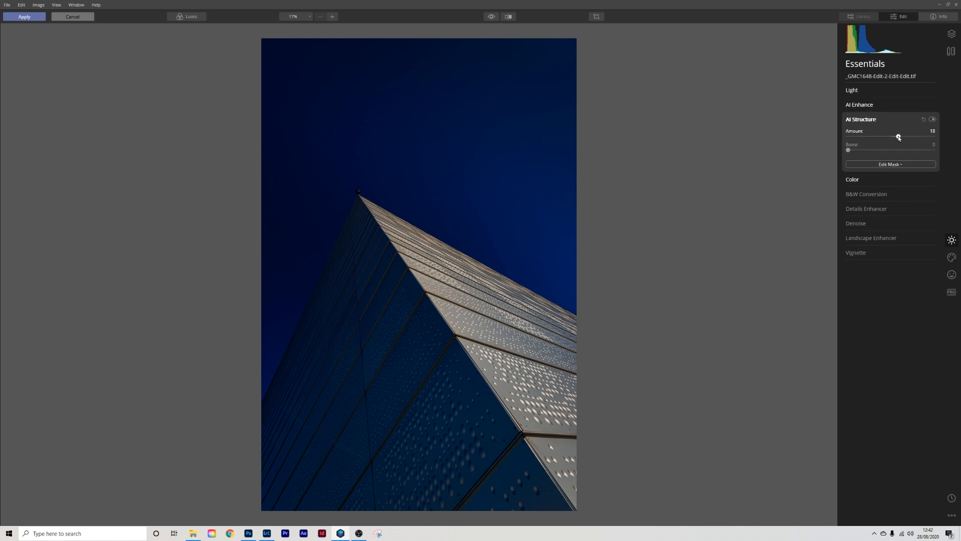
{"action": "left_click_drag", "start_coordinate": [893, 136], "coordinate": [901, 136]}
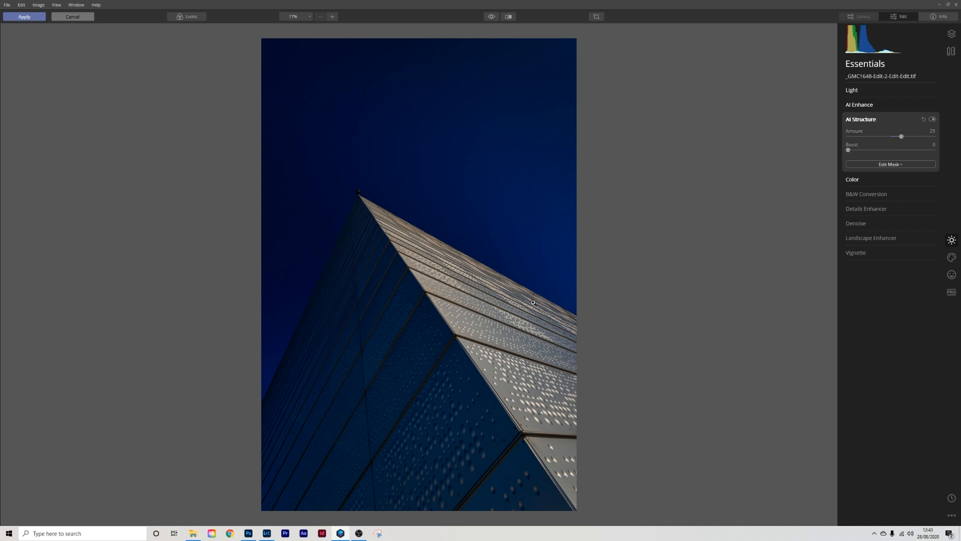
{"action": "mouse_move", "coordinate": [441, 212]}
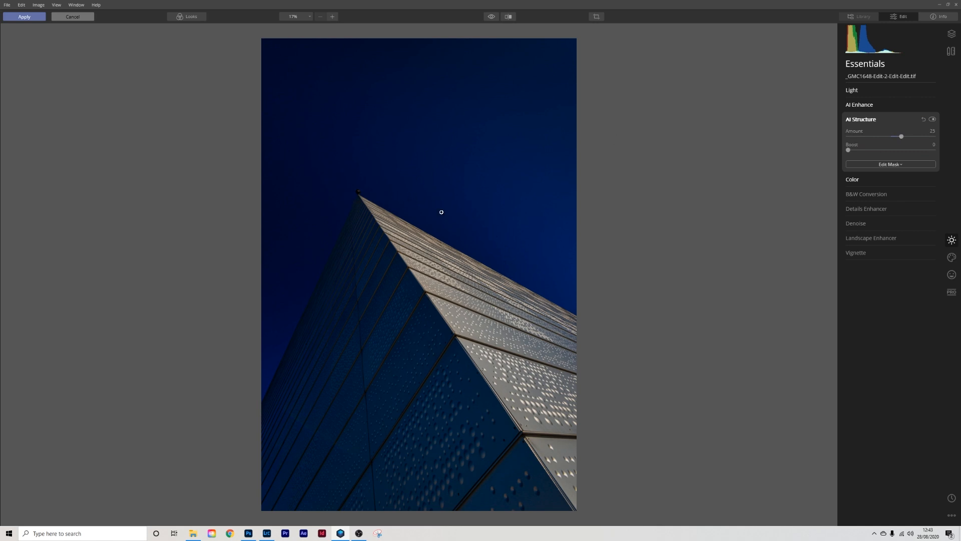
{"action": "mouse_move", "coordinate": [529, 280]}
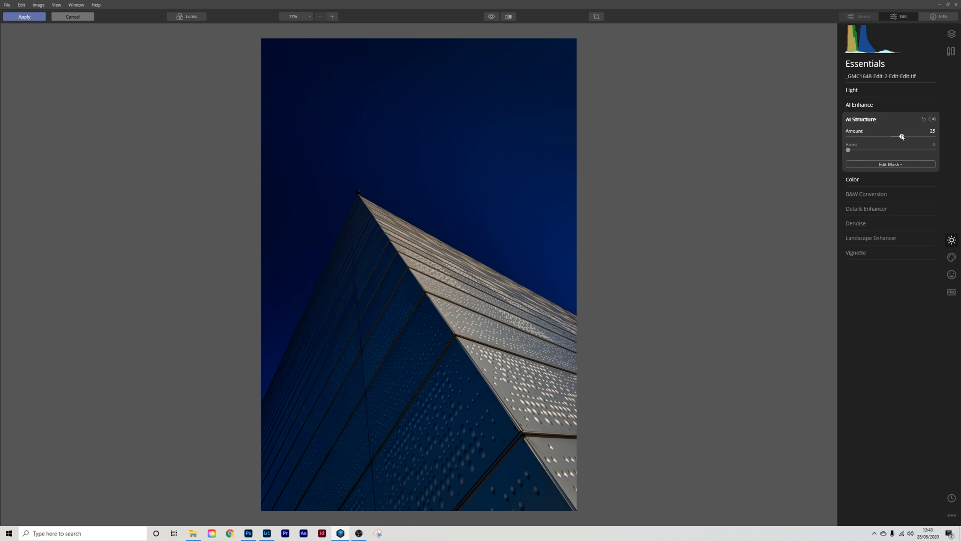
{"action": "left_click", "coordinate": [860, 119]}
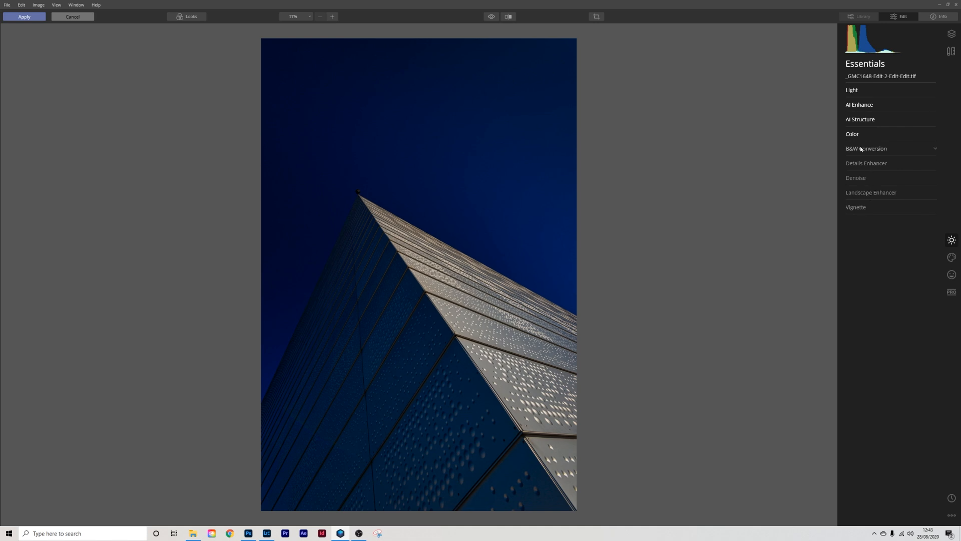
Step: Convert the photo to black and white and set Blue luminance to -100
{"action": "left_click", "coordinate": [866, 148]}
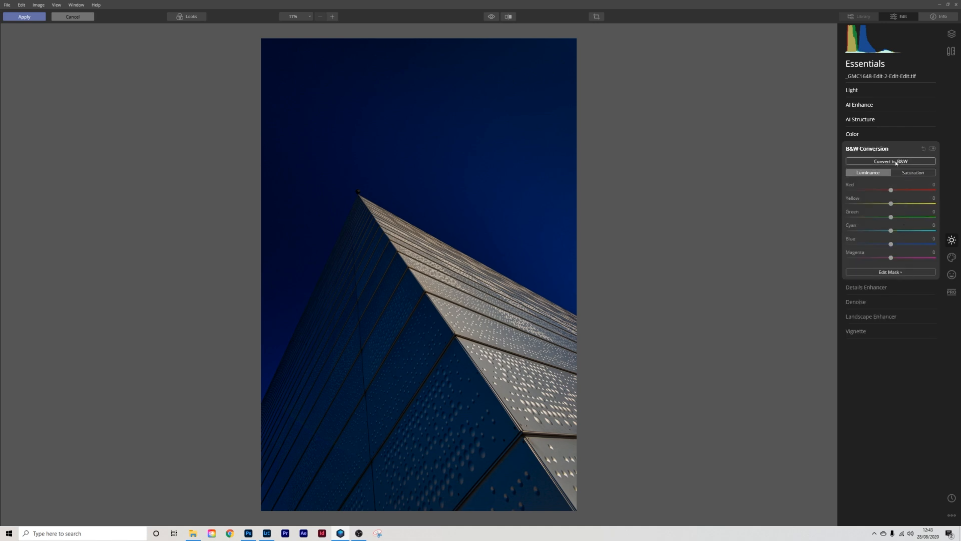
{"action": "left_click", "coordinate": [890, 161]}
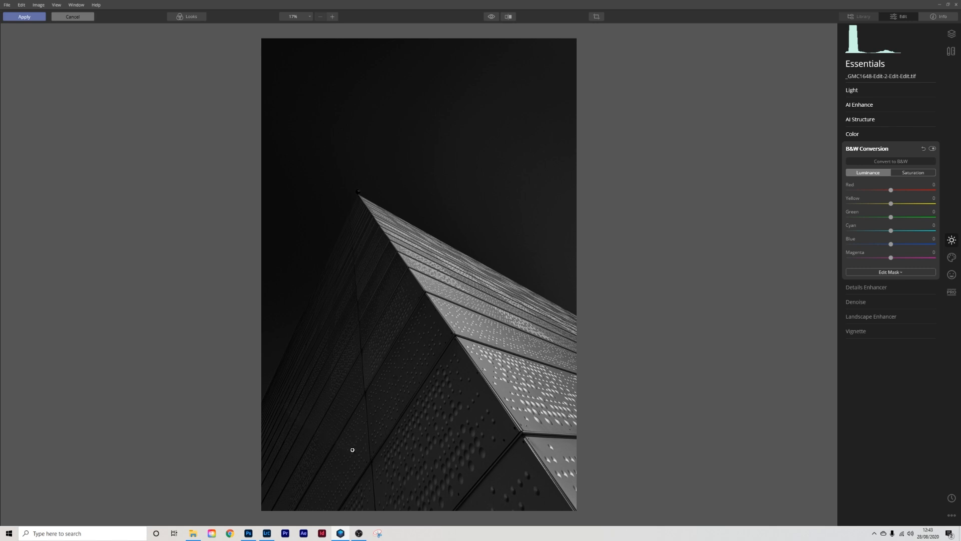
{"action": "mouse_move", "coordinate": [424, 436]}
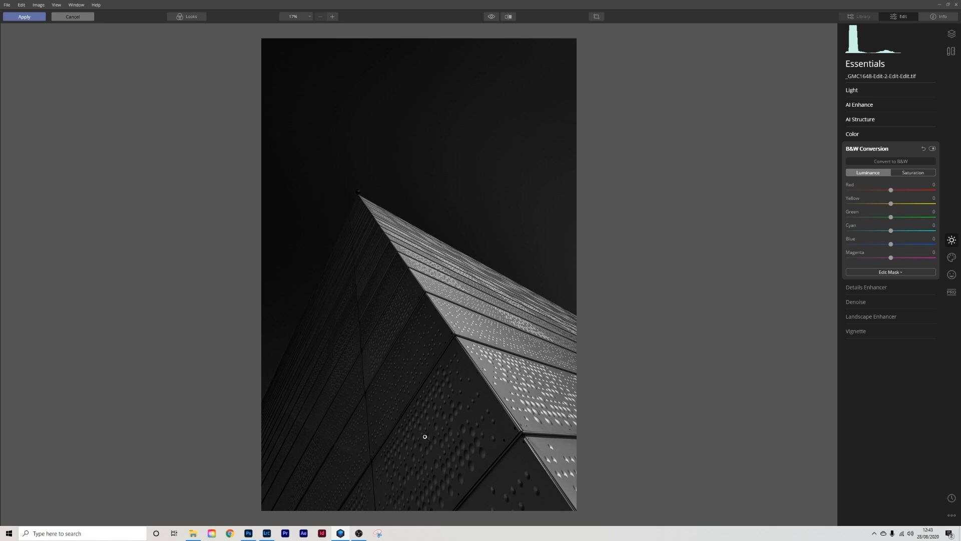
{"action": "mouse_move", "coordinate": [272, 398]}
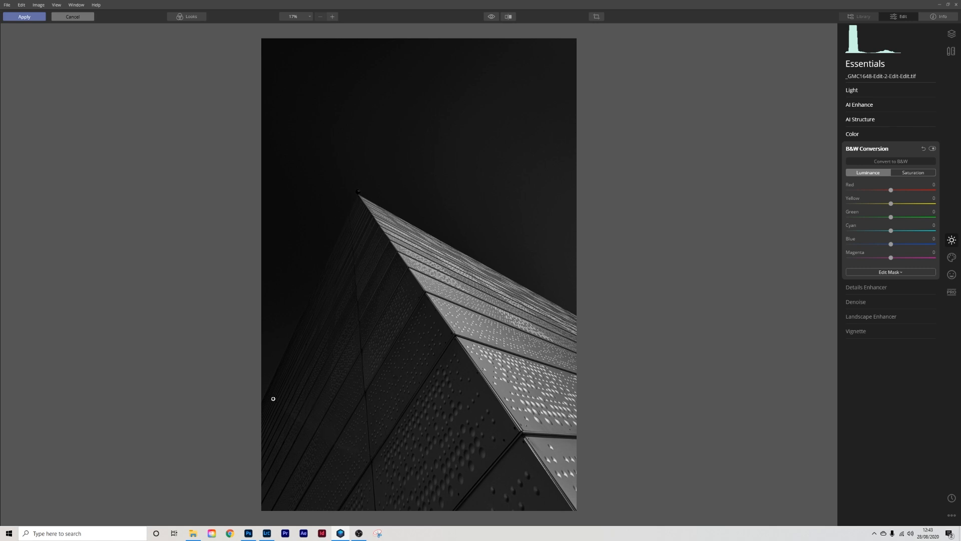
{"action": "mouse_move", "coordinate": [325, 307]}
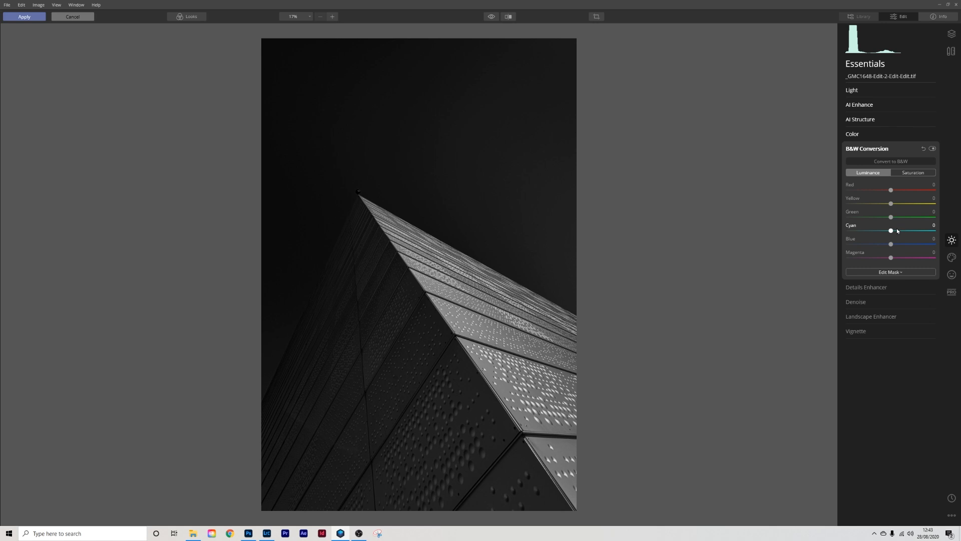
{"action": "left_click_drag", "start_coordinate": [891, 243], "coordinate": [849, 244]}
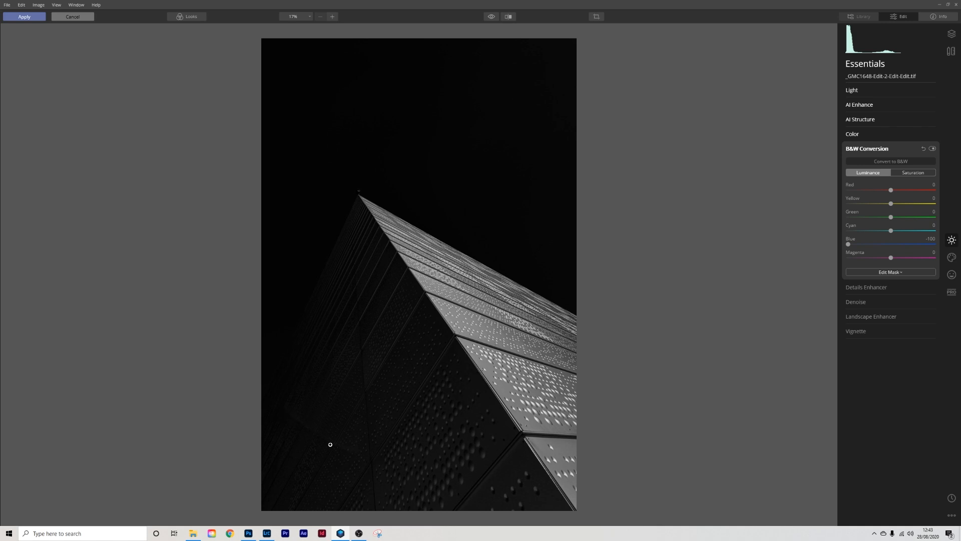
{"action": "mouse_move", "coordinate": [527, 445]}
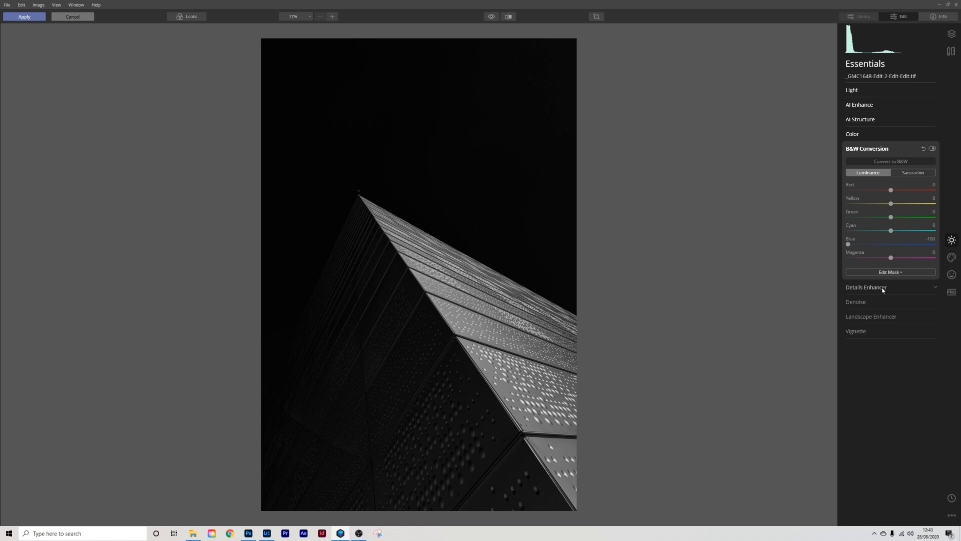
Step: In Details Enhancer, set Medium Details to 5 and Small Details to 10
{"action": "left_click", "coordinate": [866, 286]}
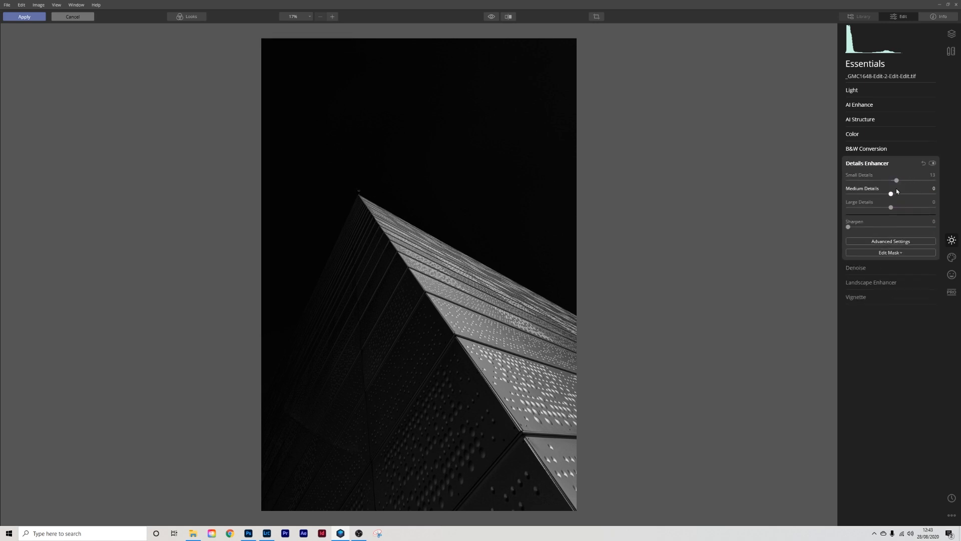
{"action": "left_click_drag", "start_coordinate": [890, 193], "coordinate": [892, 193]}
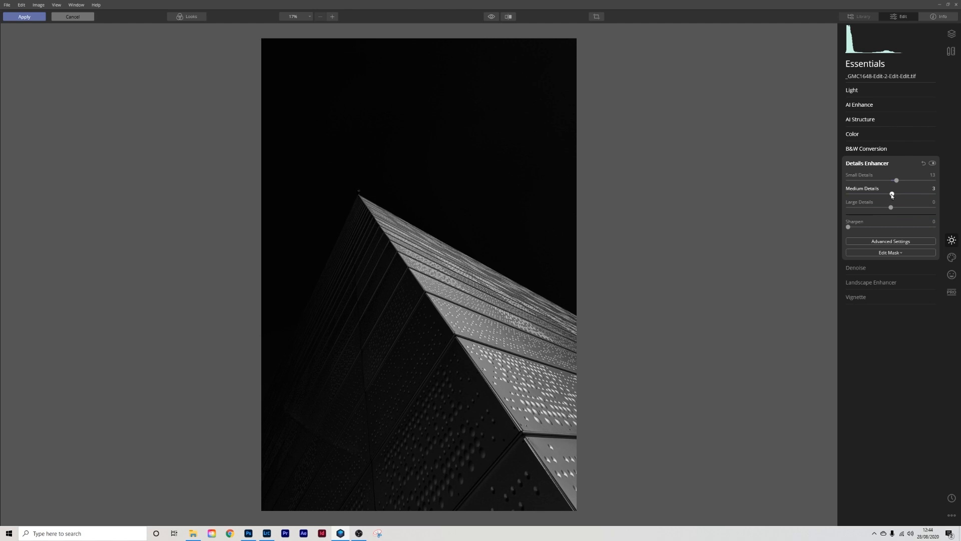
{"action": "left_click_drag", "start_coordinate": [890, 193], "coordinate": [893, 193]}
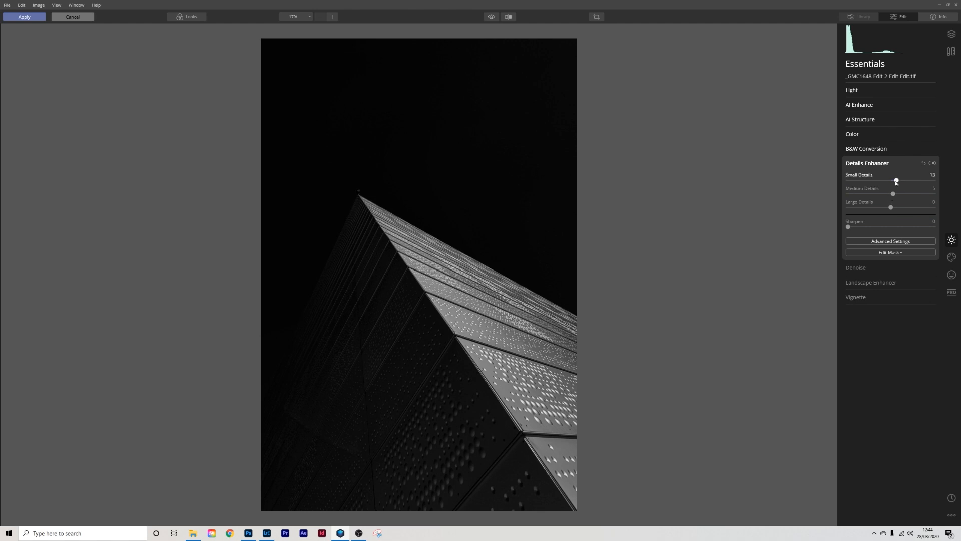
{"action": "left_click_drag", "start_coordinate": [895, 180], "coordinate": [894, 180]}
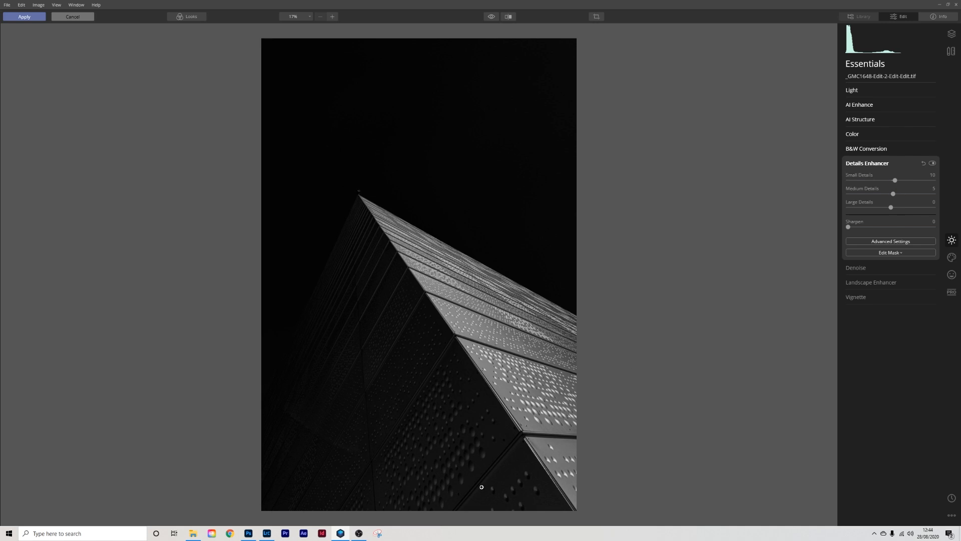
{"action": "mouse_move", "coordinate": [273, 395]}
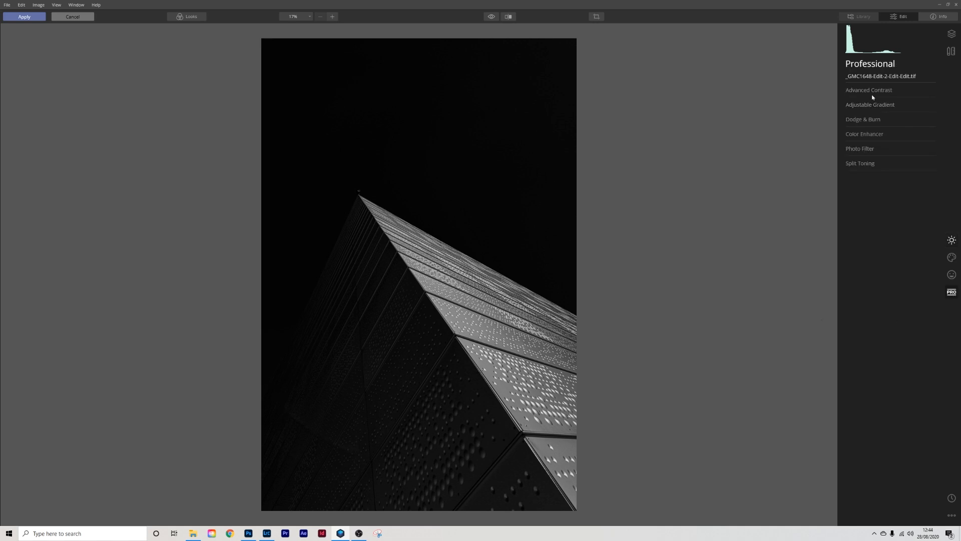
Step: In Advanced Contrast, set Highlights Contrast to about 20 and Highlights Balance to -40
{"action": "left_click", "coordinate": [868, 90]}
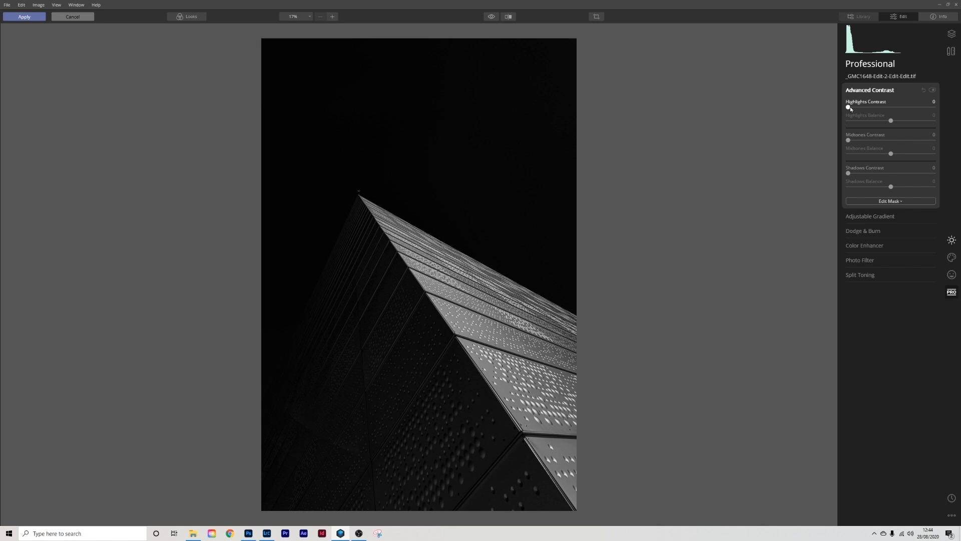
{"action": "left_click_drag", "start_coordinate": [849, 107], "coordinate": [864, 107]}
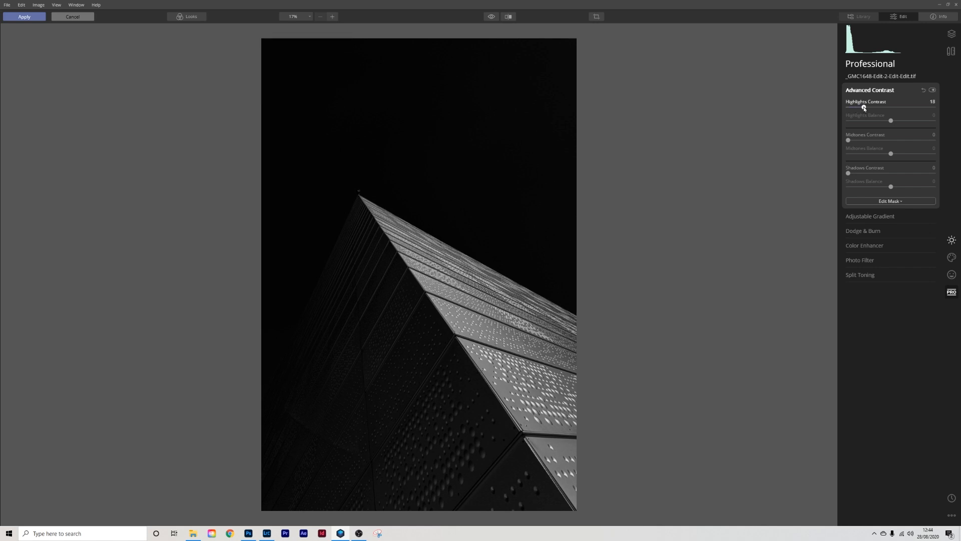
{"action": "left_click_drag", "start_coordinate": [890, 120], "coordinate": [912, 122]}
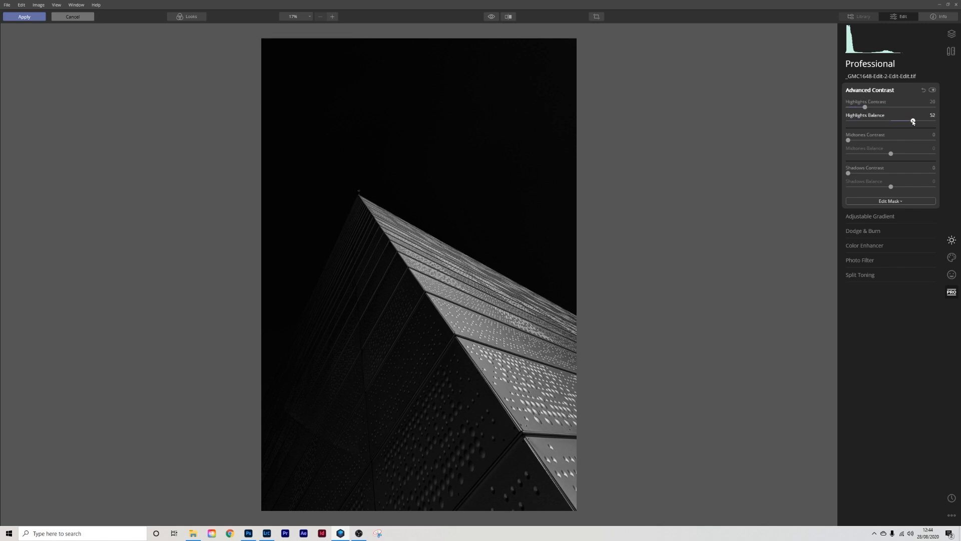
{"action": "left_click_drag", "start_coordinate": [912, 120], "coordinate": [933, 120]}
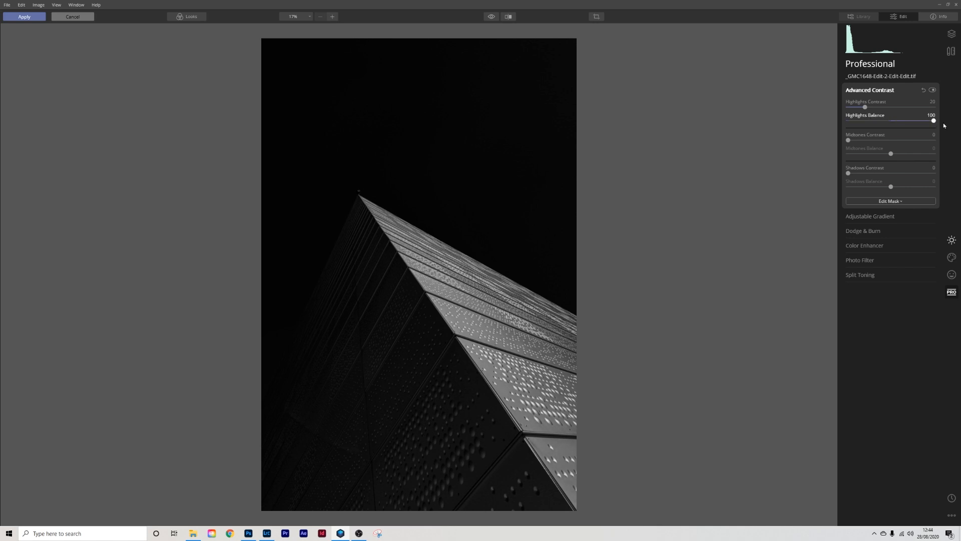
{"action": "left_click_drag", "start_coordinate": [933, 120], "coordinate": [881, 120]}
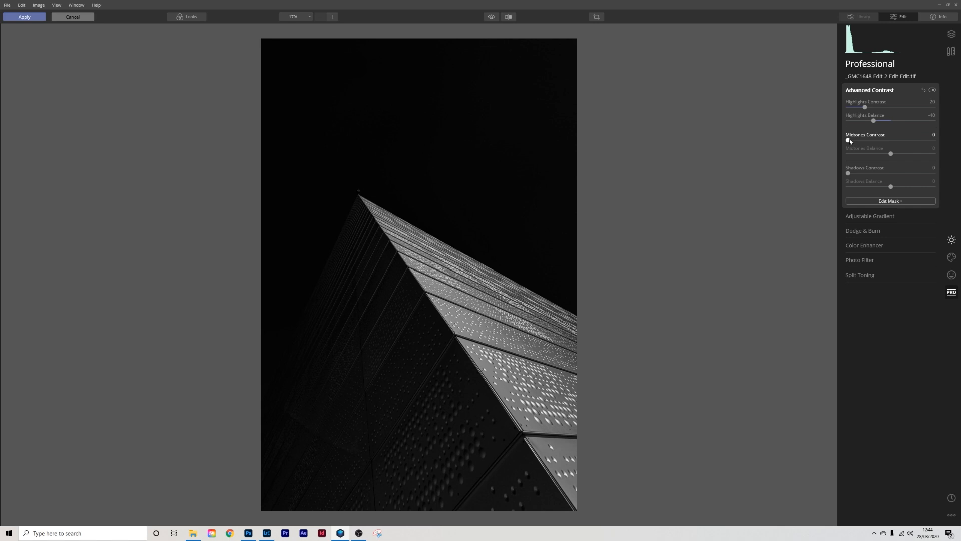
Step: Set Midtones Contrast to 52 and Midtones Balance to about -51
{"action": "left_click_drag", "start_coordinate": [849, 141], "coordinate": [894, 141]}
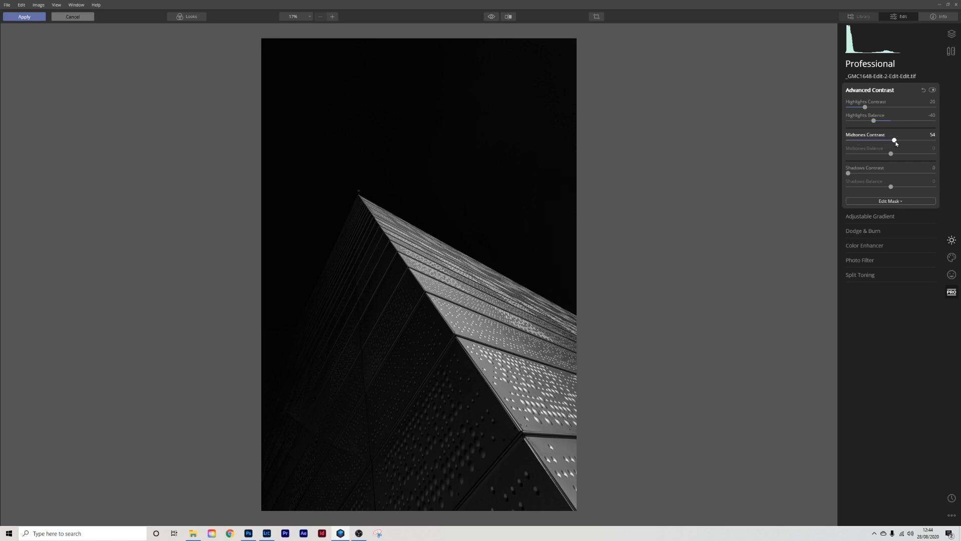
{"action": "left_click_drag", "start_coordinate": [894, 141], "coordinate": [909, 140]}
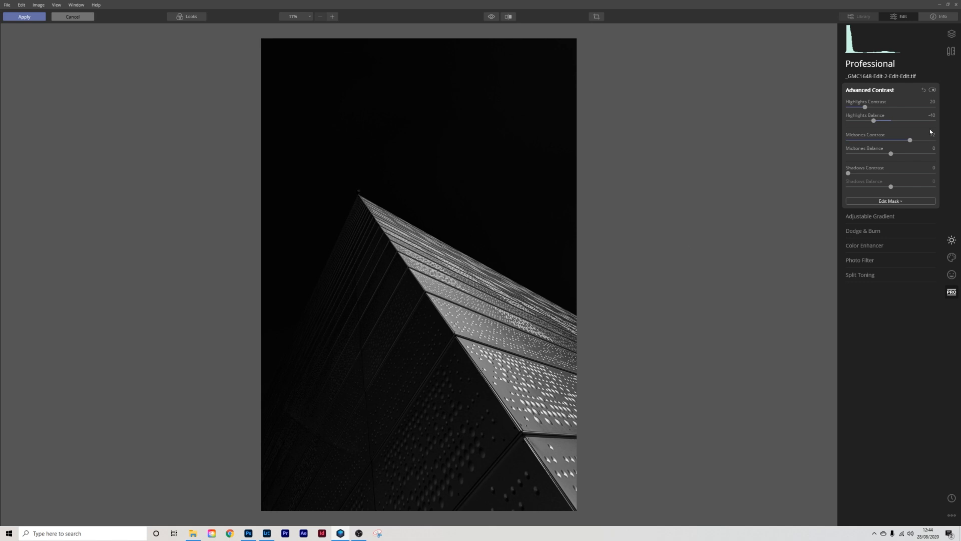
{"action": "left_click_drag", "start_coordinate": [910, 140], "coordinate": [847, 139]}
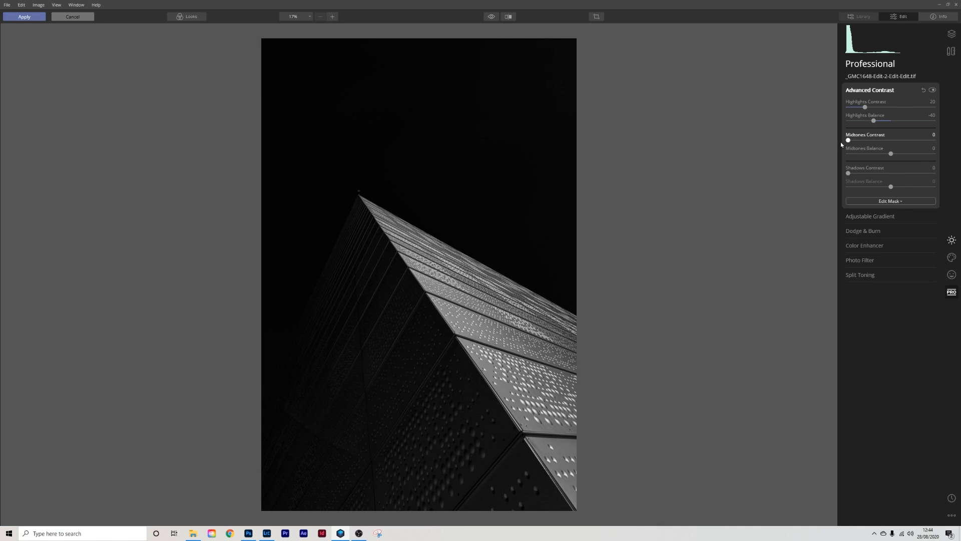
{"action": "left_click_drag", "start_coordinate": [848, 140], "coordinate": [874, 140]}
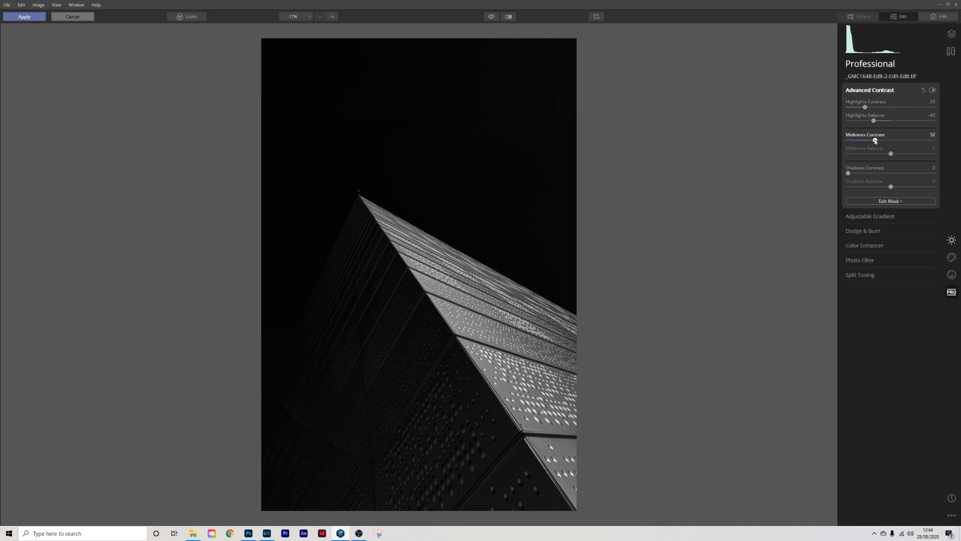
{"action": "left_click_drag", "start_coordinate": [874, 139], "coordinate": [892, 140]}
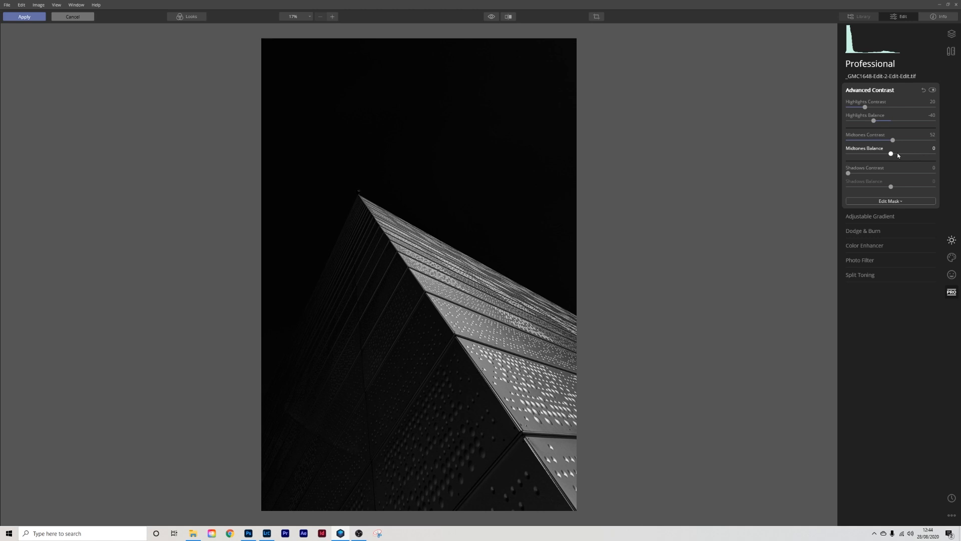
{"action": "left_click_drag", "start_coordinate": [891, 153], "coordinate": [911, 153]}
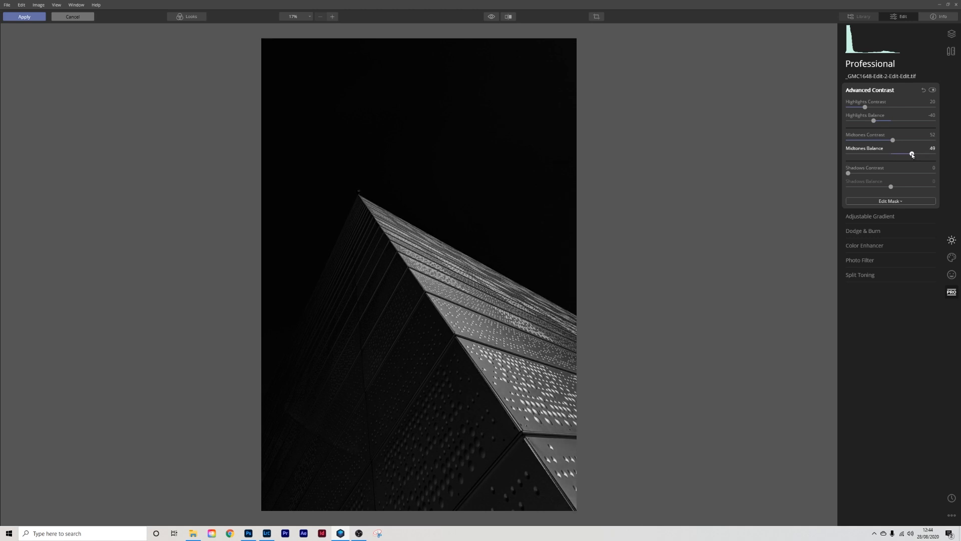
{"action": "left_click_drag", "start_coordinate": [892, 154], "coordinate": [847, 153]}
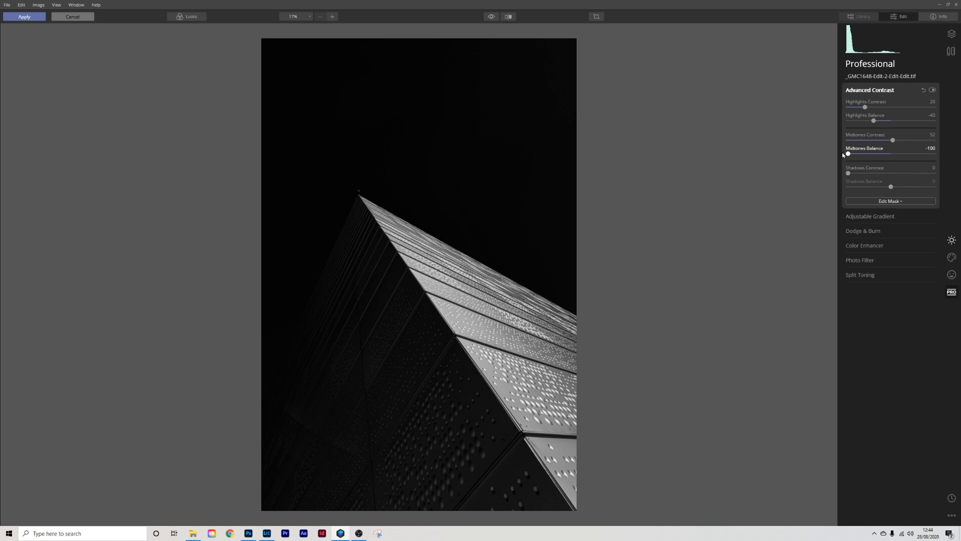
{"action": "left_click_drag", "start_coordinate": [848, 154], "coordinate": [865, 154]}
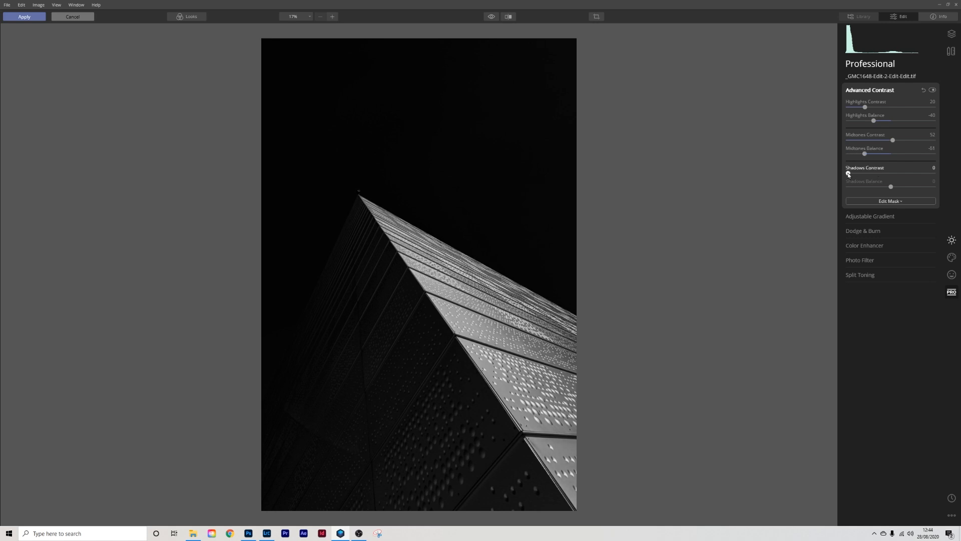
Step: Set Shadows Contrast to 38 and Shadows Balance to 37
{"action": "left_click_drag", "start_coordinate": [847, 175], "coordinate": [877, 174]}
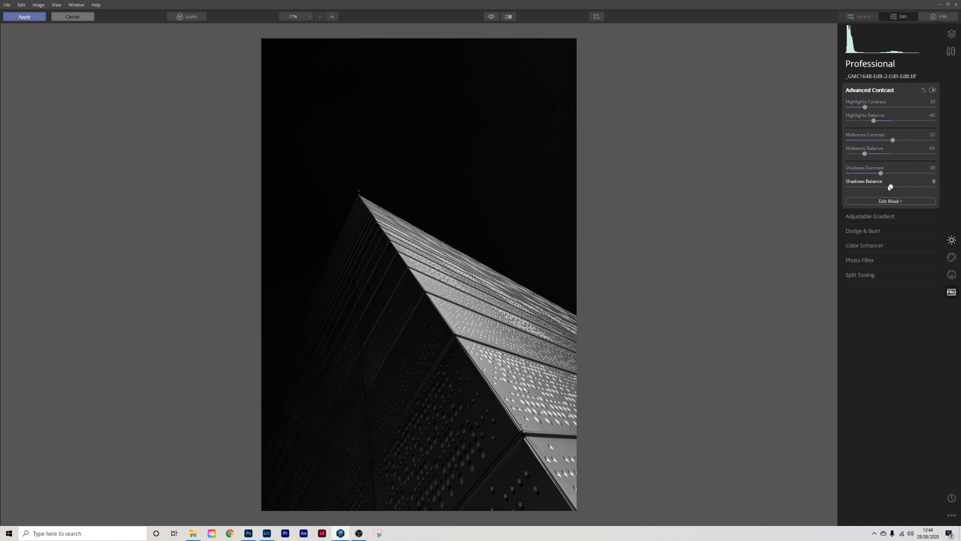
{"action": "left_click_drag", "start_coordinate": [888, 187], "coordinate": [849, 187]}
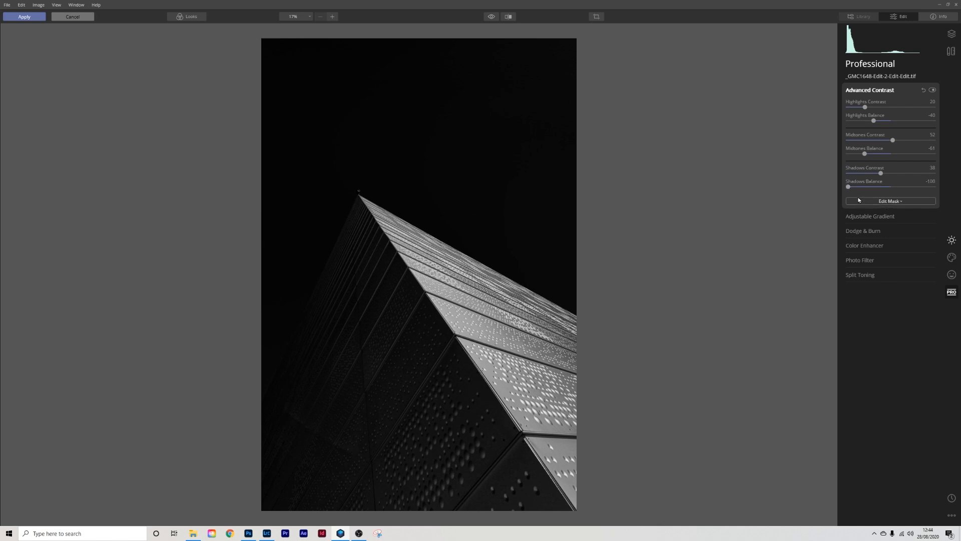
{"action": "left_click_drag", "start_coordinate": [849, 187], "coordinate": [914, 187]}
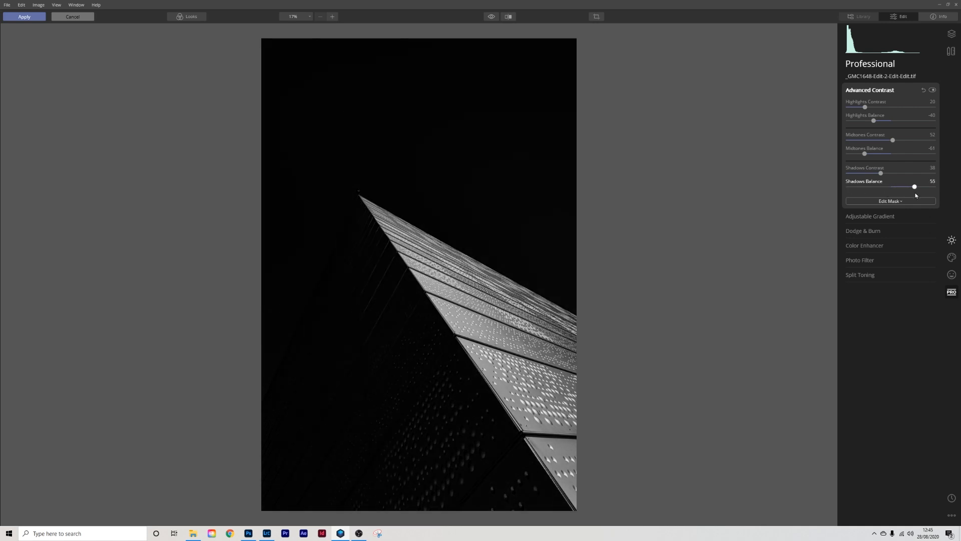
{"action": "left_click_drag", "start_coordinate": [915, 187], "coordinate": [902, 186]}
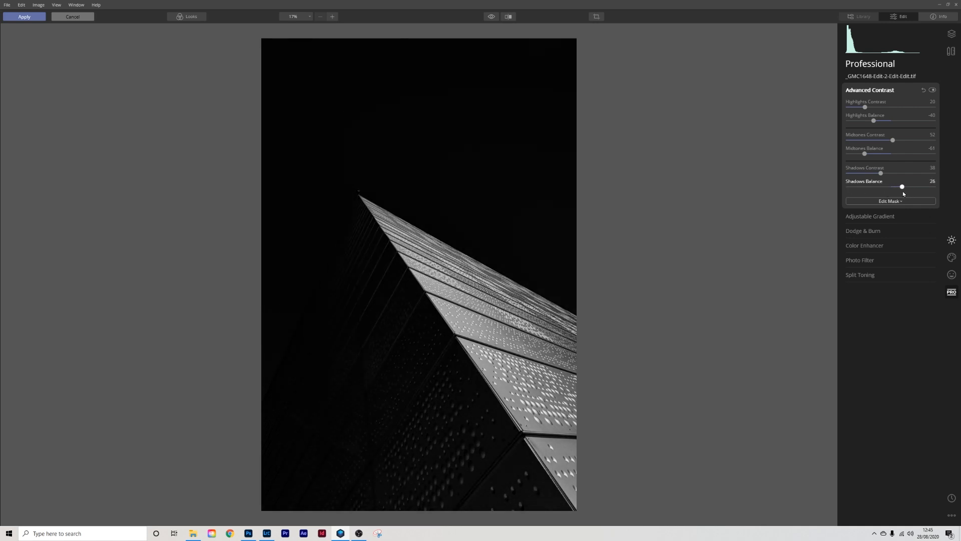
{"action": "left_click_drag", "start_coordinate": [903, 186], "coordinate": [901, 186]}
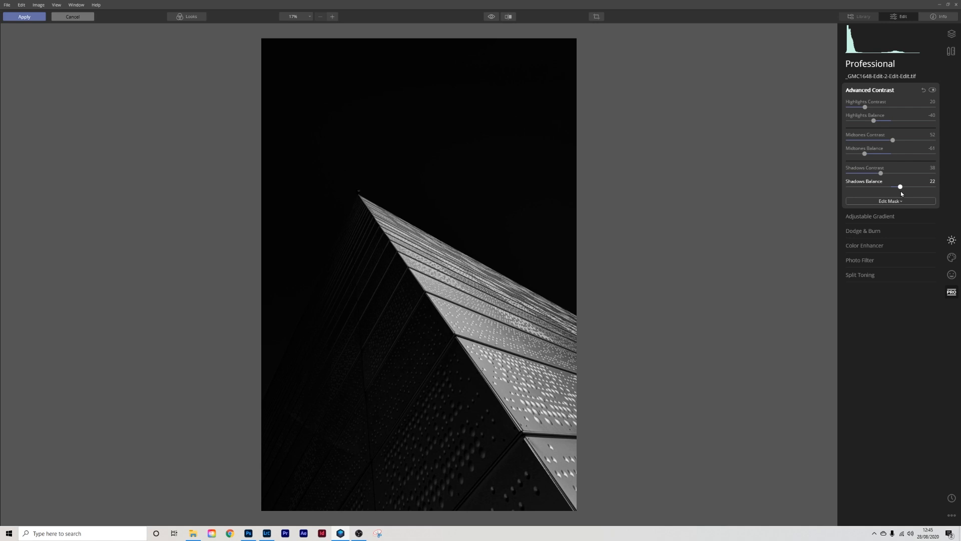
{"action": "left_click_drag", "start_coordinate": [900, 186], "coordinate": [904, 186]}
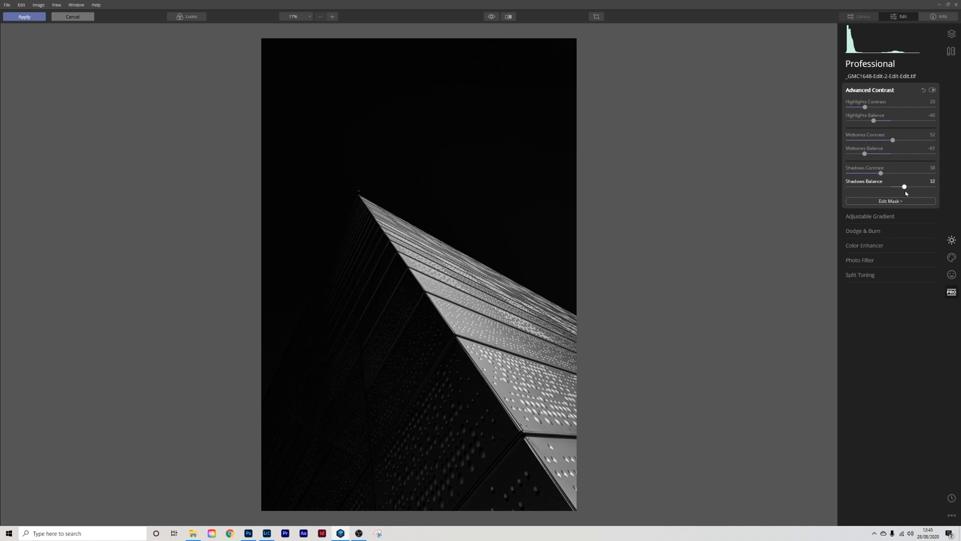
{"action": "left_click_drag", "start_coordinate": [903, 186], "coordinate": [906, 187]}
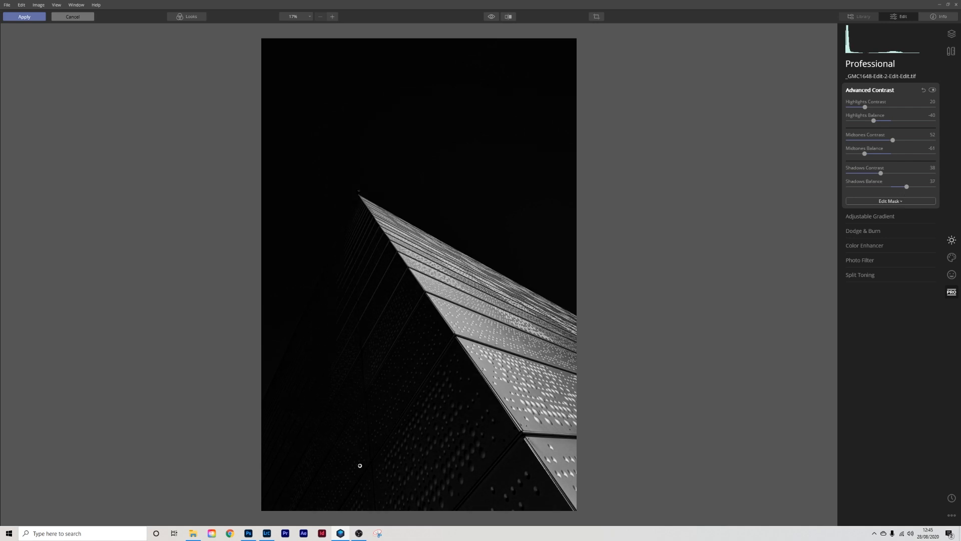
{"action": "mouse_move", "coordinate": [333, 428]}
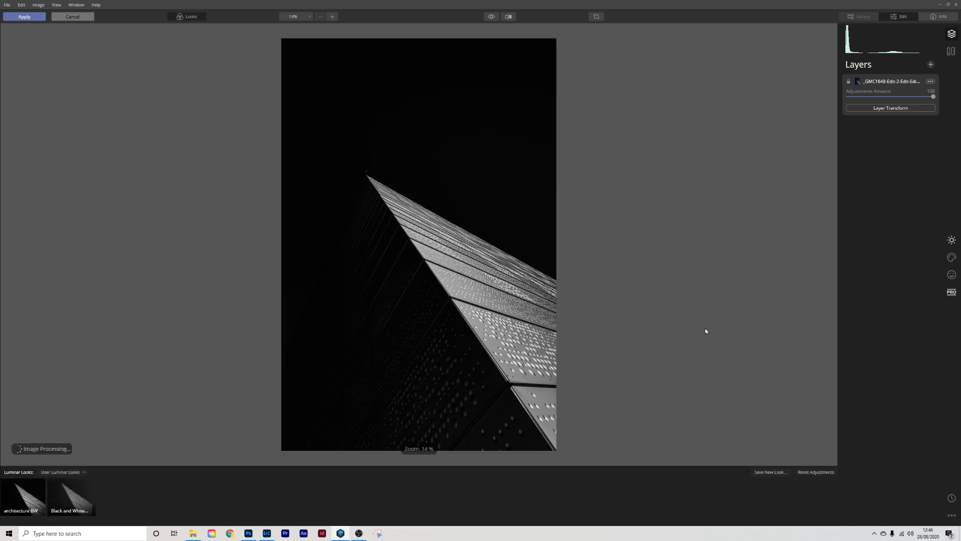
Step: Save the current edits as a new look named 'Architecture BW'
{"action": "left_click", "coordinate": [770, 472]}
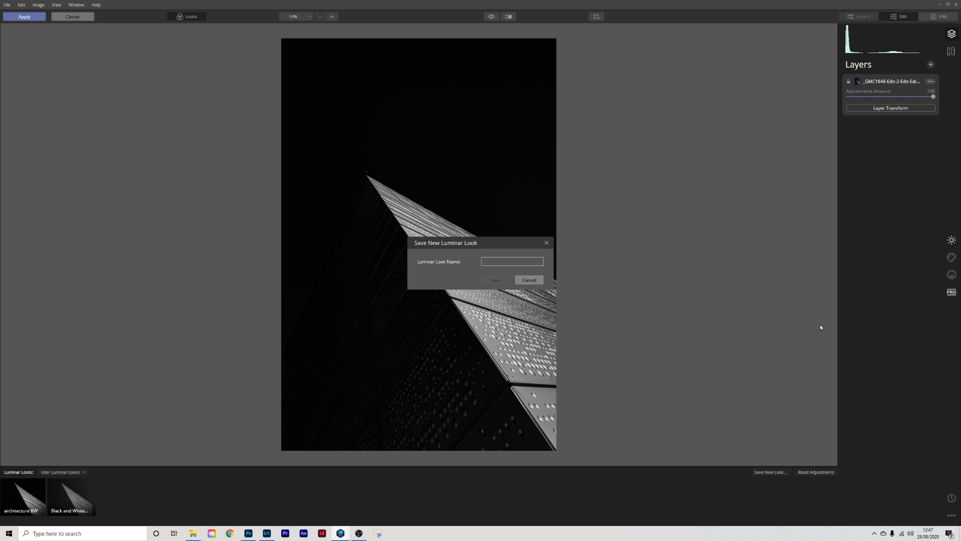
{"action": "type", "text": "Architec"}
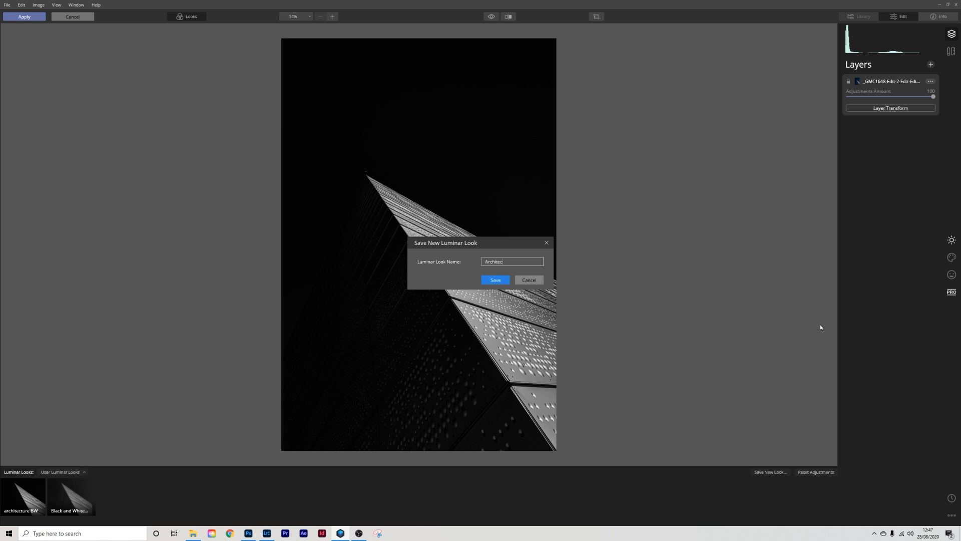
{"action": "left_click", "coordinate": [494, 279]}
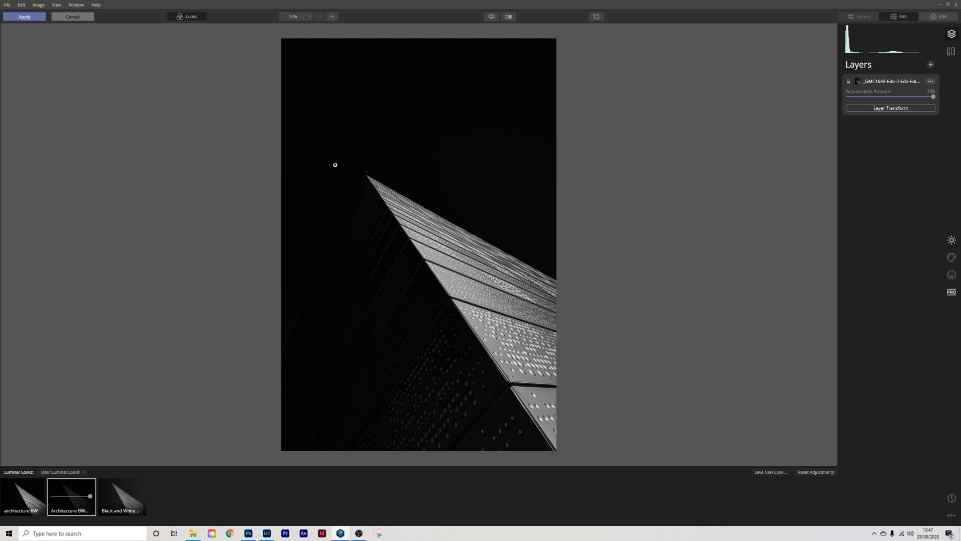
{"action": "left_click", "coordinate": [332, 16]}
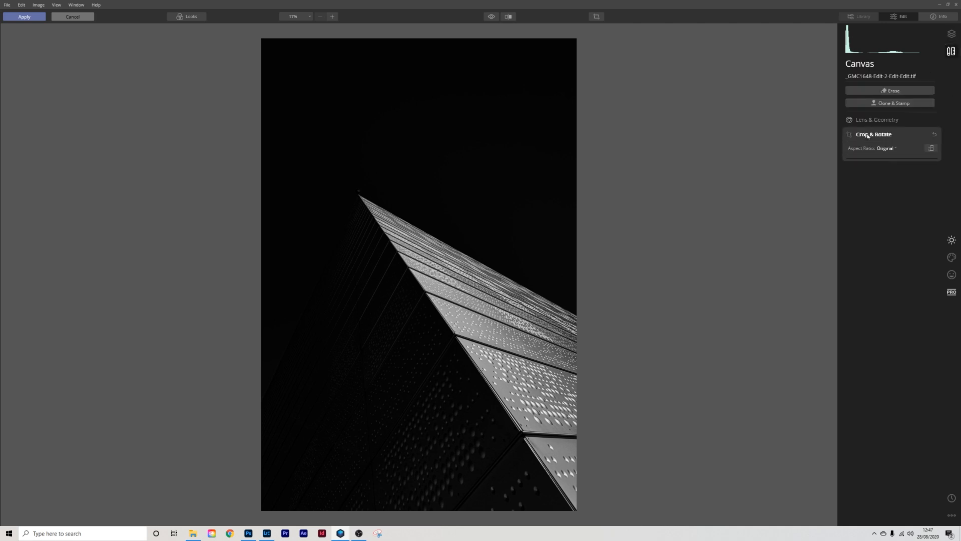
Step: Crop the photo with a Free aspect ratio, trimming sky from the top
{"action": "left_click", "coordinate": [885, 148]}
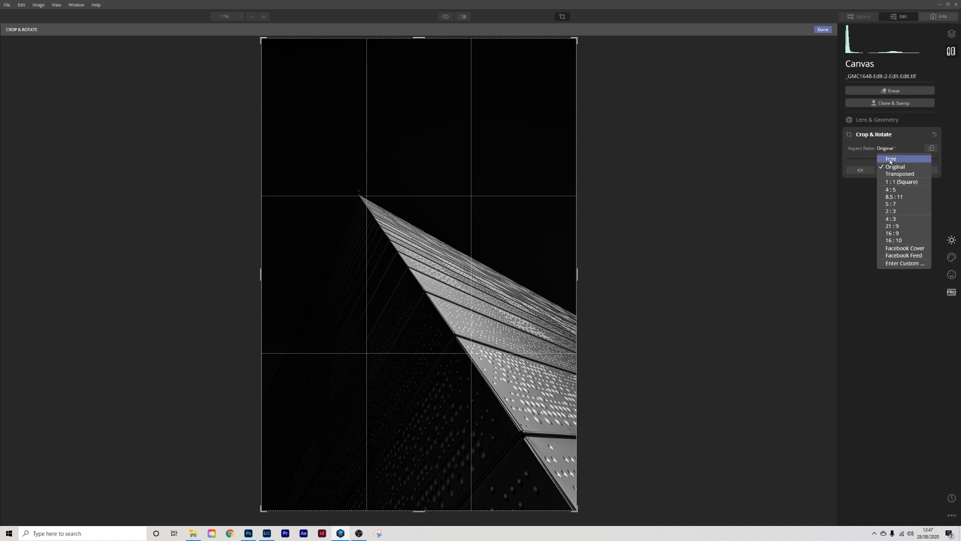
{"action": "left_click", "coordinate": [890, 158]}
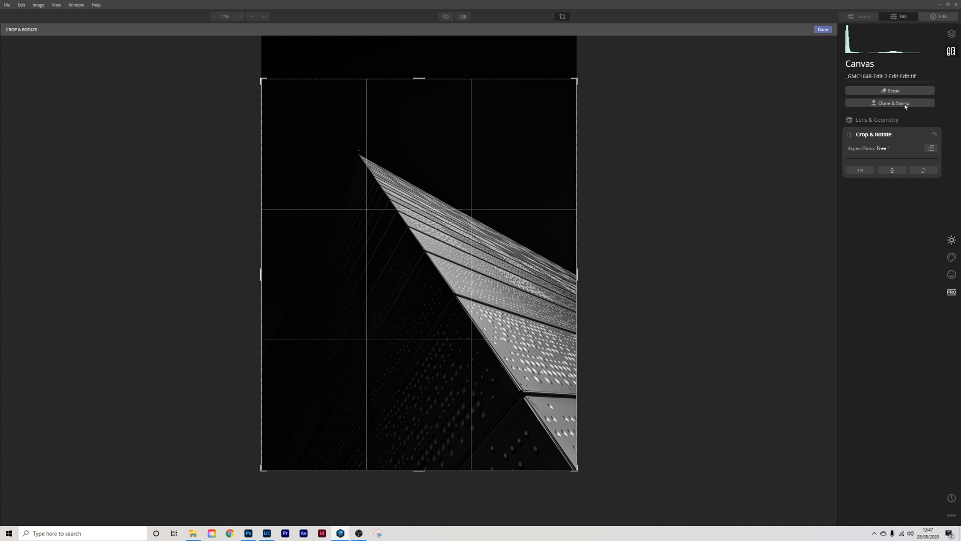
{"action": "mouse_move", "coordinate": [776, 77]}
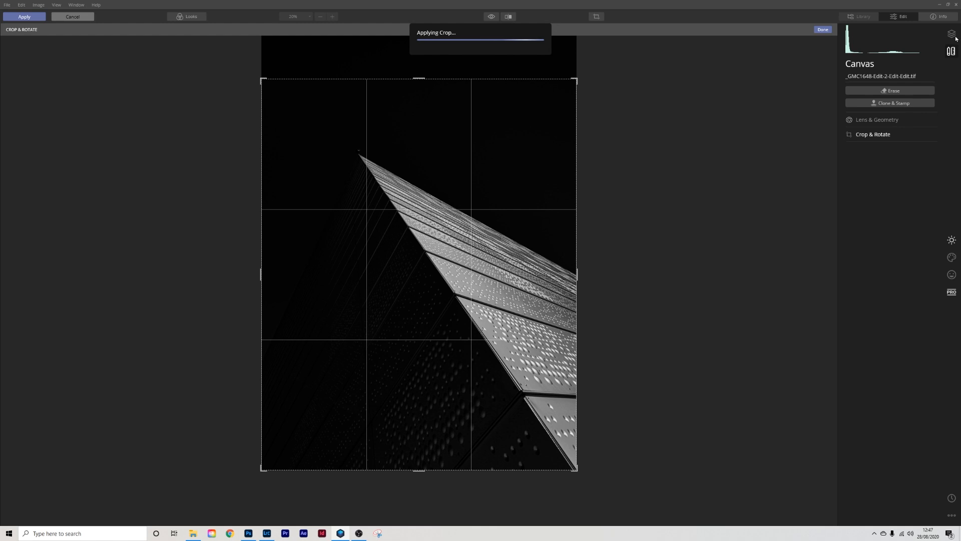
{"action": "left_click", "coordinate": [24, 16]}
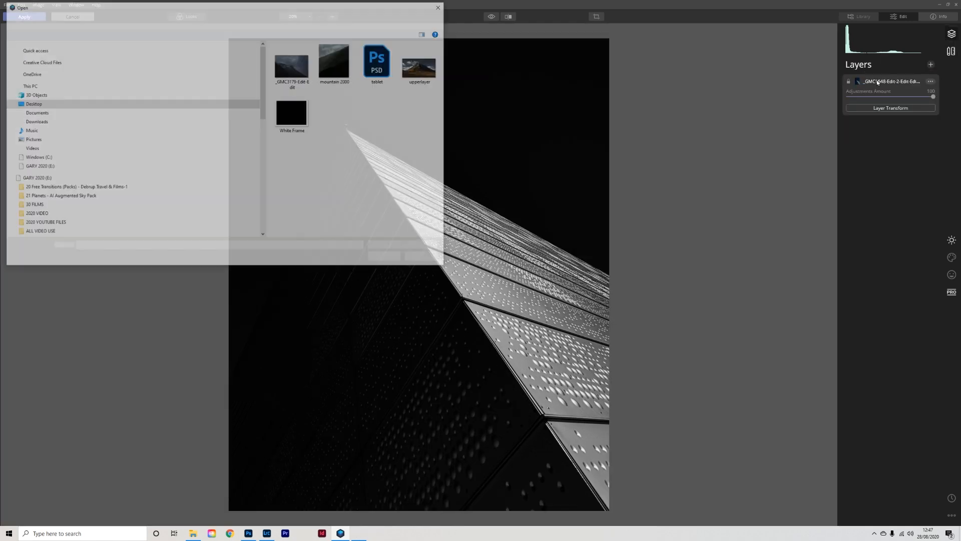
Step: Load the White Frame image as a new layer and set its blend mode to Lighten
{"action": "left_click", "coordinate": [292, 109]}
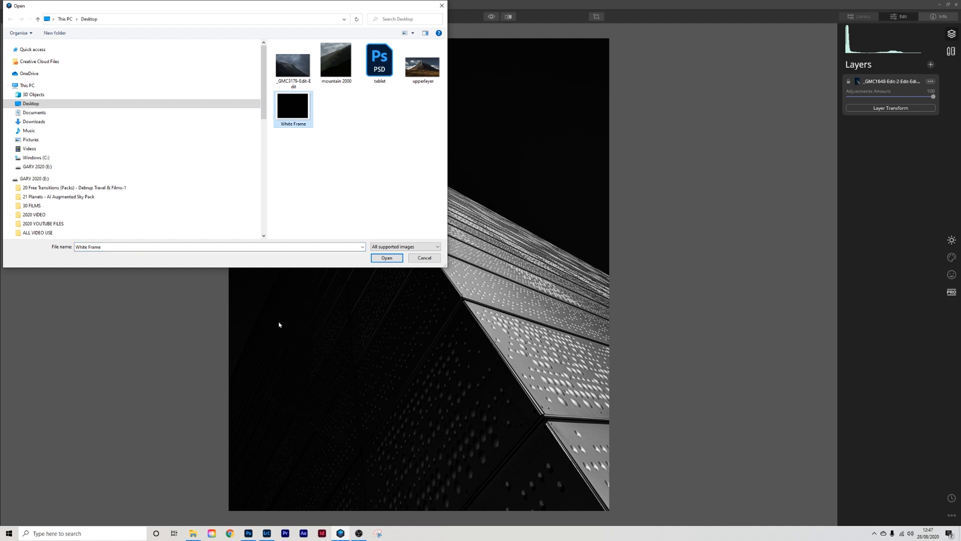
{"action": "left_click", "coordinate": [386, 257]}
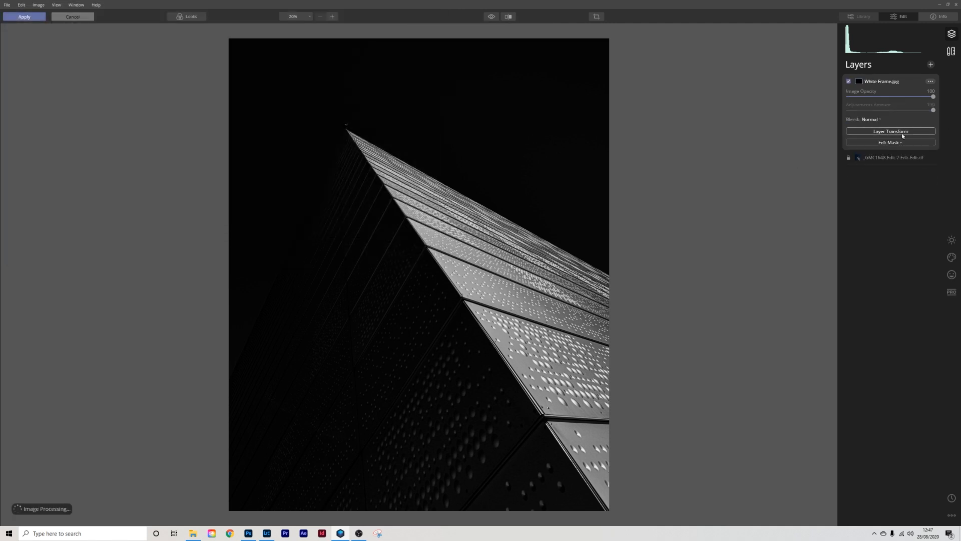
{"action": "left_click", "coordinate": [870, 120]}
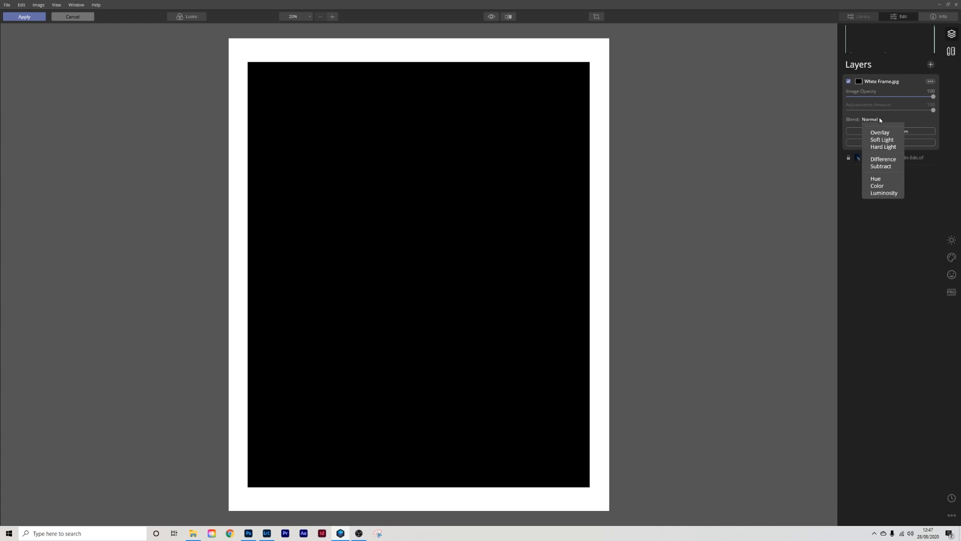
{"action": "left_click", "coordinate": [877, 126]}
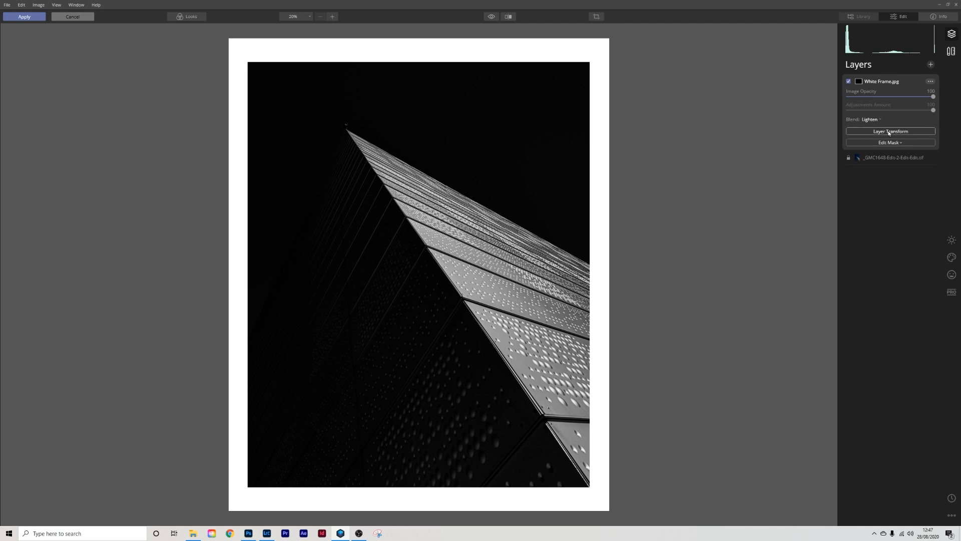
{"action": "left_click", "coordinate": [890, 132]}
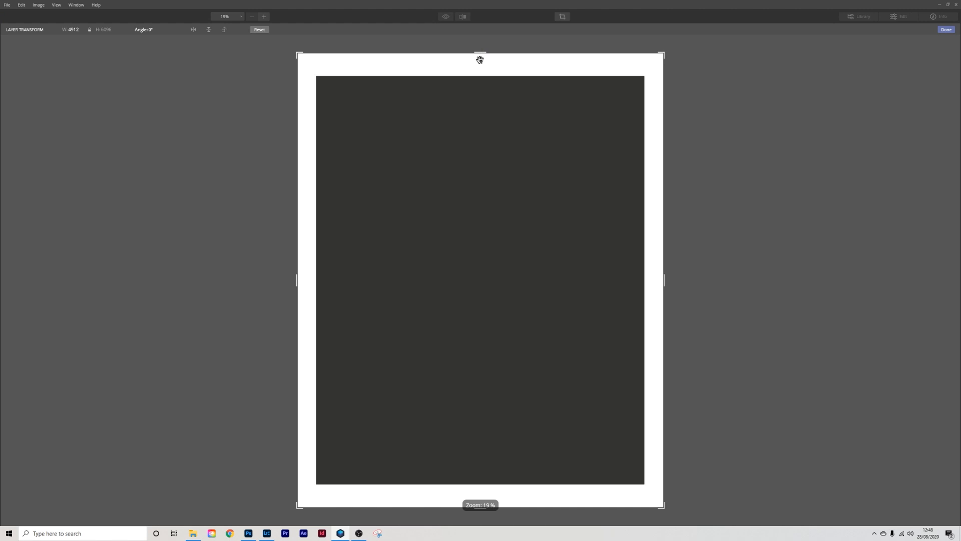
Step: Drag the frame layer's top edge up and bottom edge down to fit the photo
{"action": "left_click_drag", "start_coordinate": [480, 52], "coordinate": [481, 48]}
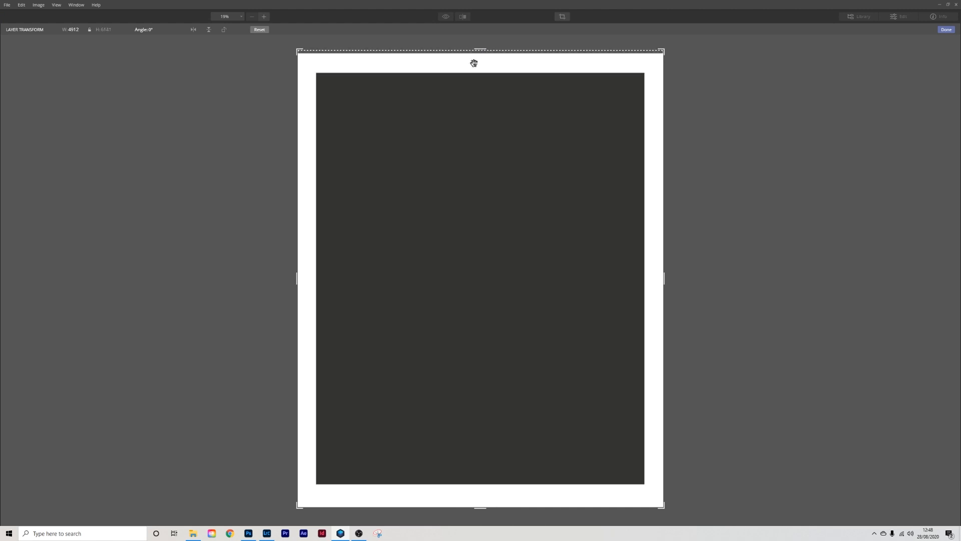
{"action": "mouse_move", "coordinate": [478, 511]}
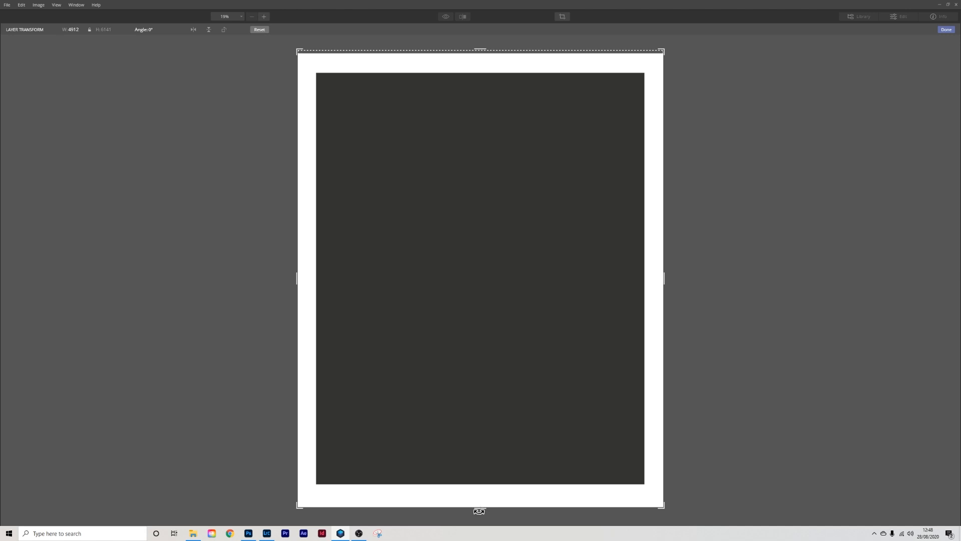
{"action": "left_click_drag", "start_coordinate": [479, 510], "coordinate": [480, 504]}
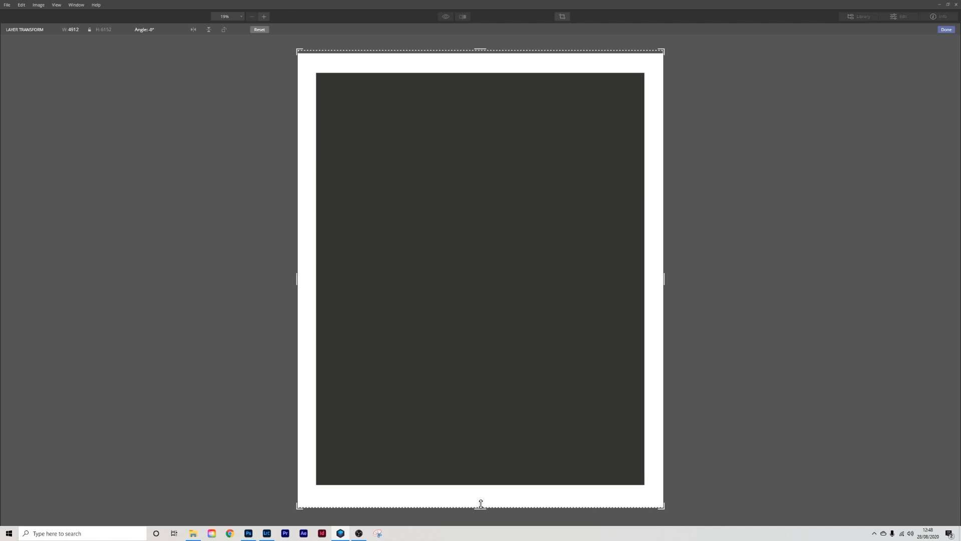
{"action": "left_click_drag", "start_coordinate": [480, 503], "coordinate": [481, 510]}
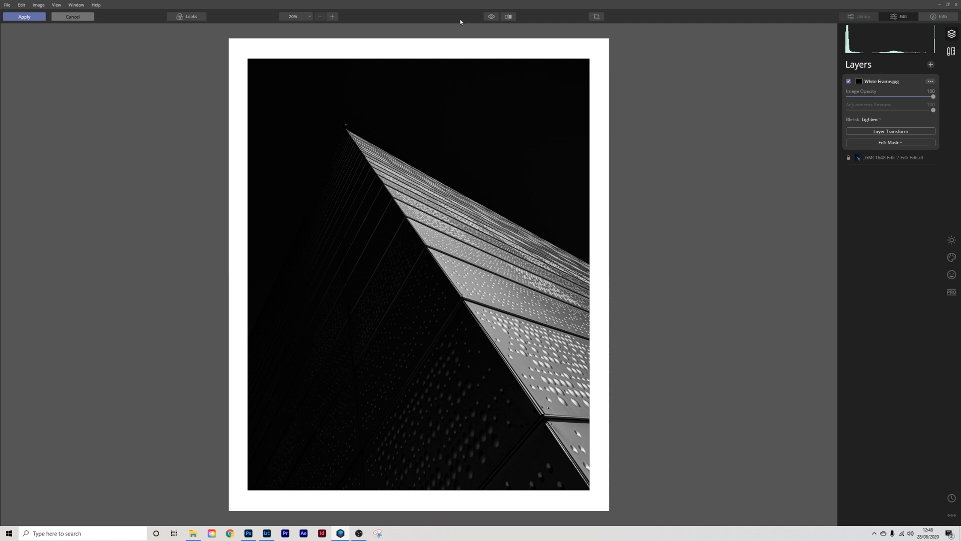
Step: Export the framed black-and-white building photo from the File menu
{"action": "left_click", "coordinate": [24, 16]}
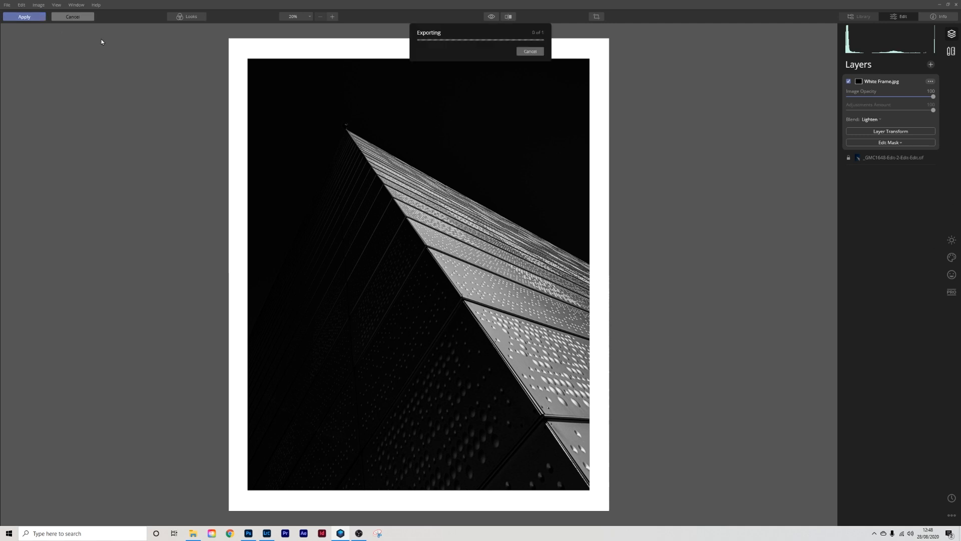